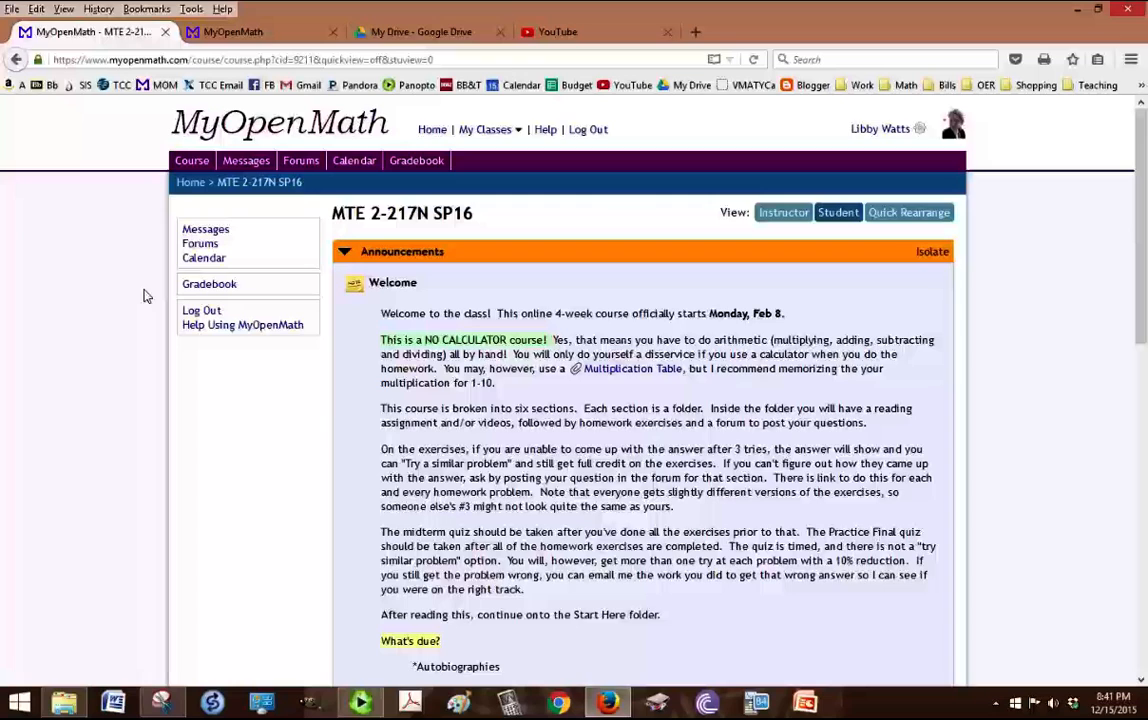
mouse_move(656, 436)
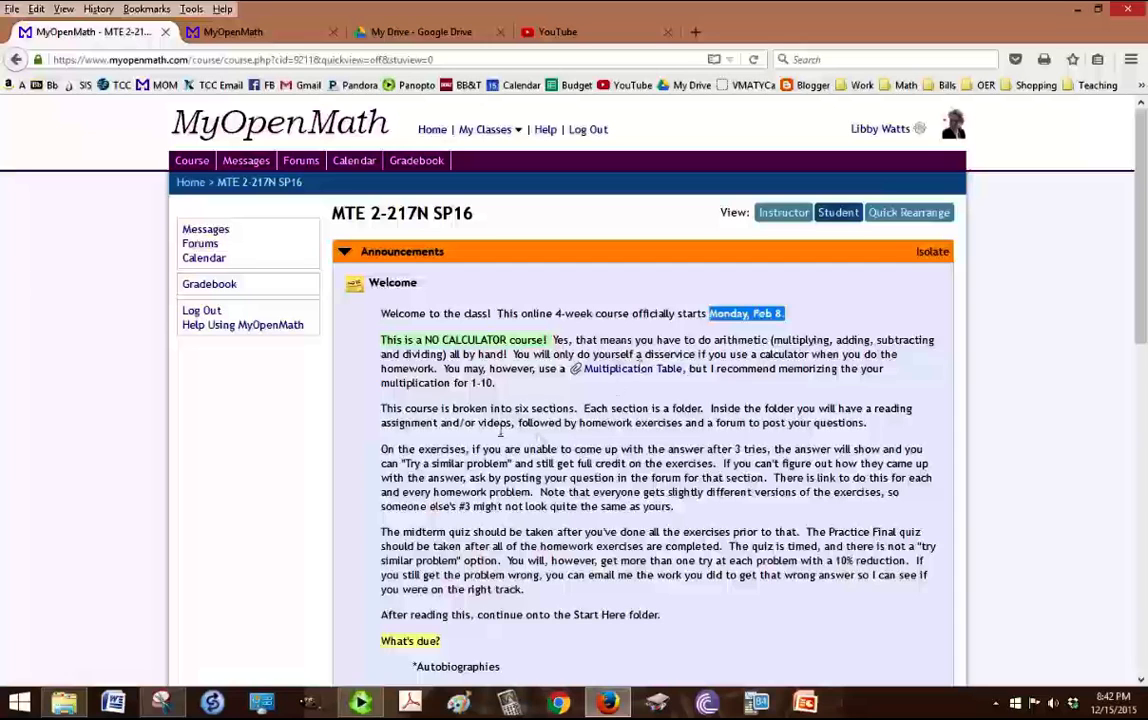
Bring up the course calendar from the left menu
scroll("down", 3)
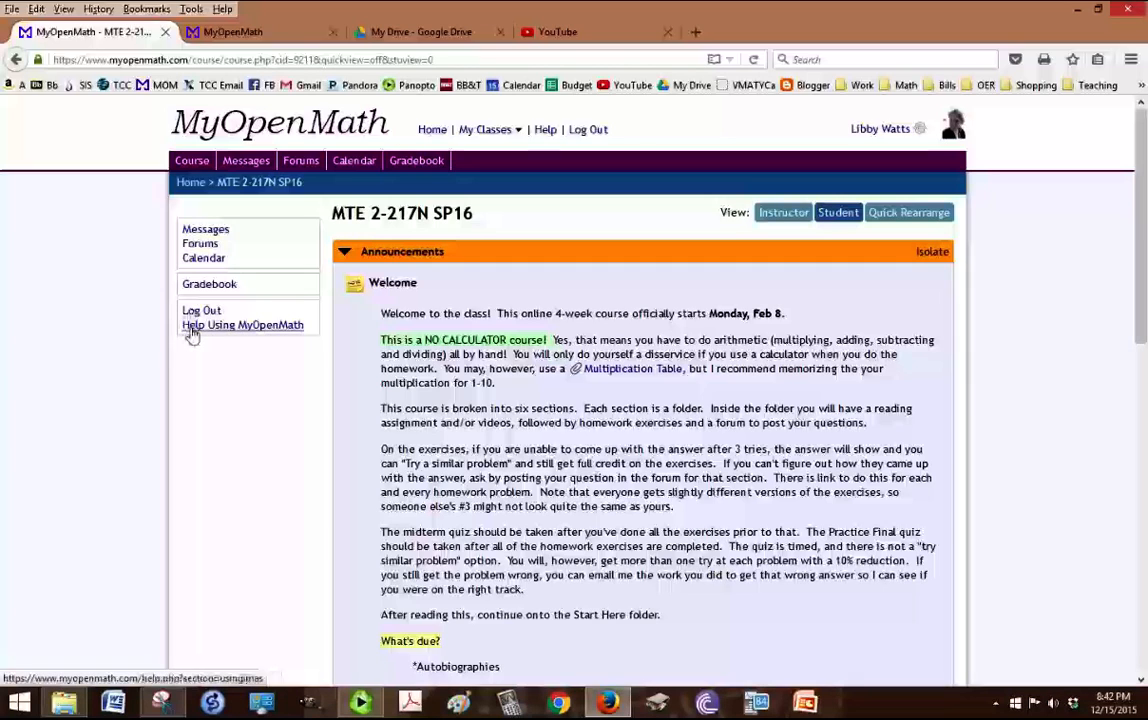
mouse_move(232, 316)
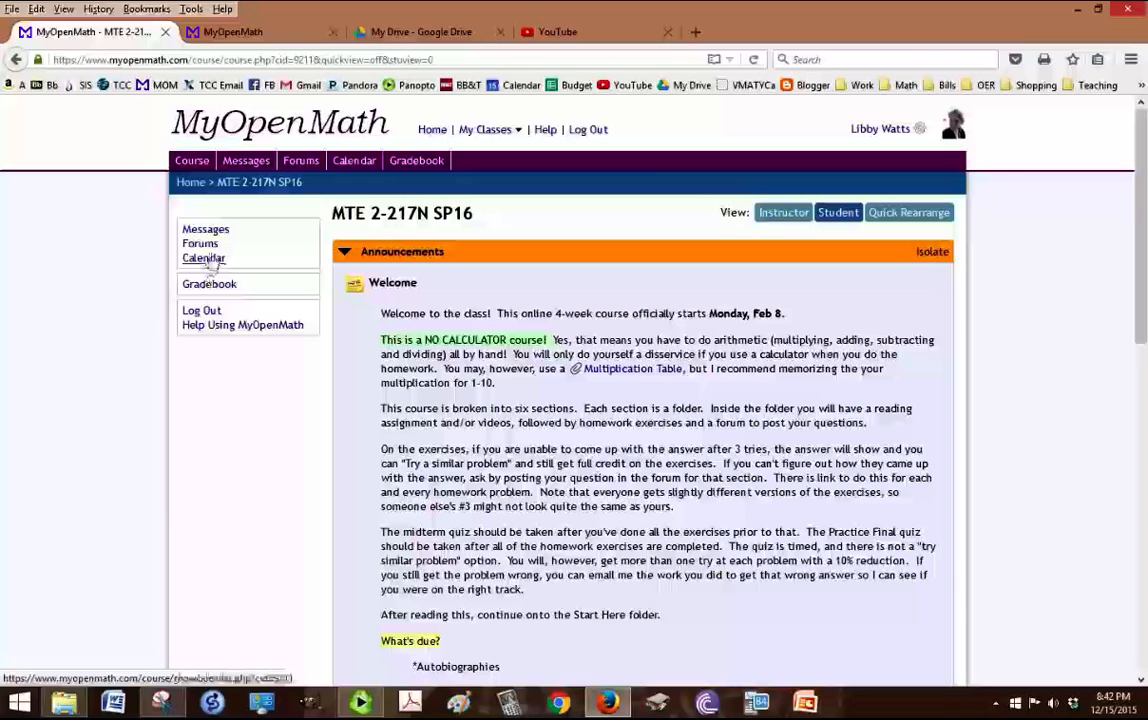
left_click(204, 258)
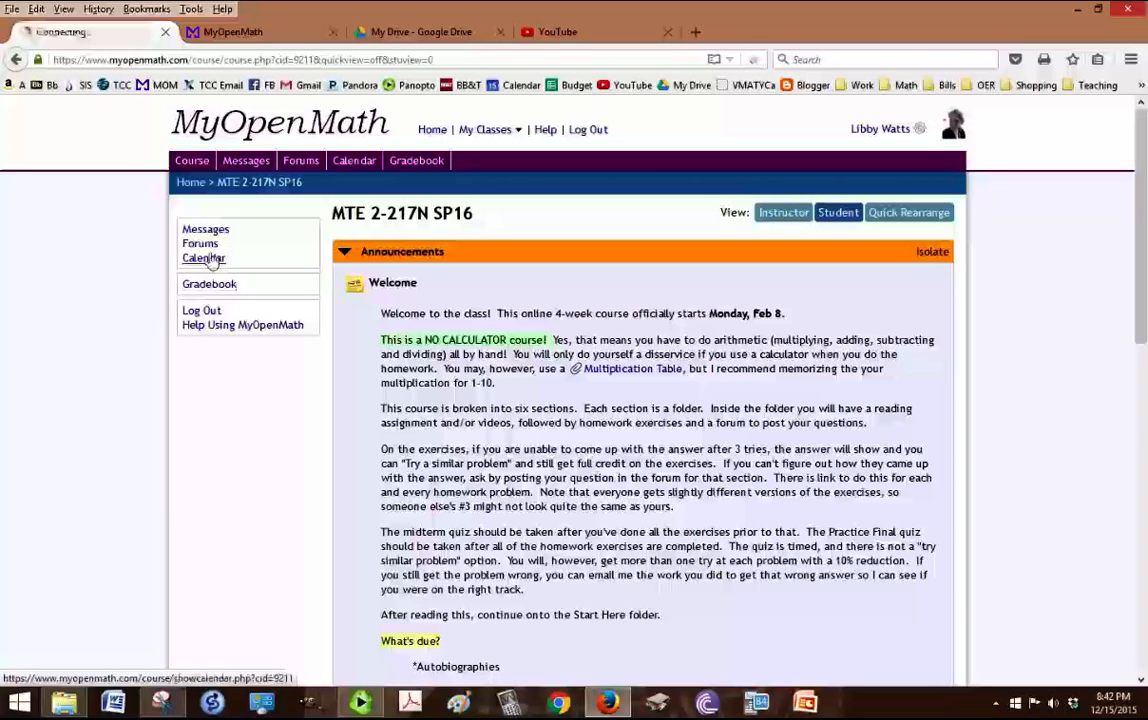
left_click(204, 258)
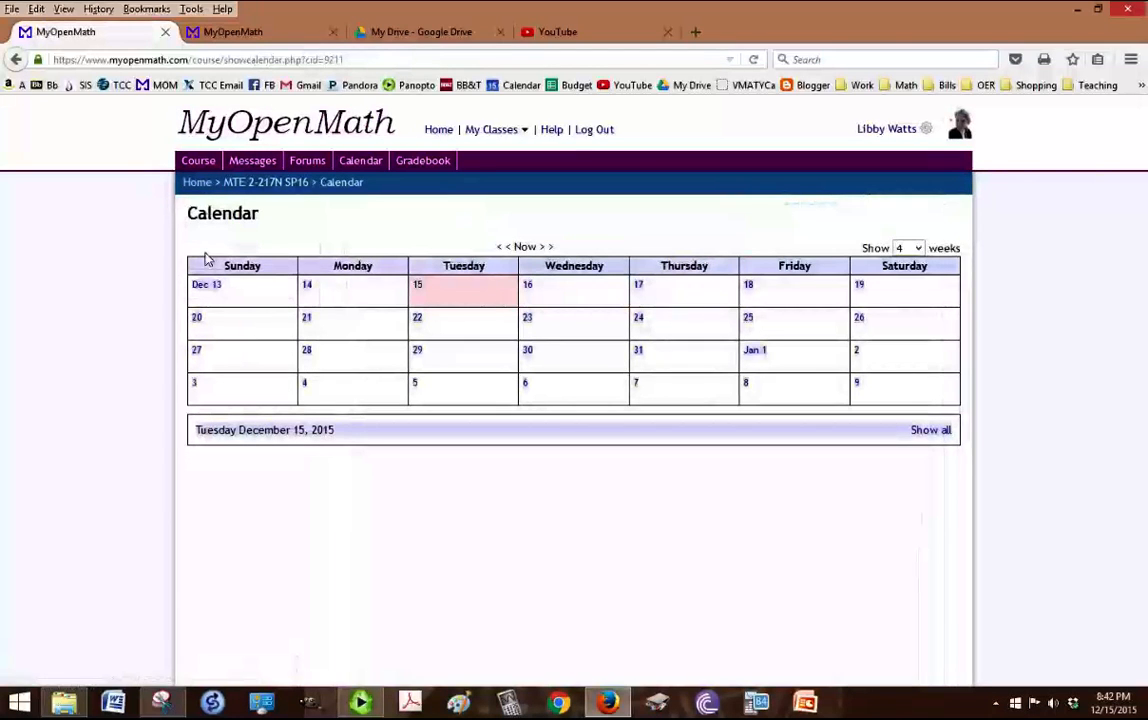
Advance the calendar to the weeks from February 7 and show the items due February 14
left_click(544, 248)
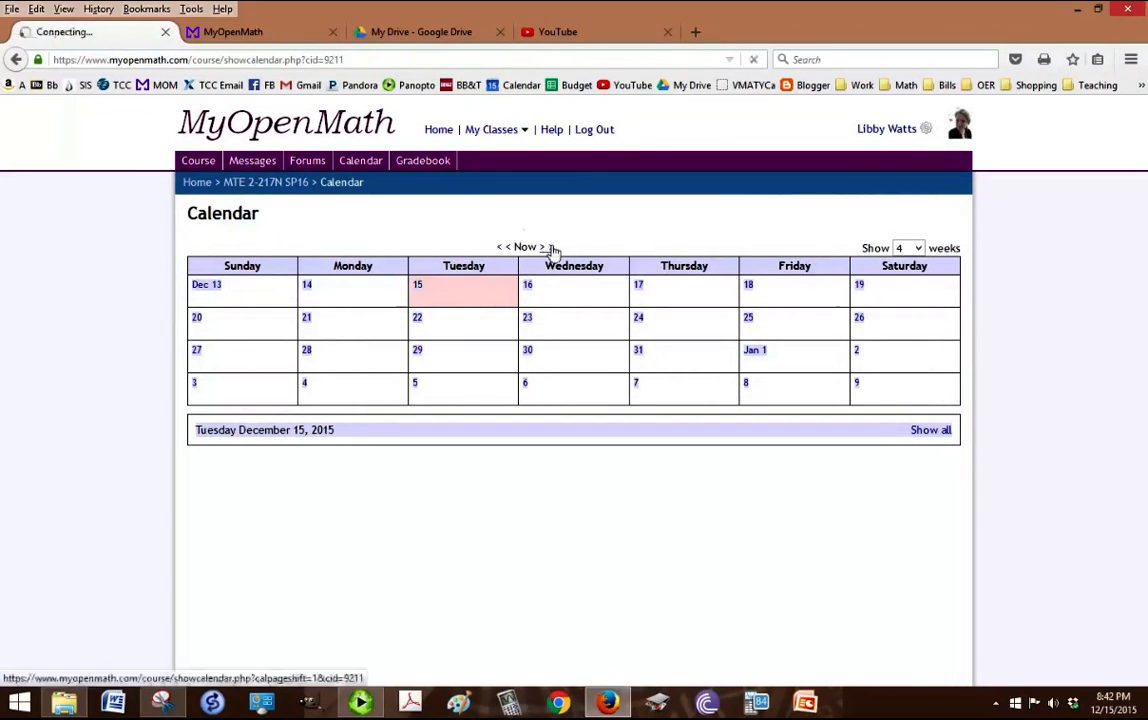
left_click(548, 248)
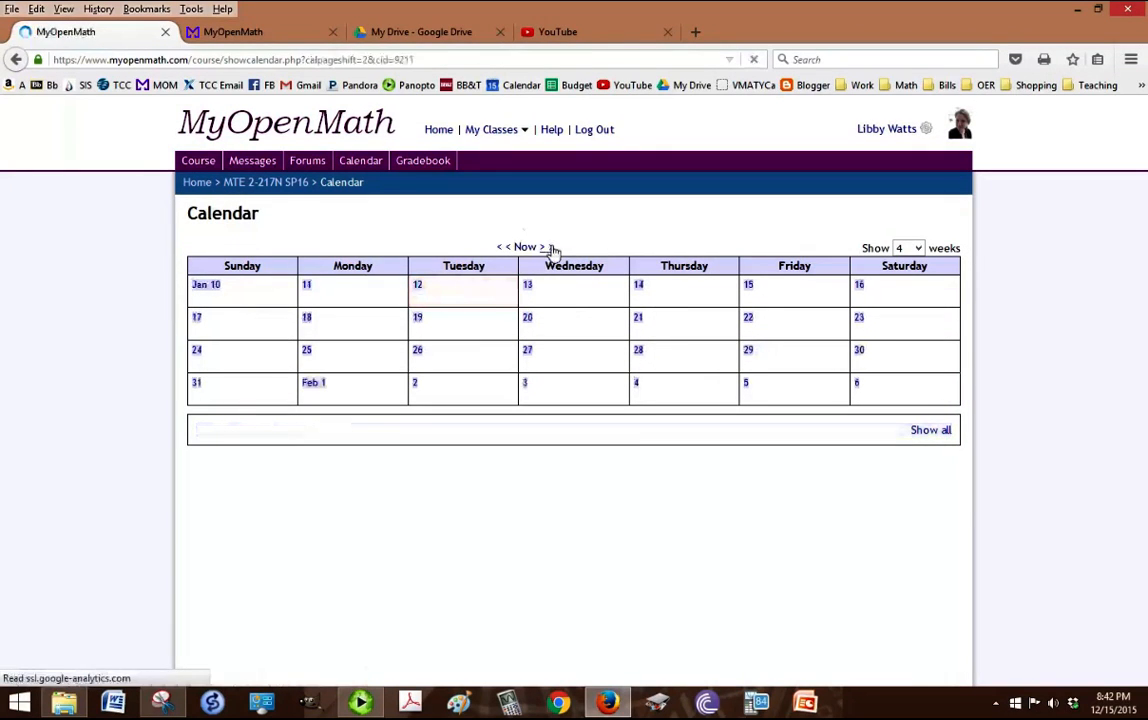
left_click(544, 248)
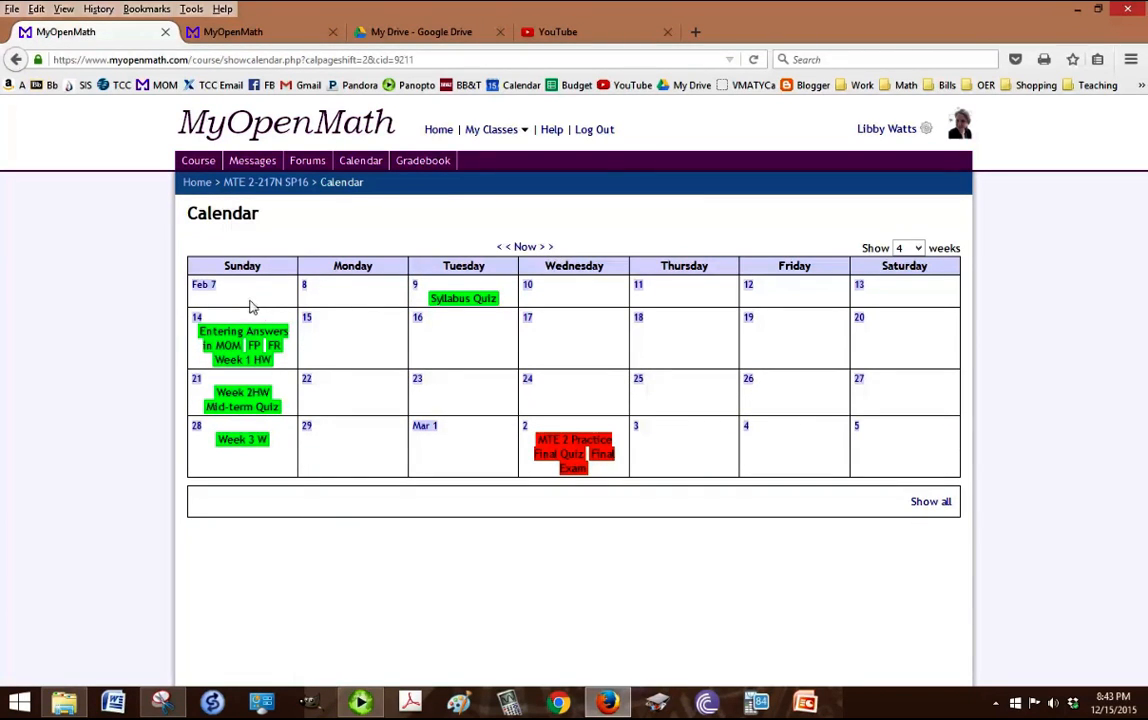
mouse_move(232, 436)
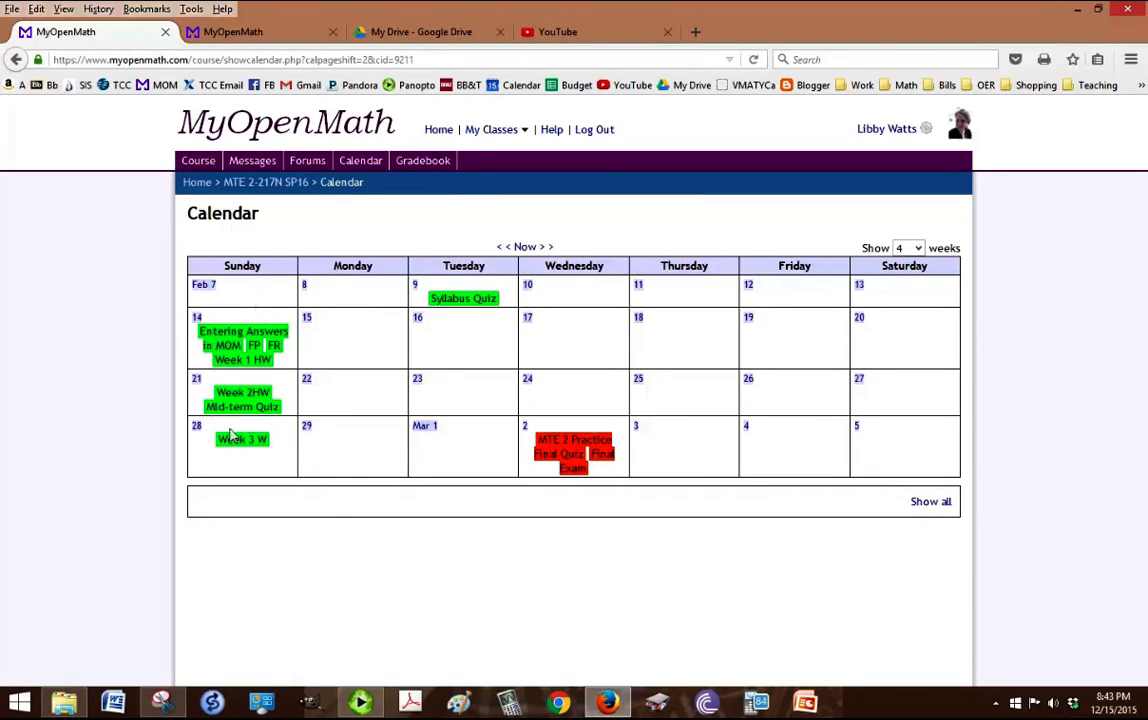
mouse_move(264, 316)
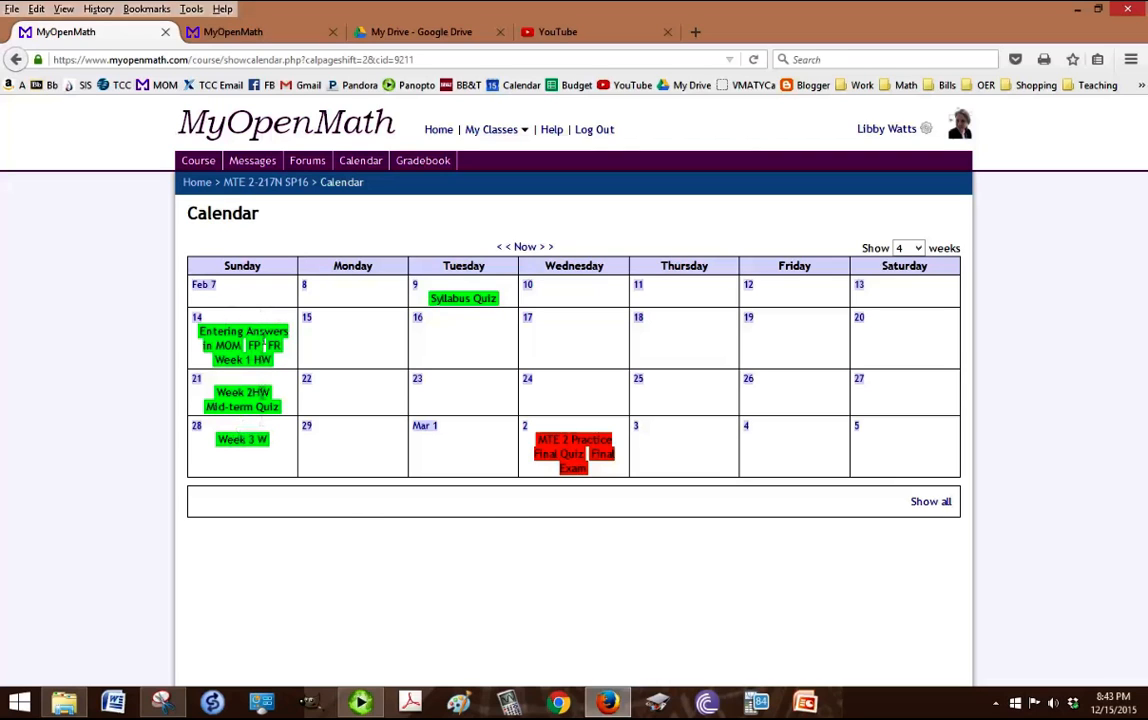
left_click(242, 338)
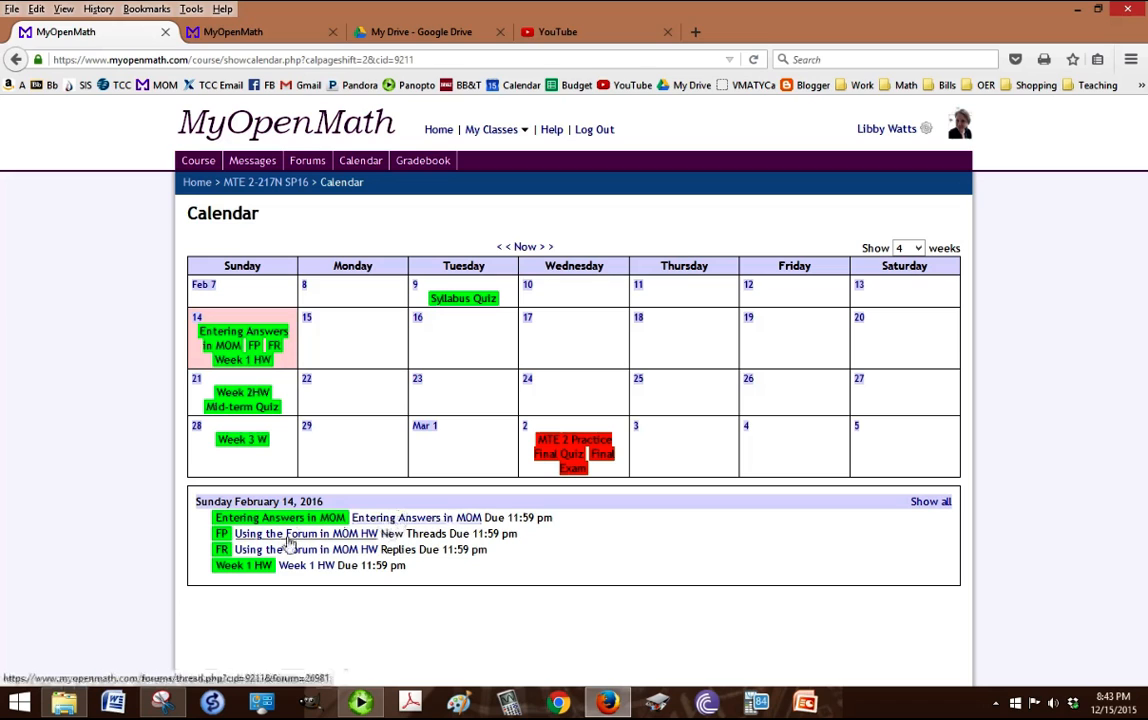
mouse_move(376, 548)
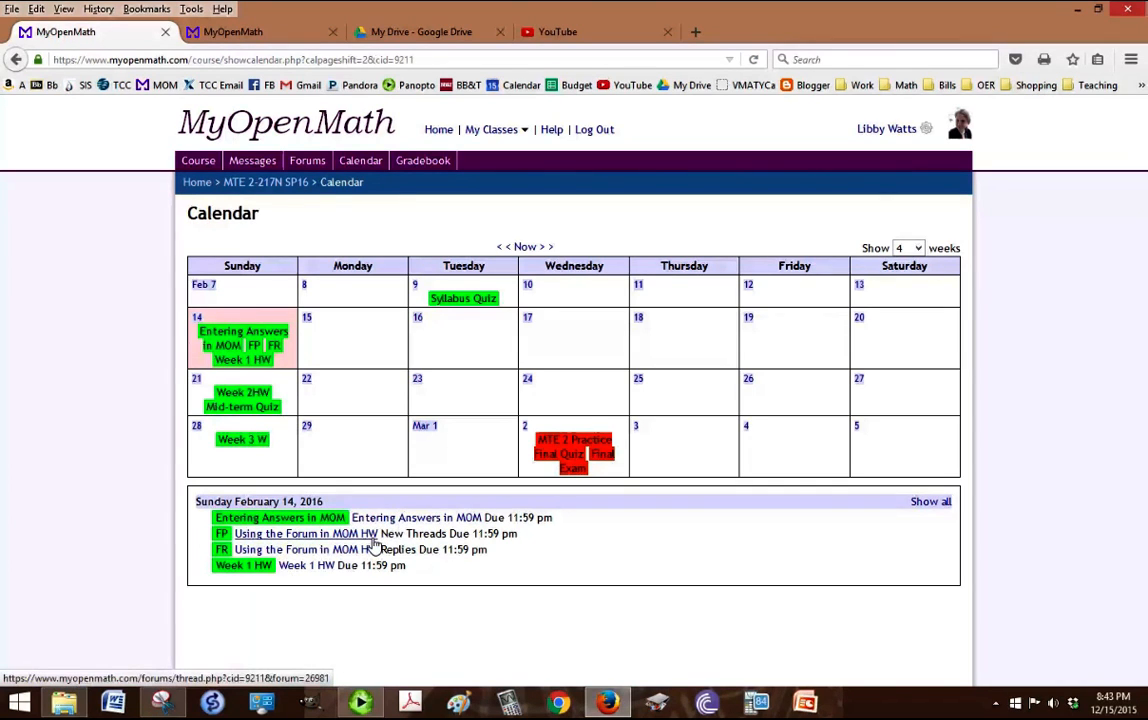
mouse_move(442, 280)
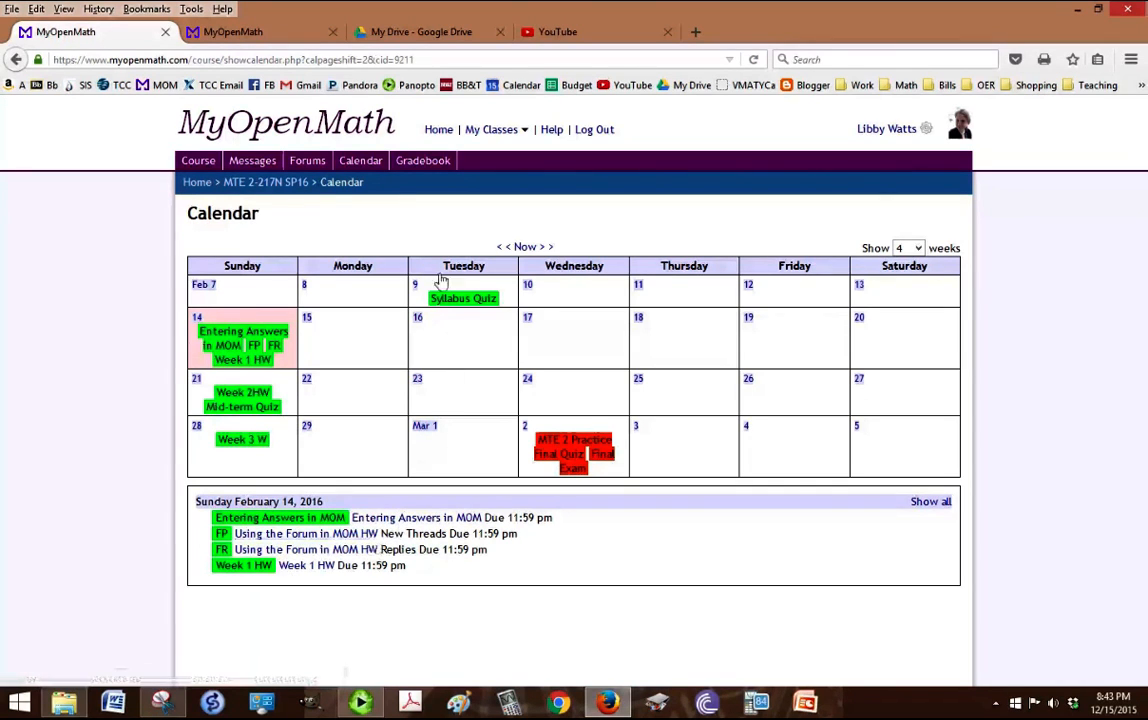
mouse_move(304, 200)
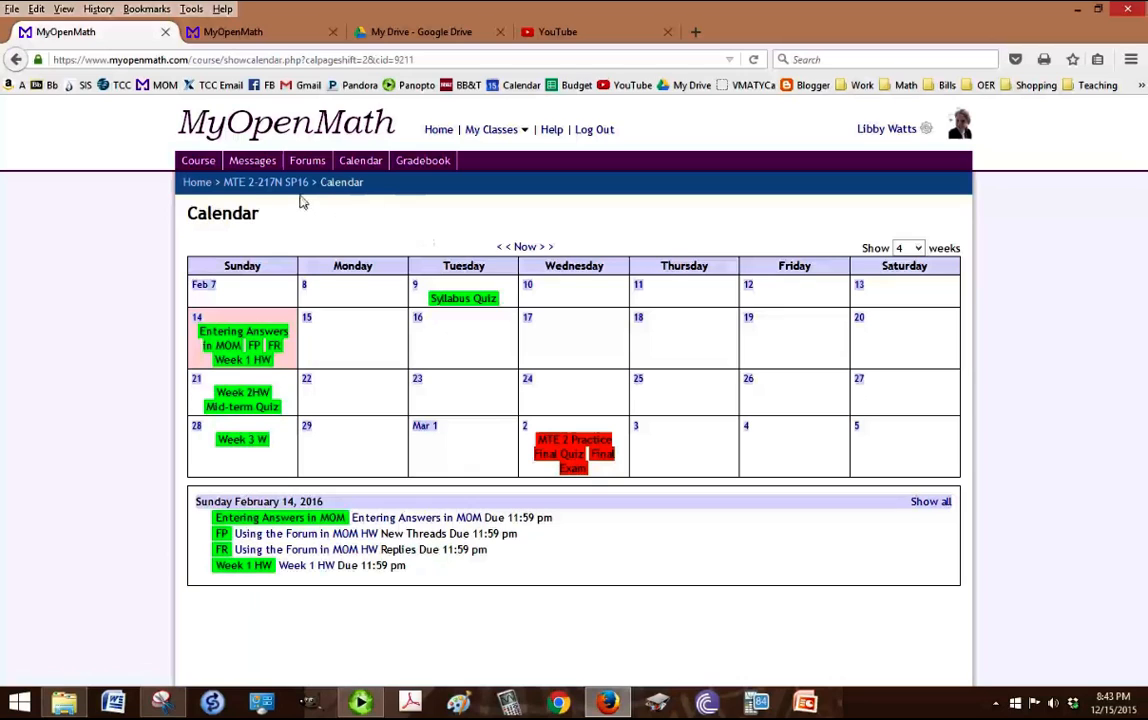
mouse_move(548, 290)
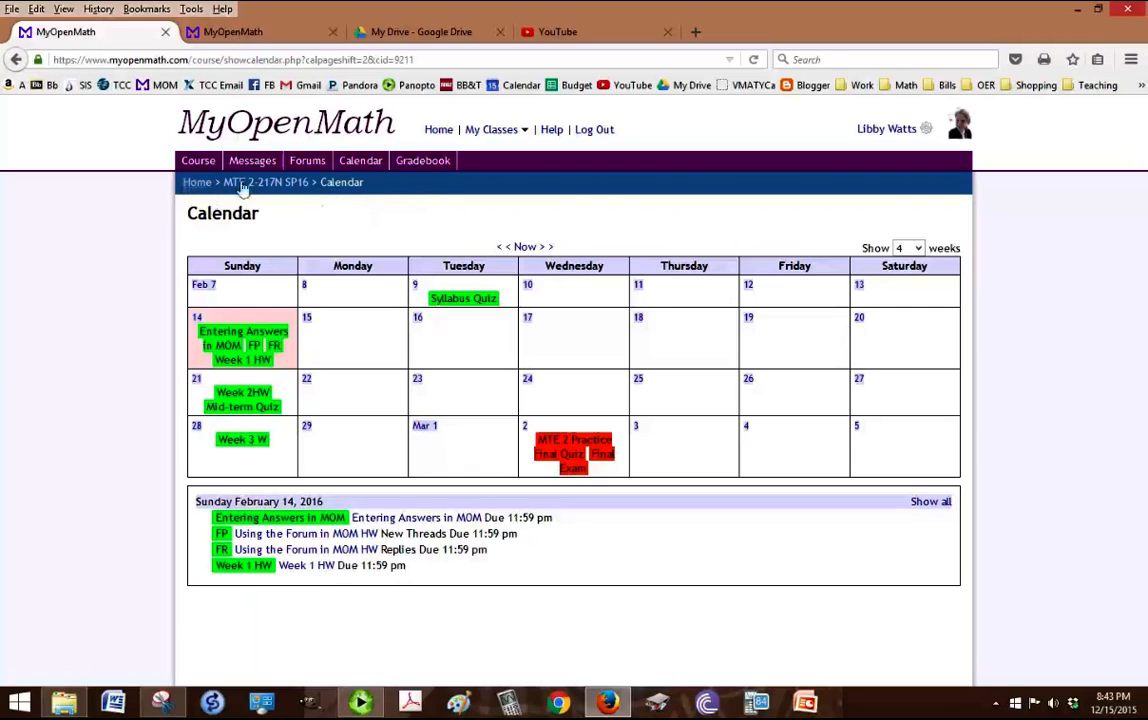
mouse_move(196, 182)
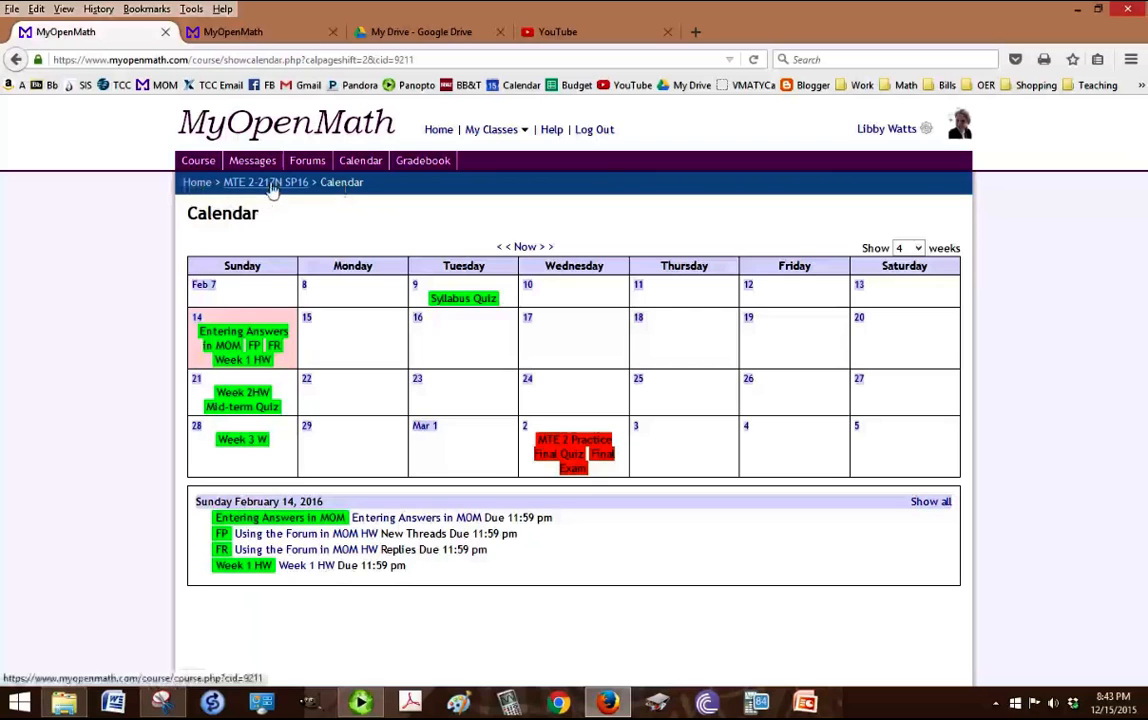
View the course forums list, then return to the MTE 2-217N SP16 course page
left_click(252, 182)
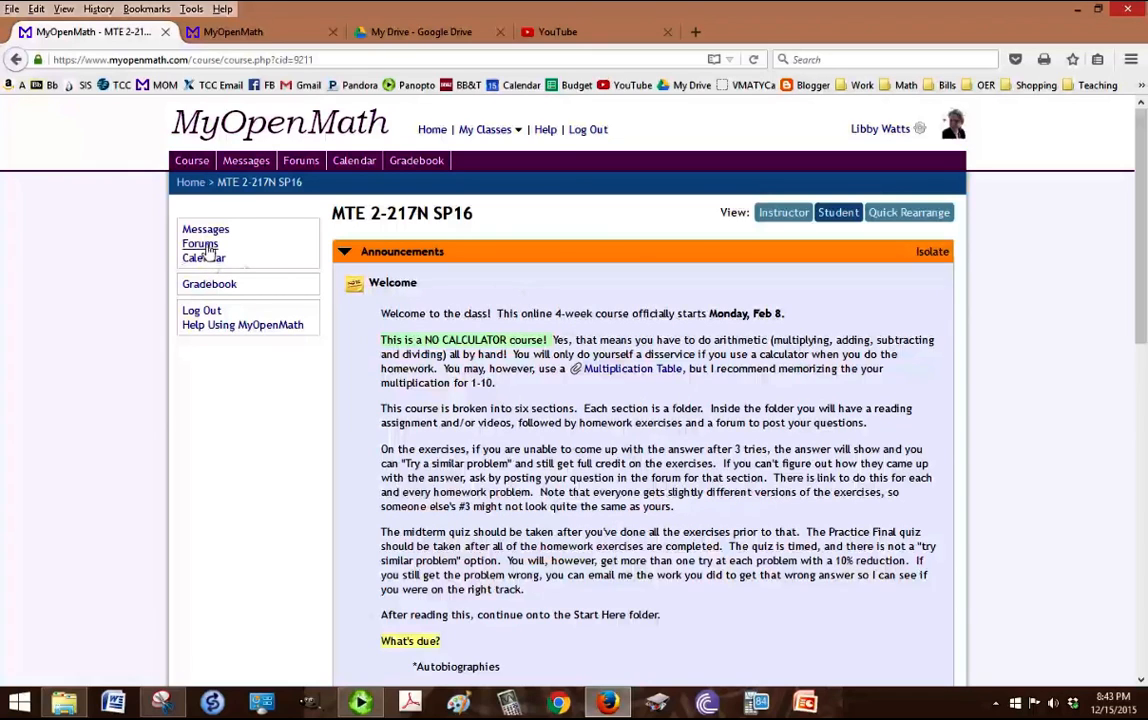
left_click(200, 244)
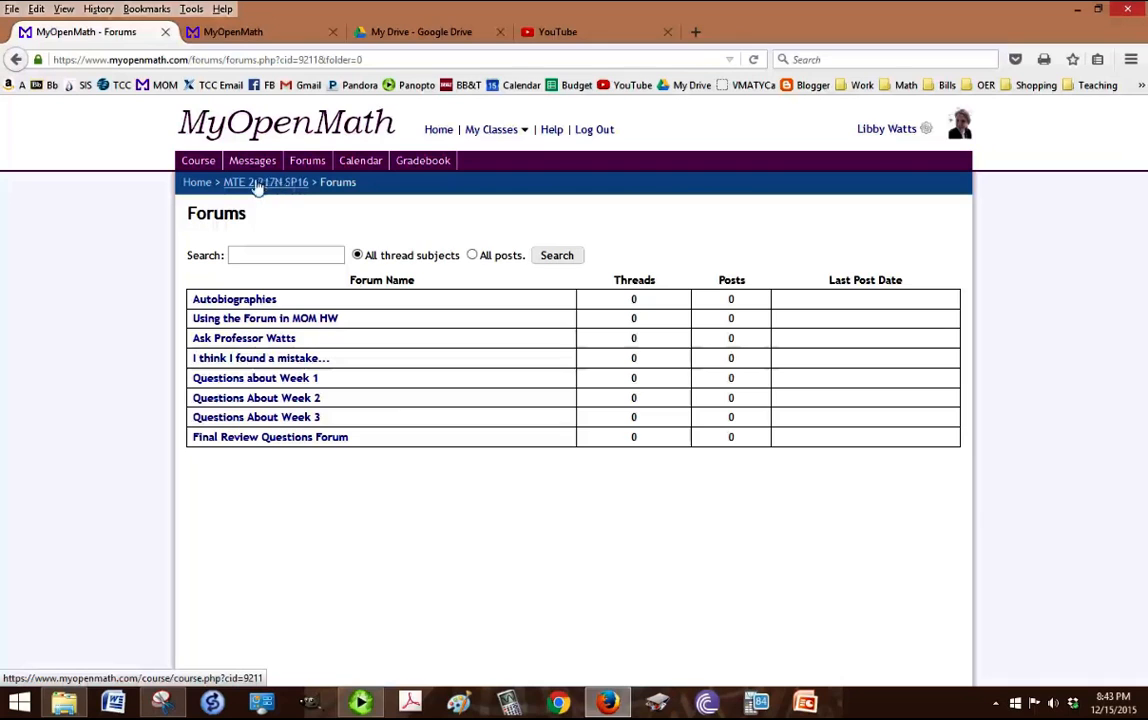
left_click(264, 182)
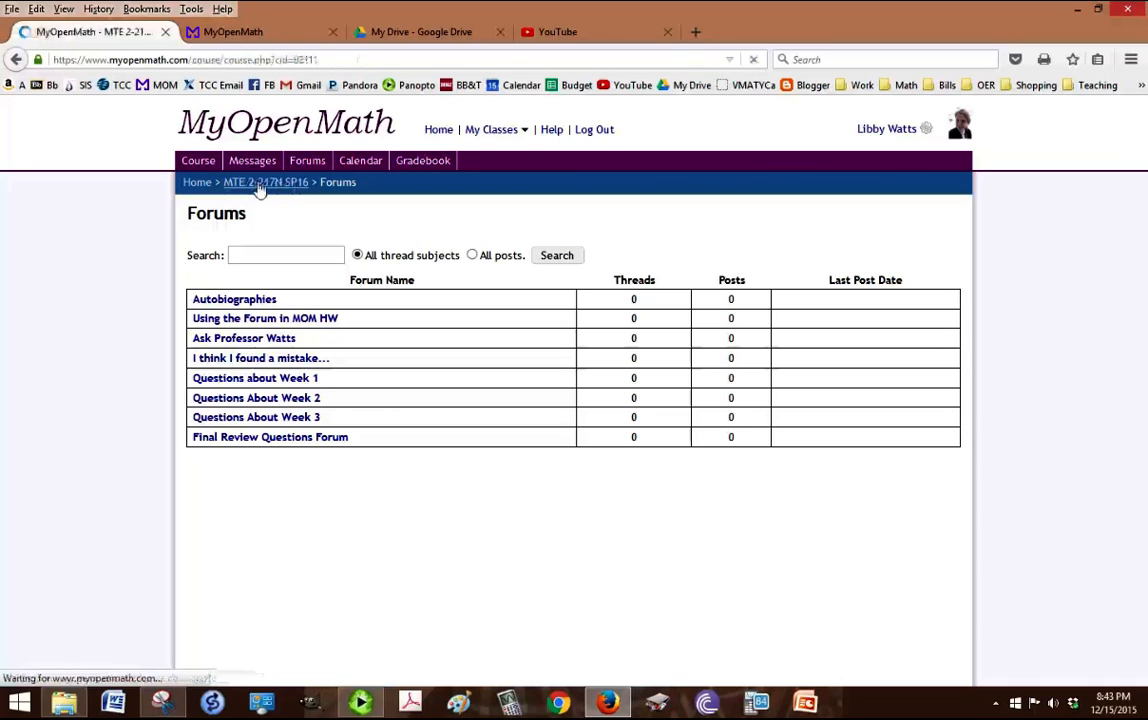
left_click(260, 182)
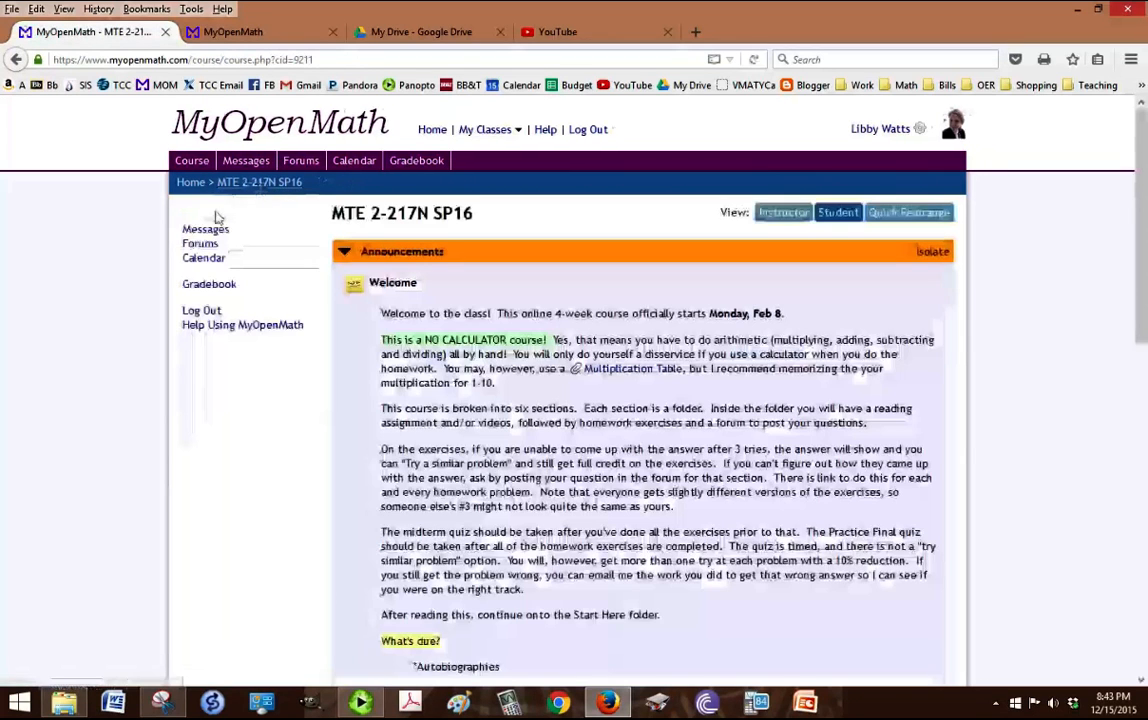
left_click(204, 228)
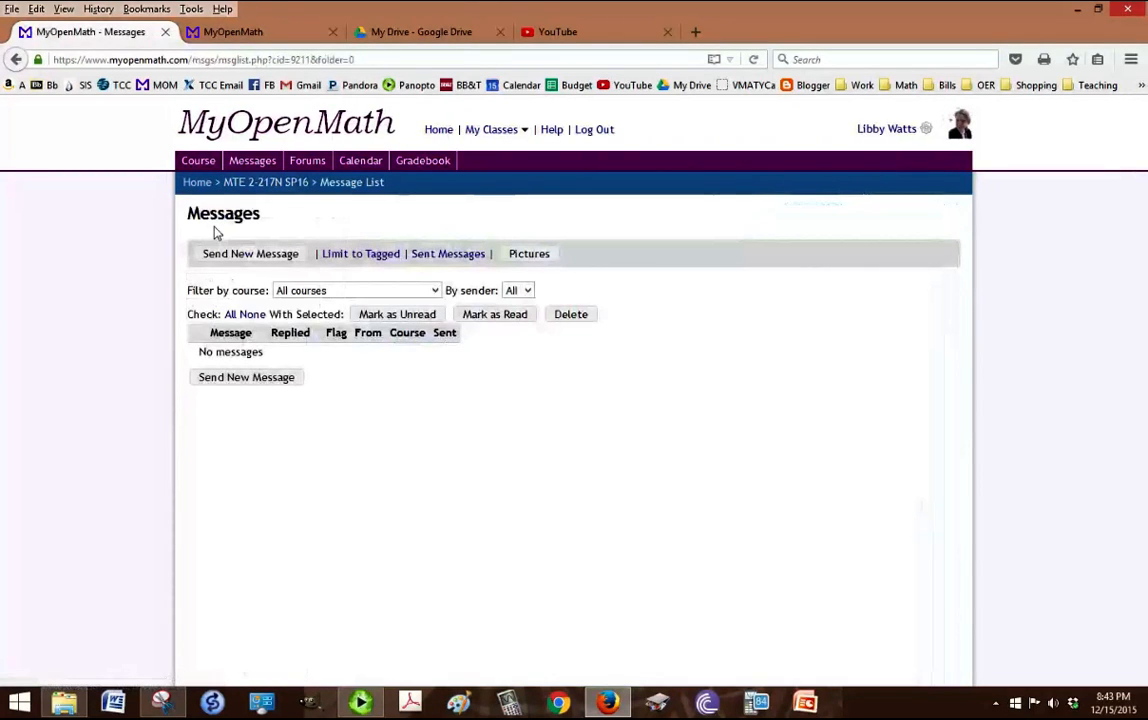
mouse_move(420, 244)
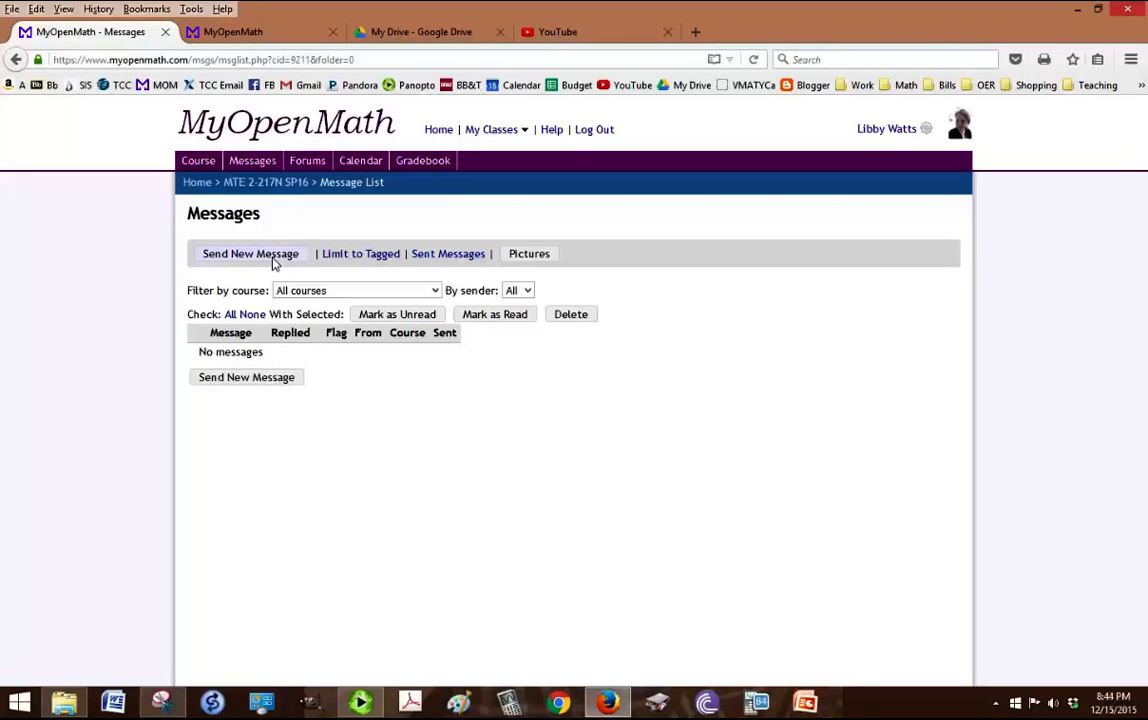
mouse_move(284, 216)
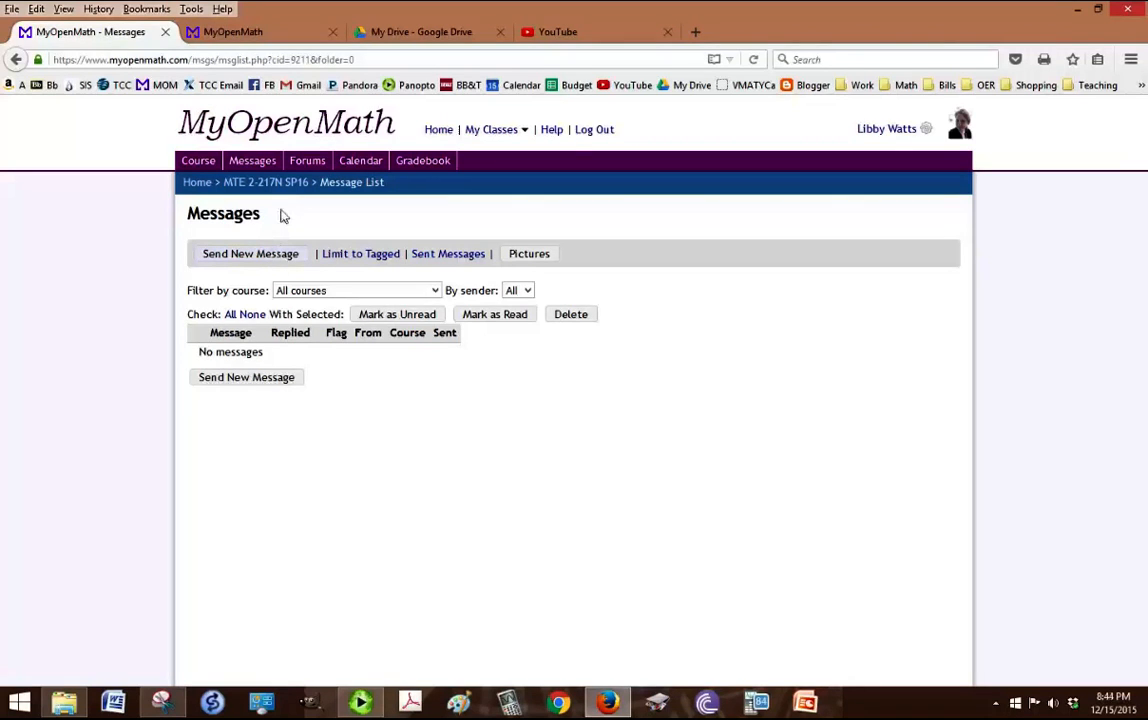
mouse_move(196, 182)
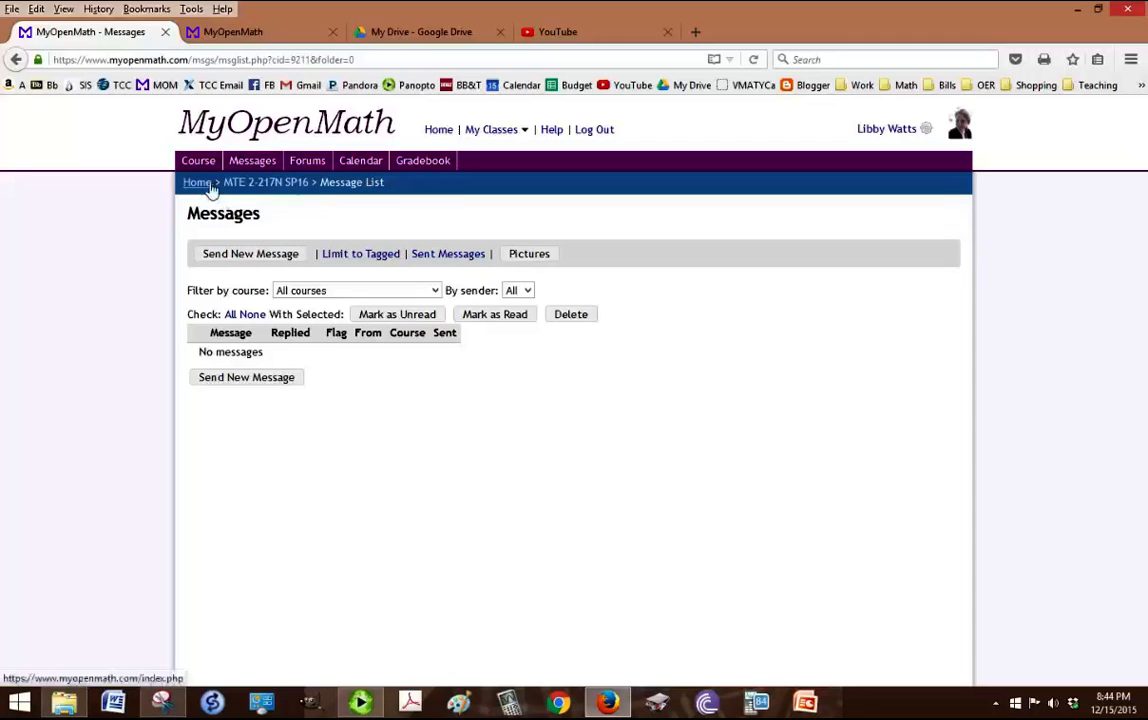
left_click(264, 182)
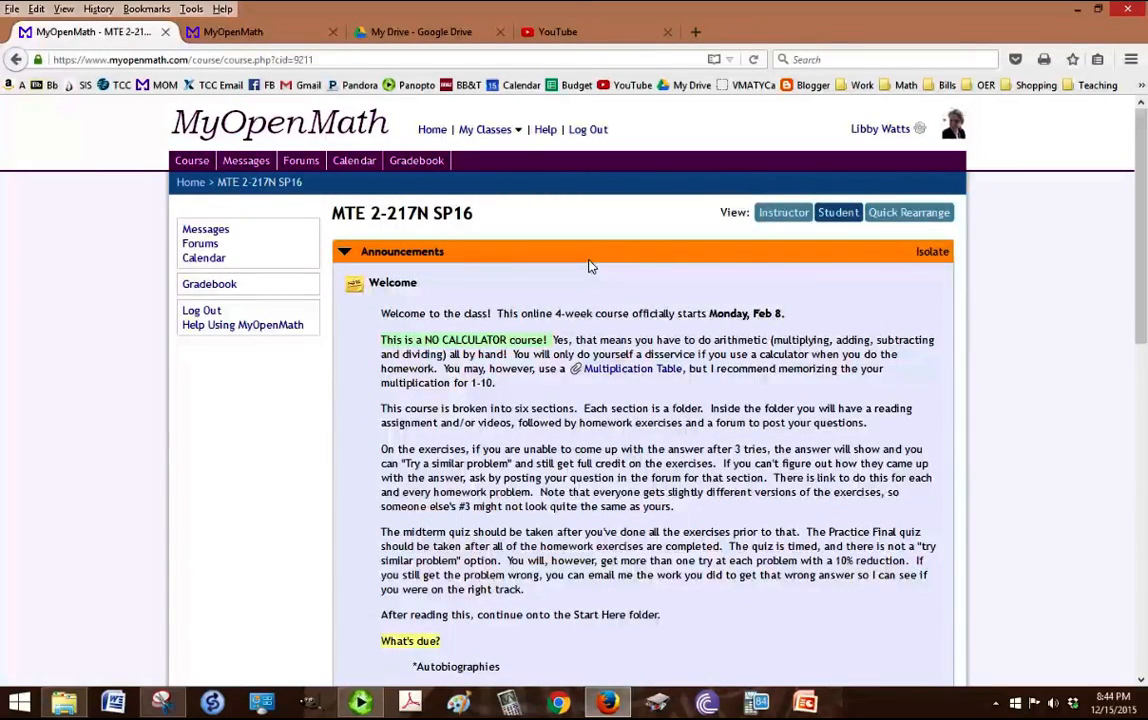
scroll("down", 3)
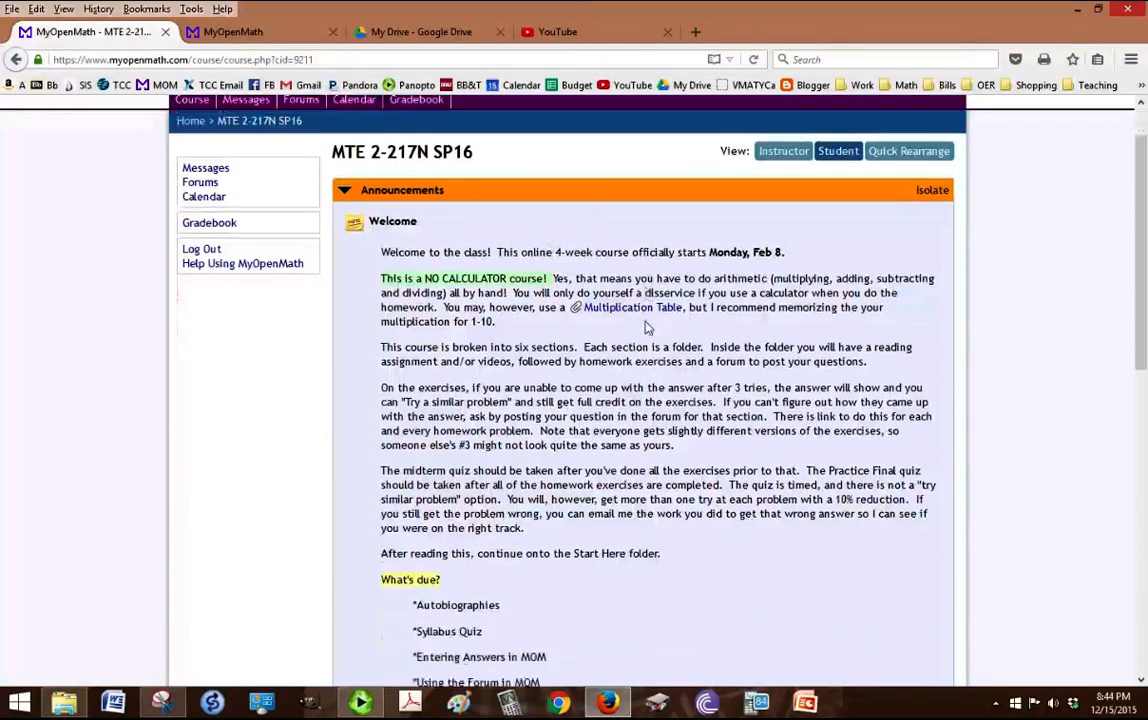
scroll("down", 3)
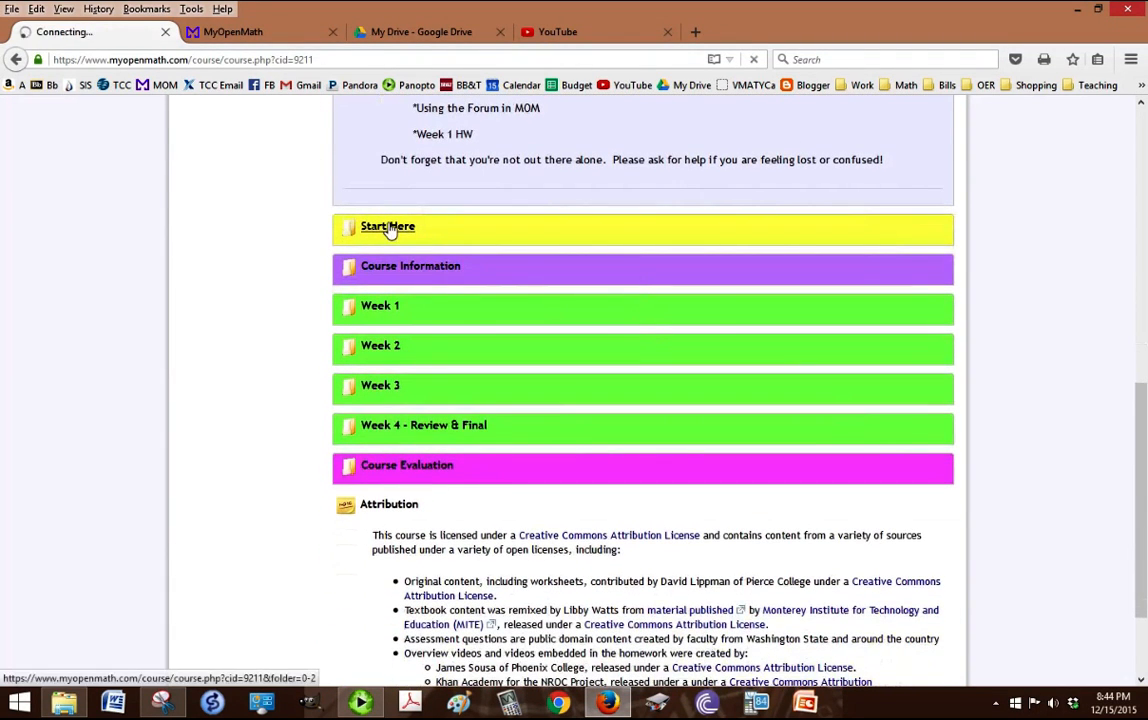
left_click(388, 226)
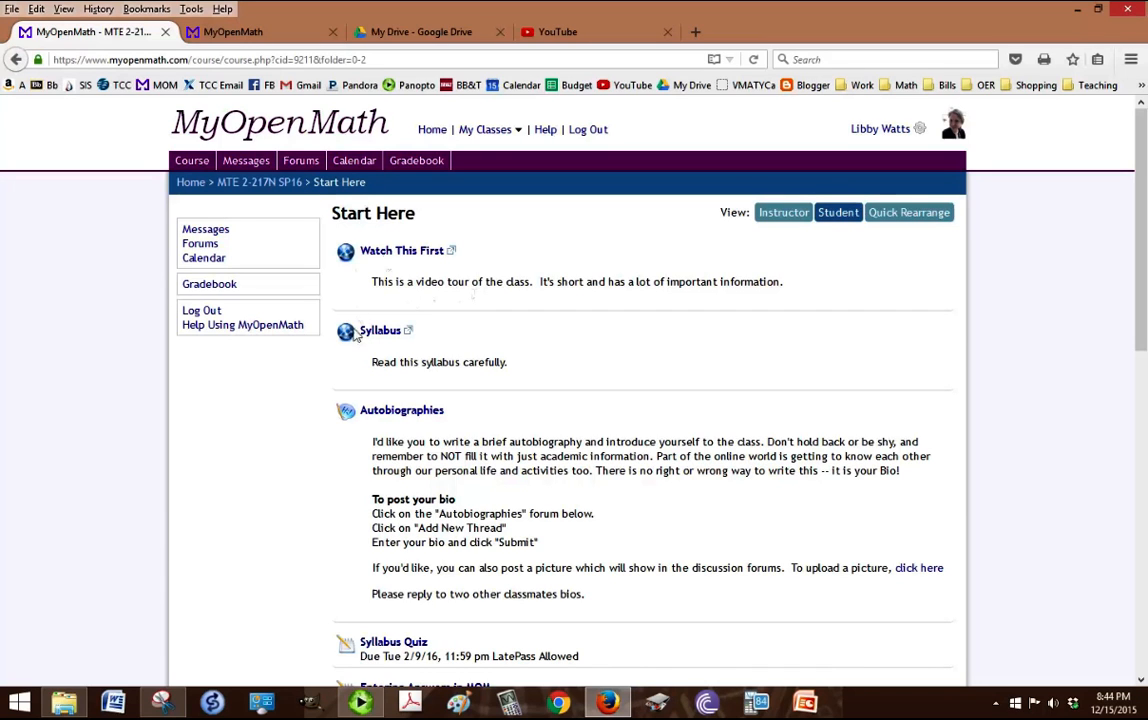
mouse_move(378, 344)
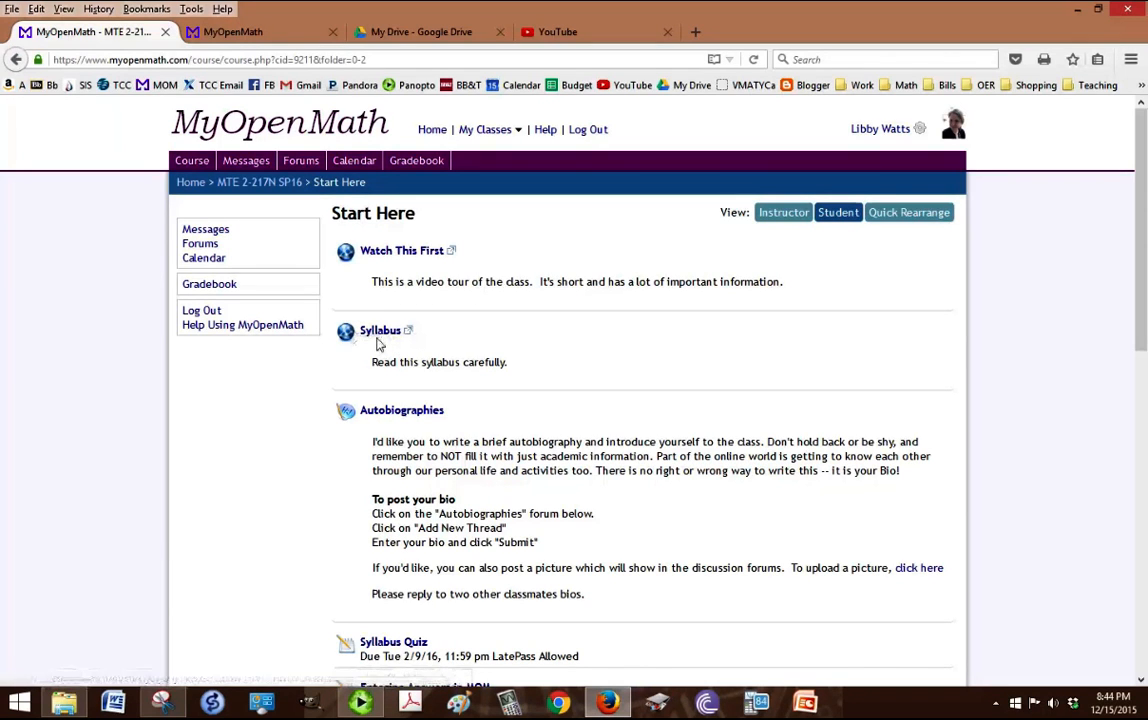
scroll("down", 3)
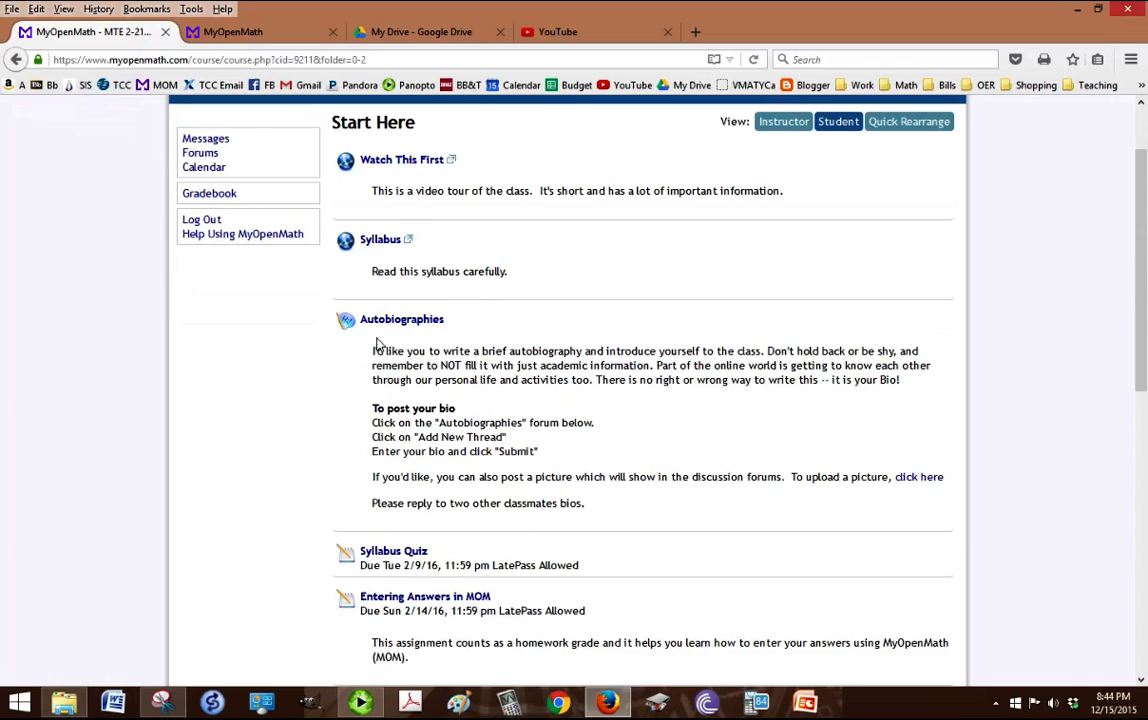
mouse_move(392, 552)
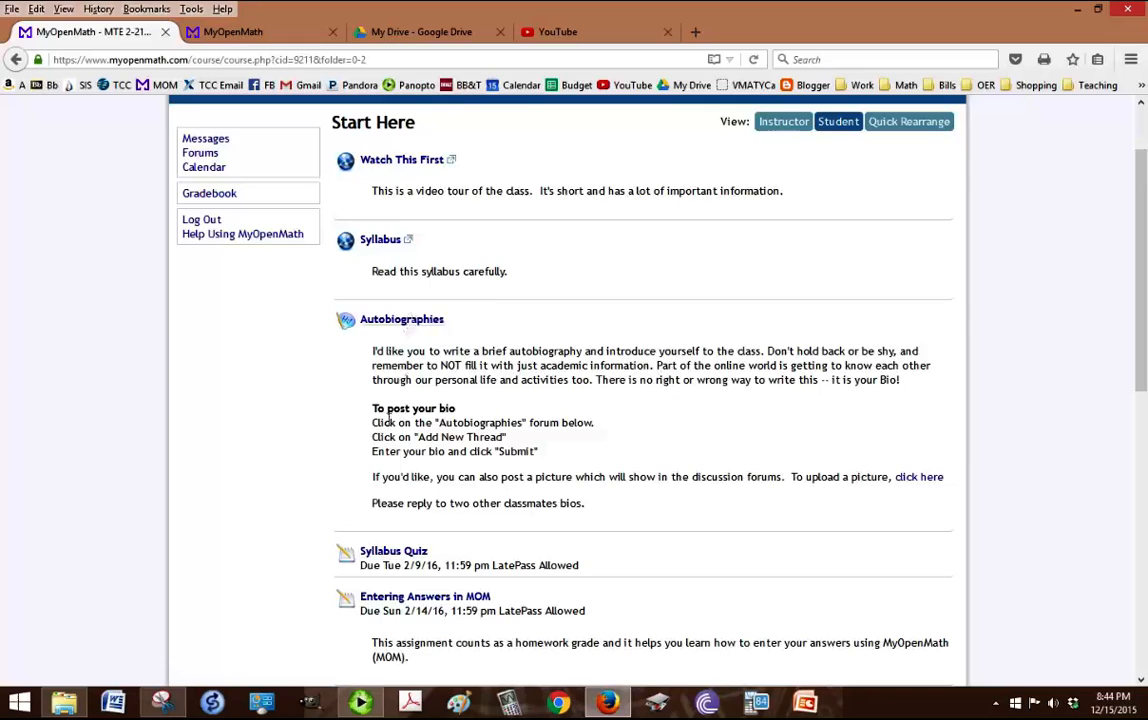
mouse_move(478, 400)
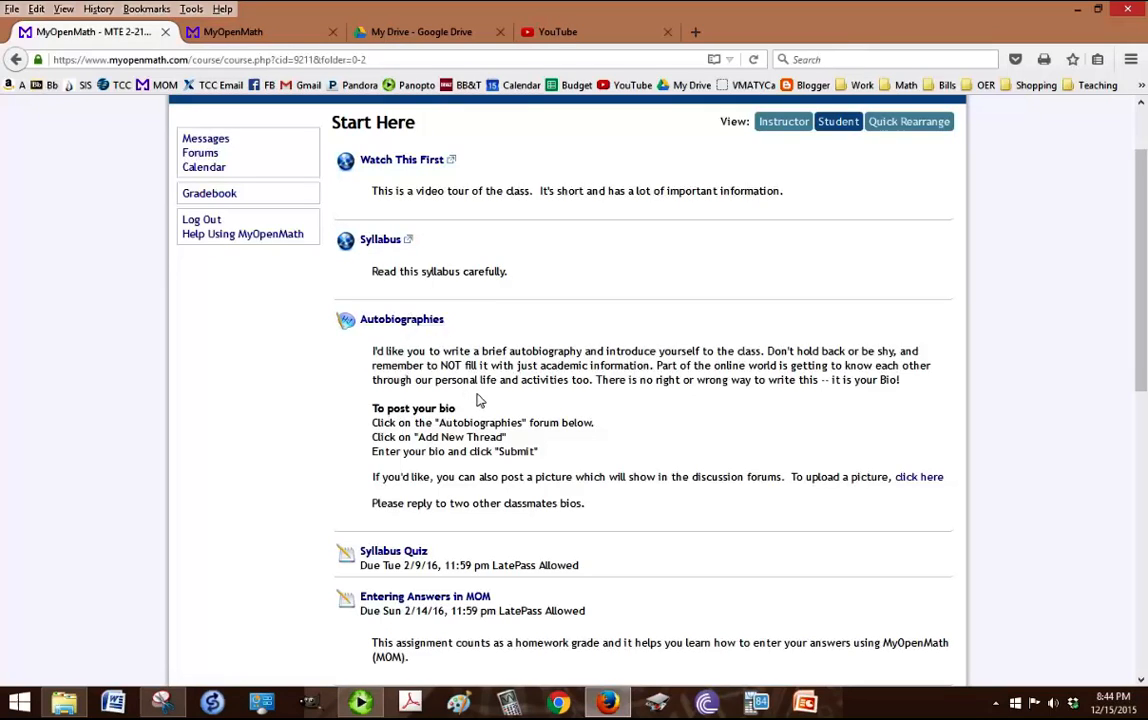
scroll("down", 3)
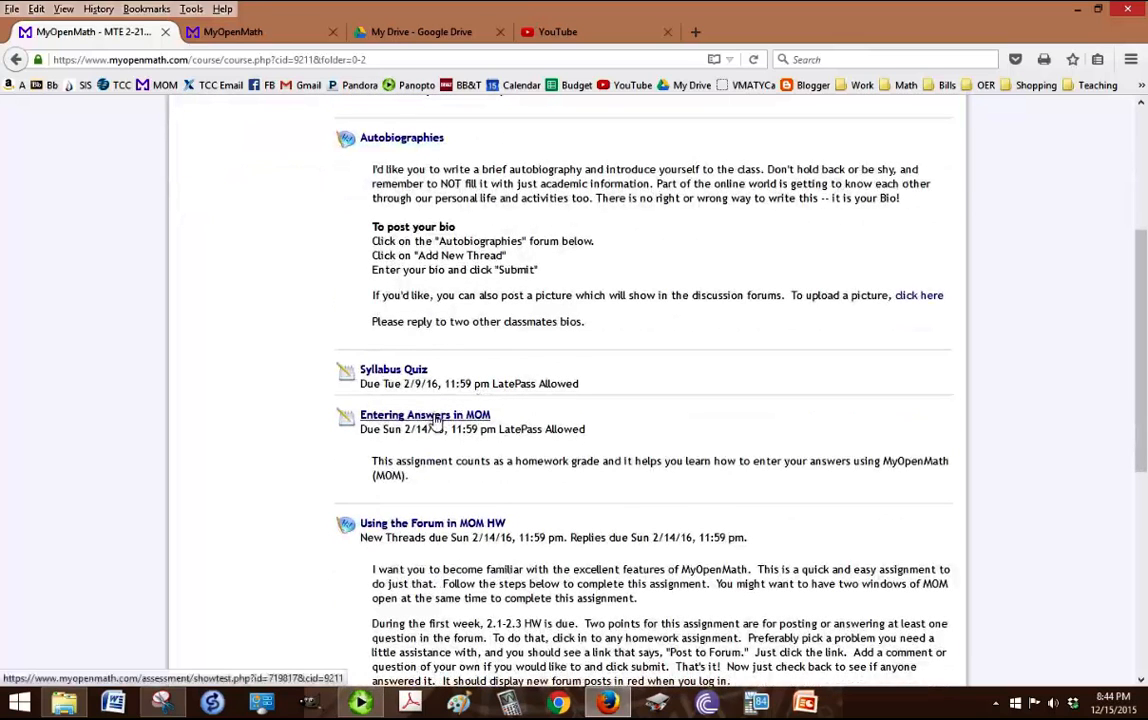
mouse_move(692, 416)
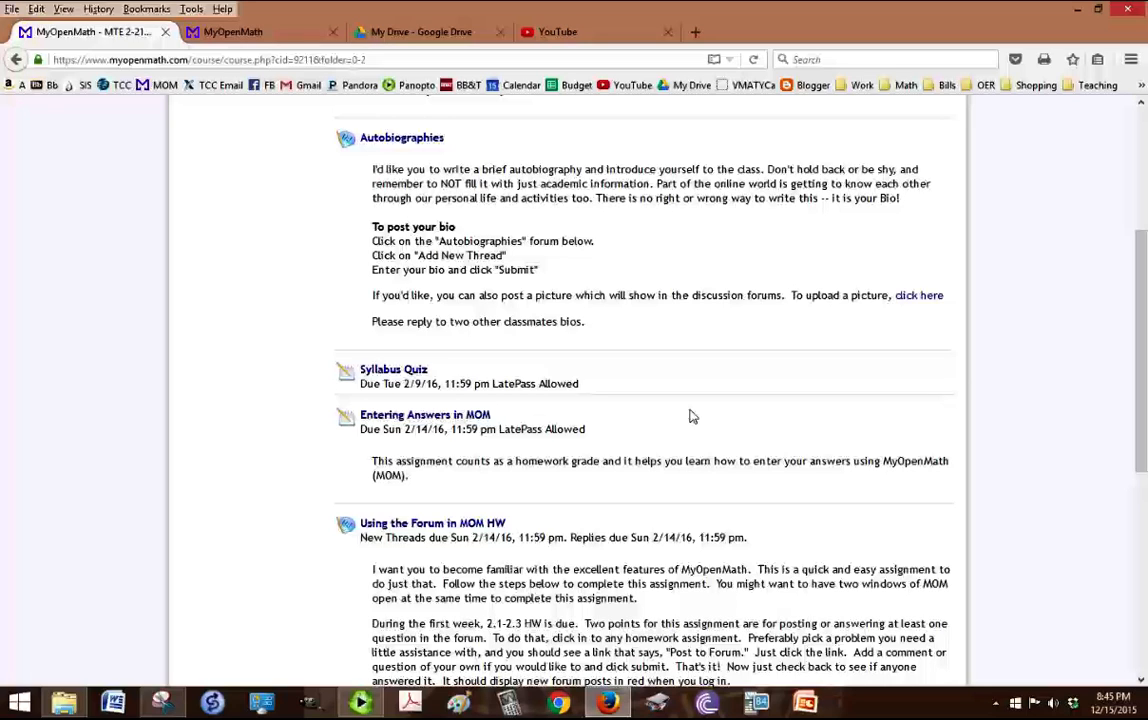
scroll("down", 3)
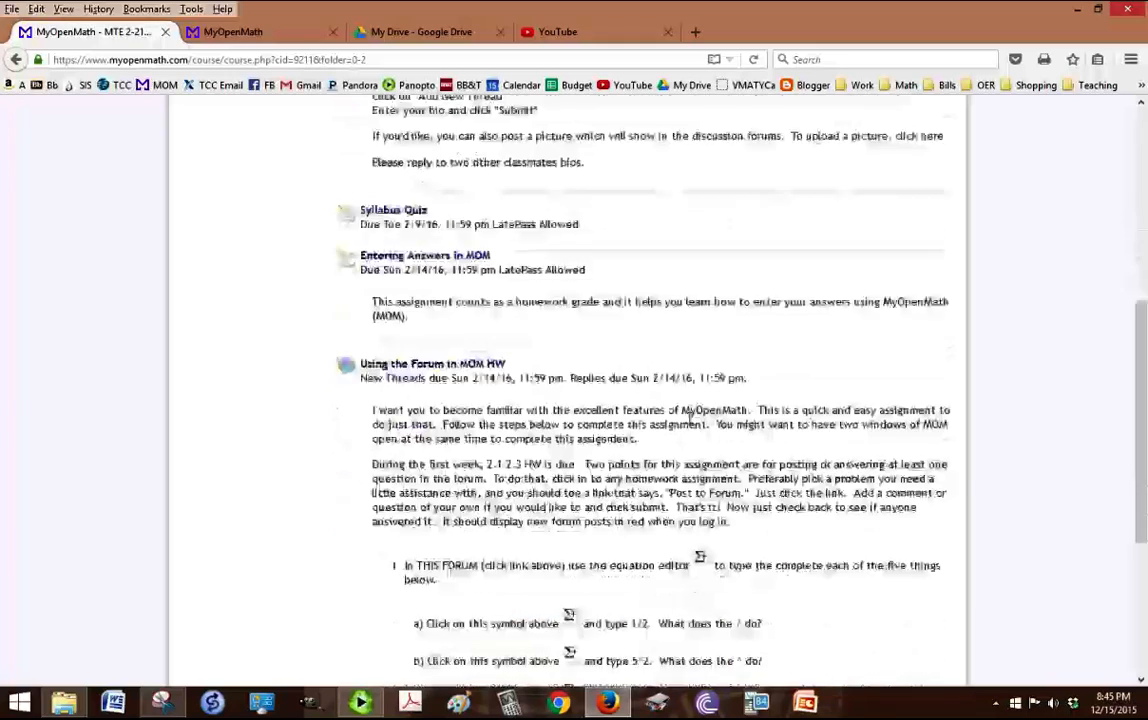
scroll("down", 3)
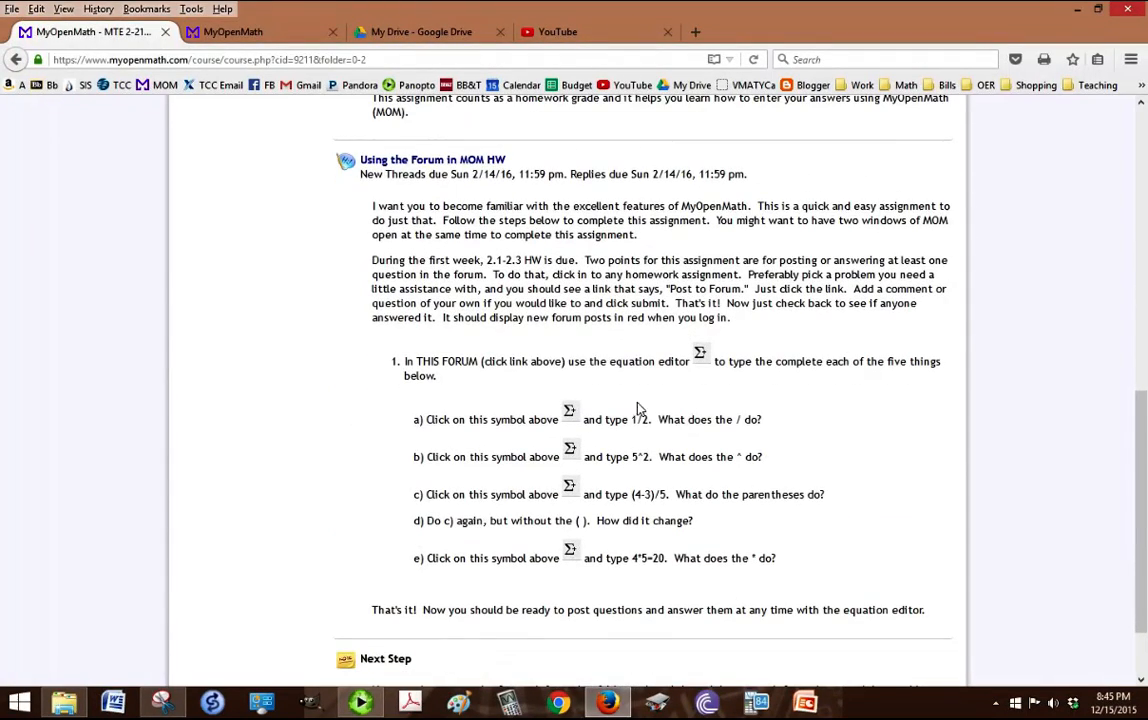
mouse_move(456, 338)
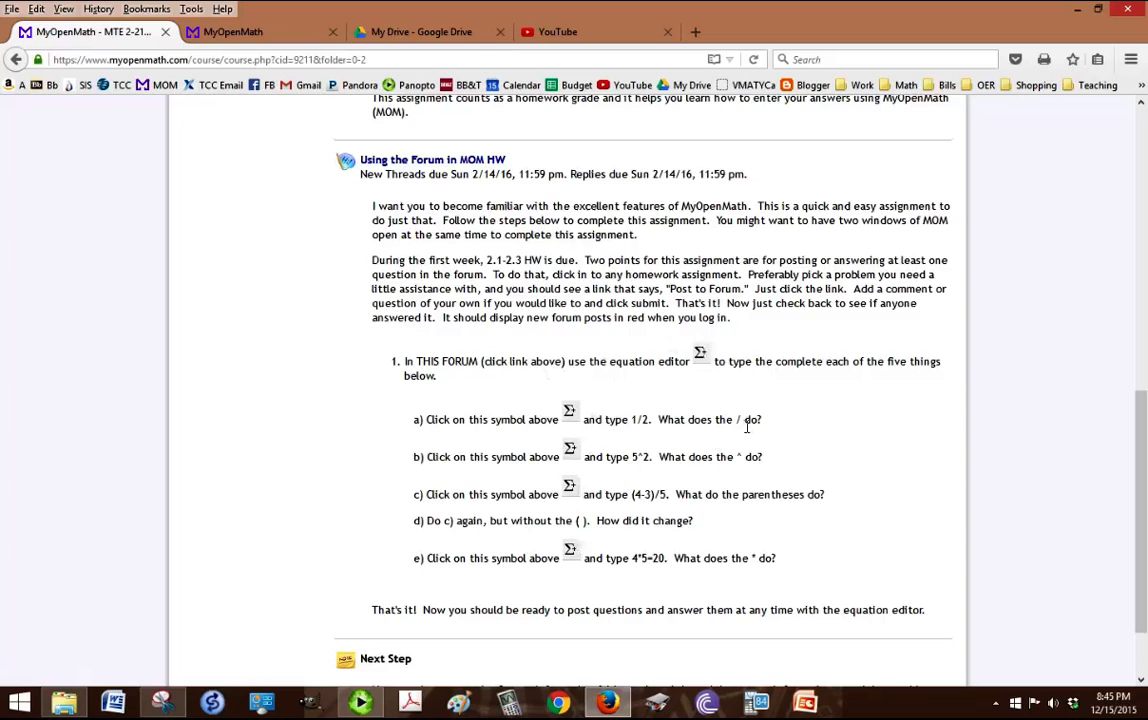
scroll("down", 3)
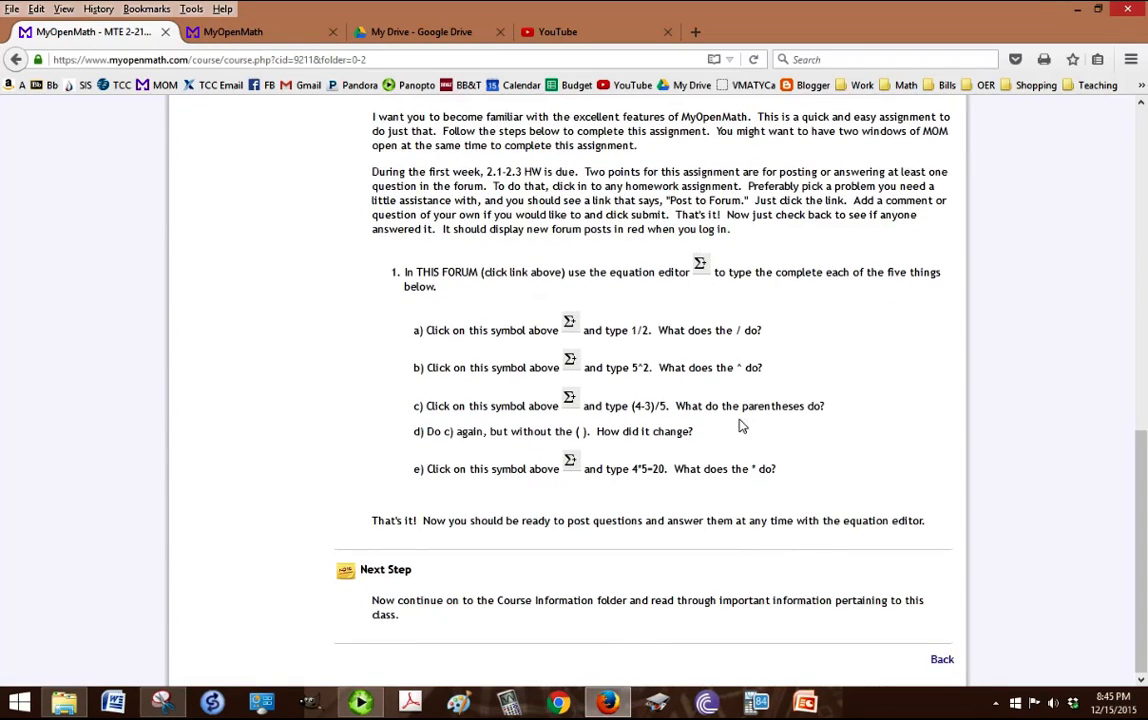
mouse_move(656, 342)
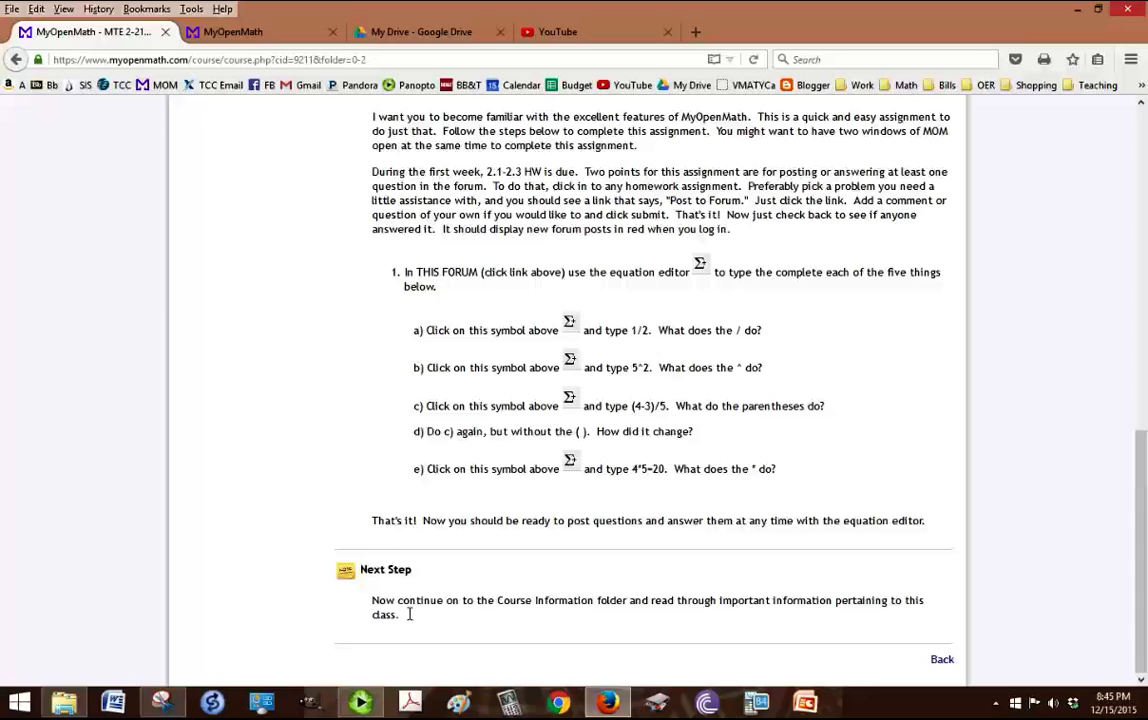
mouse_move(452, 620)
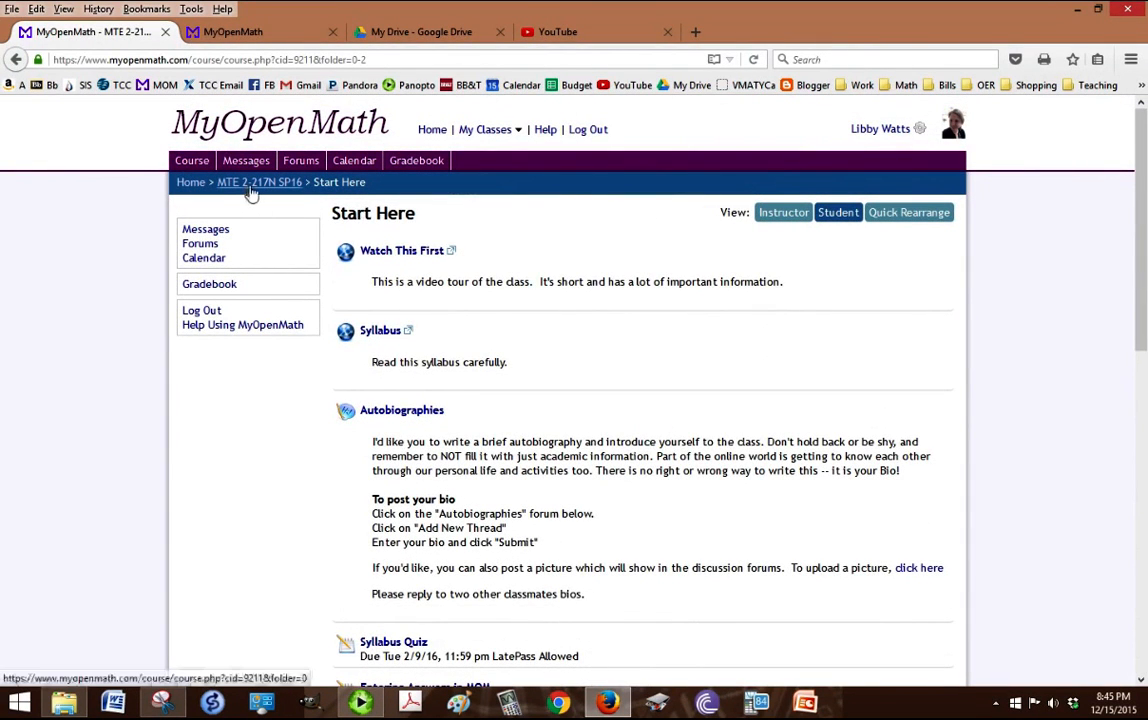
Return to the main course page and enter the Course Information folder
left_click(260, 182)
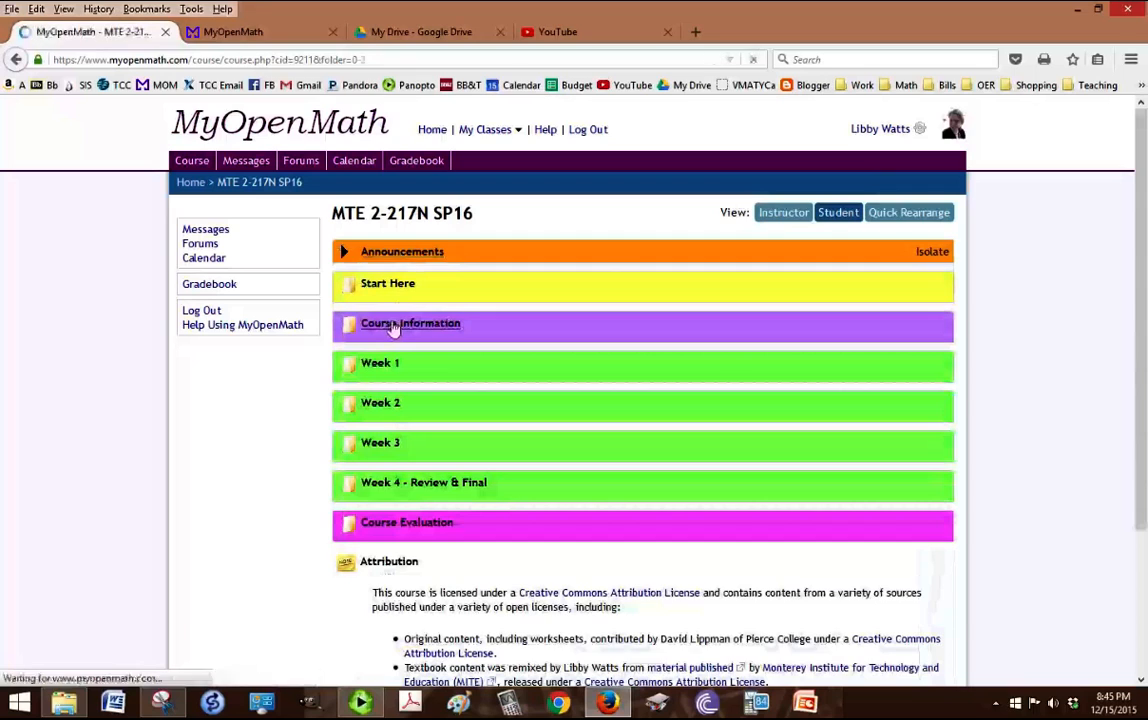
left_click(410, 324)
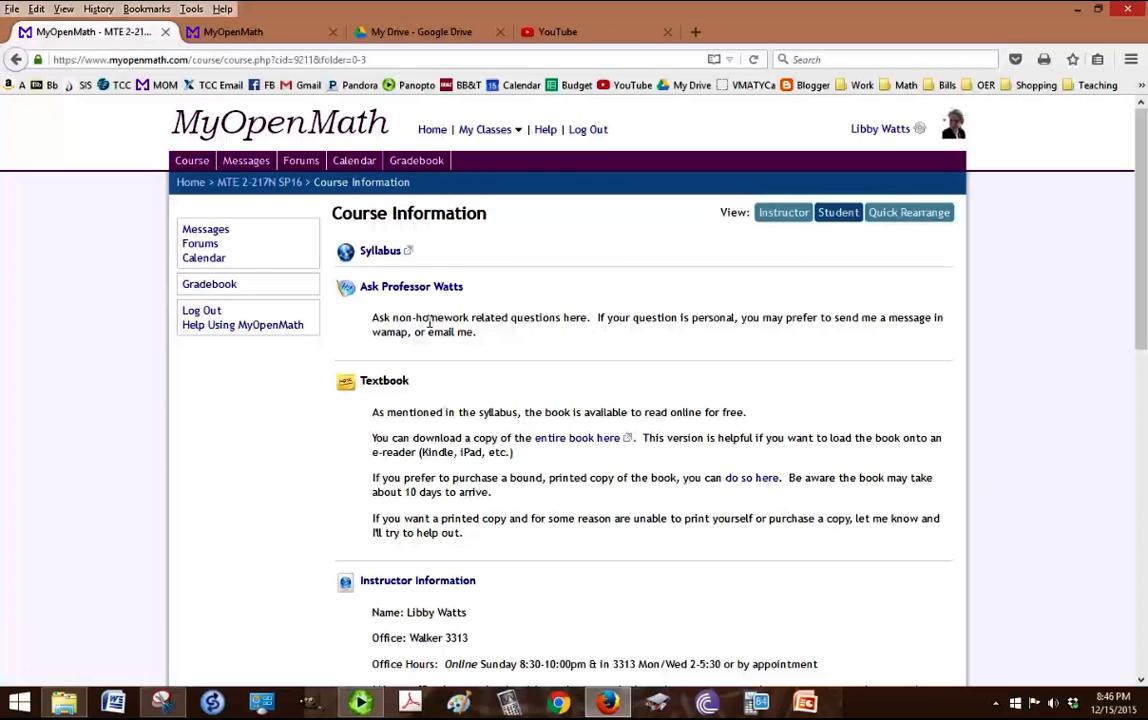
Scroll through the Course Information items: textbook, instructor, office hours, testing, gradebook, accessibility
scroll("down", 3)
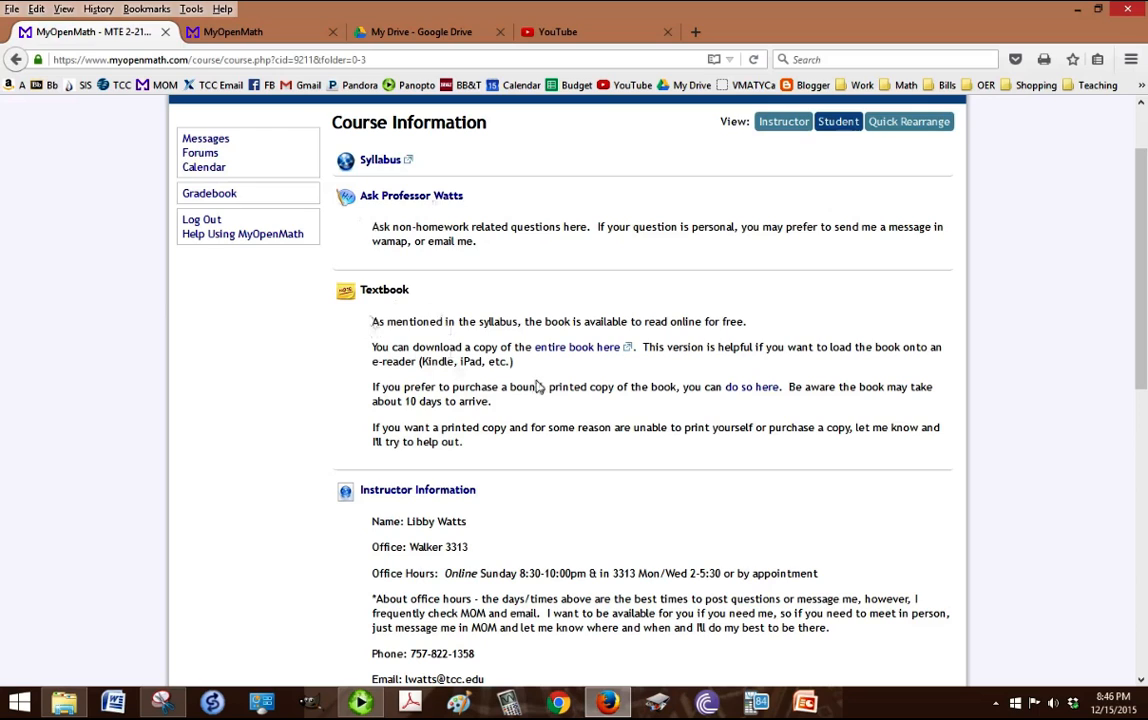
mouse_move(576, 350)
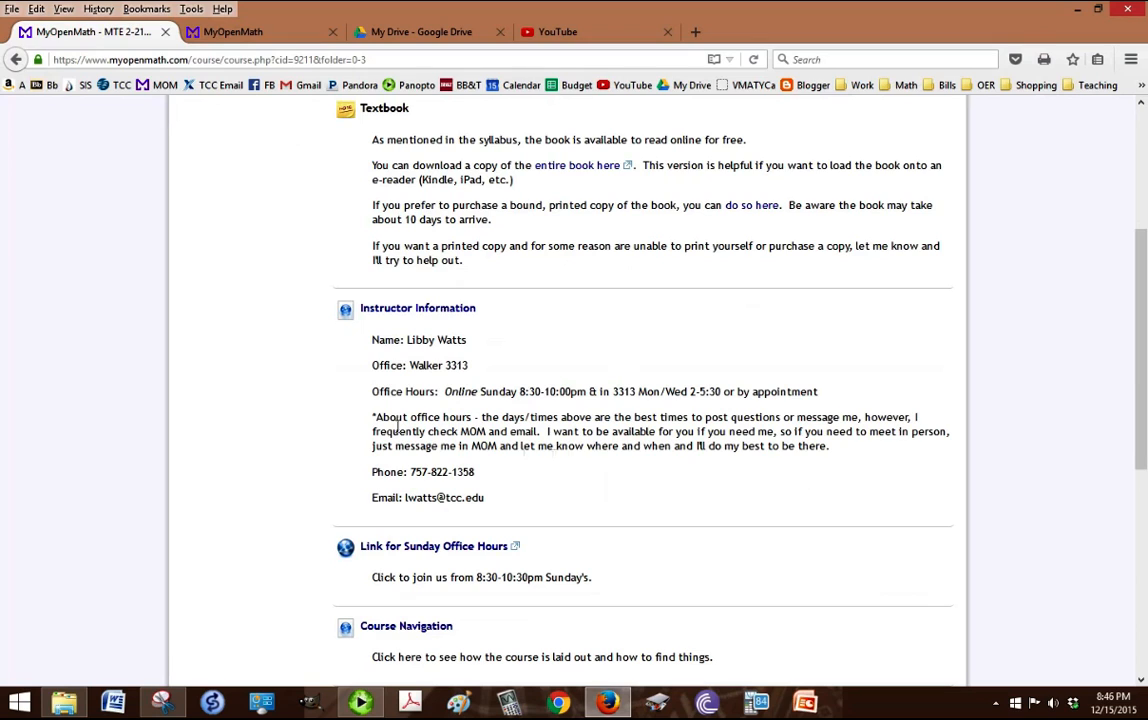
mouse_move(400, 308)
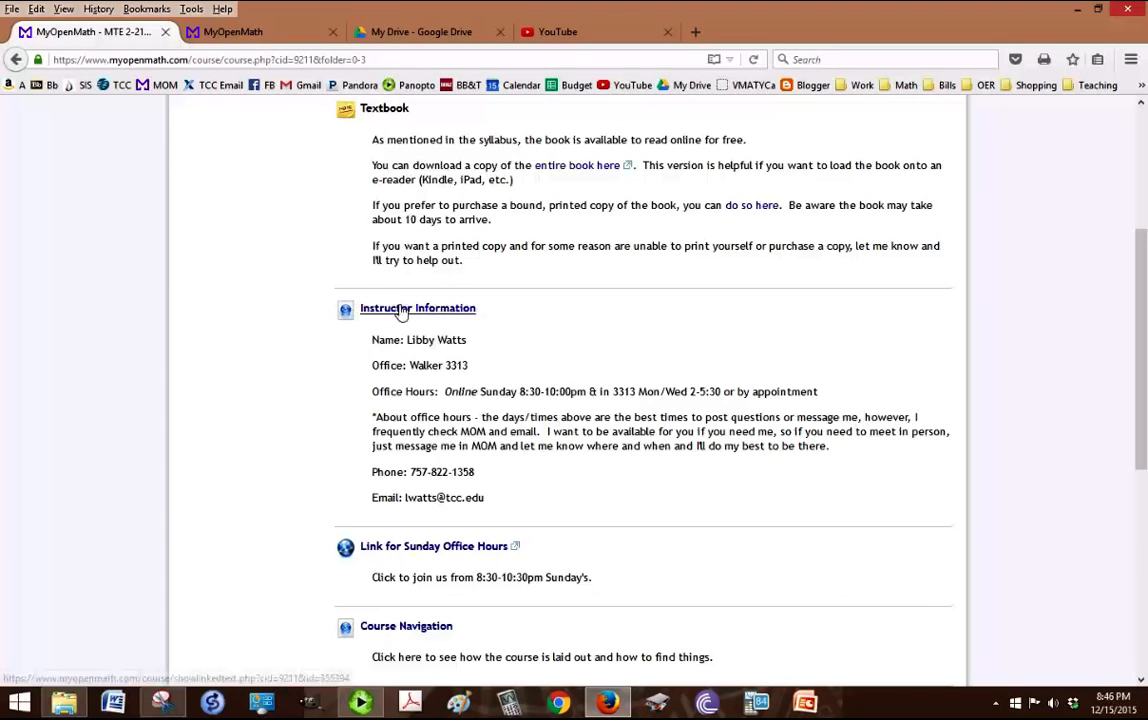
mouse_move(556, 328)
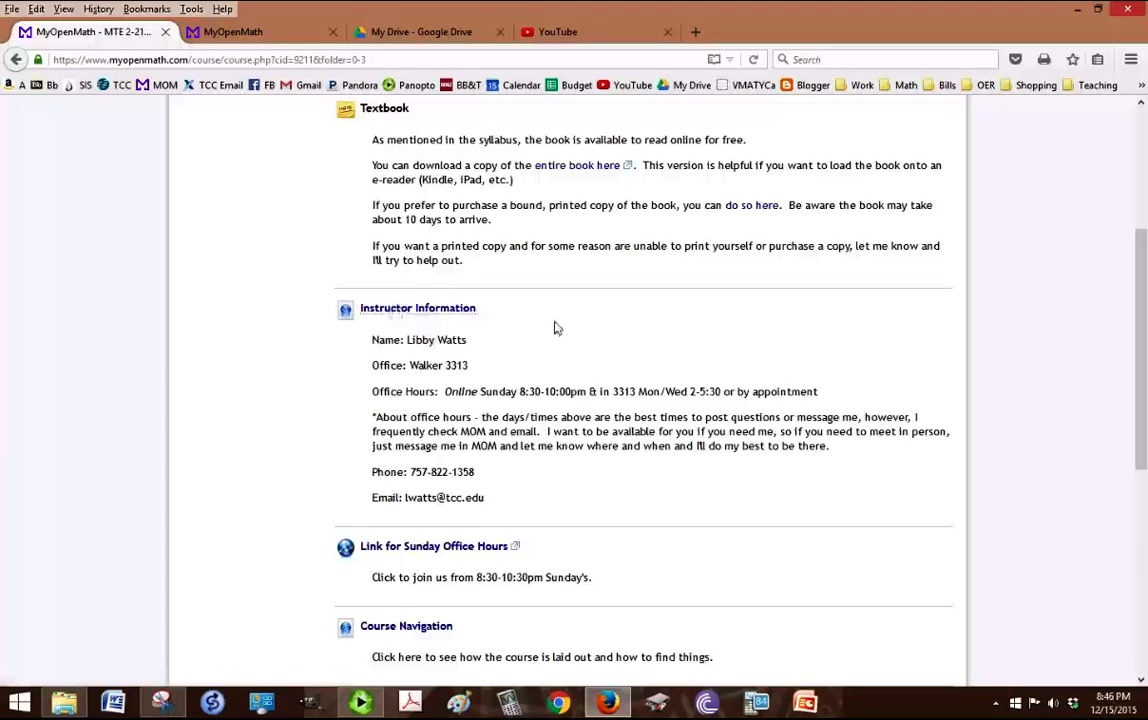
scroll("down", 3)
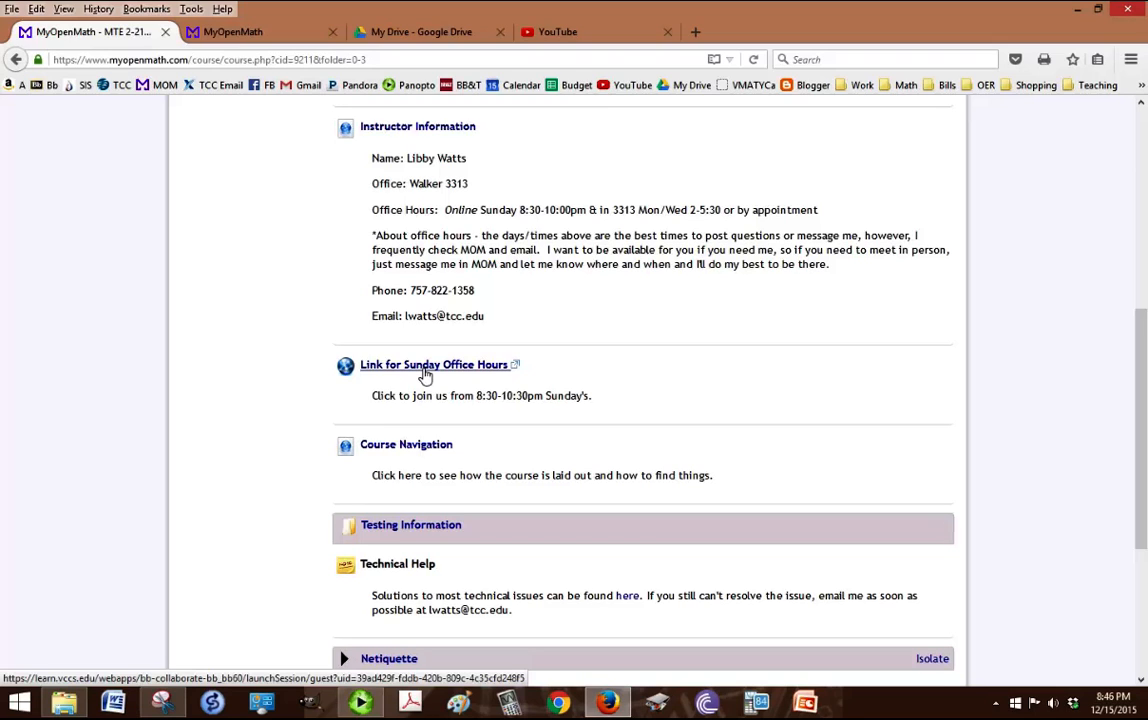
scroll("down", 3)
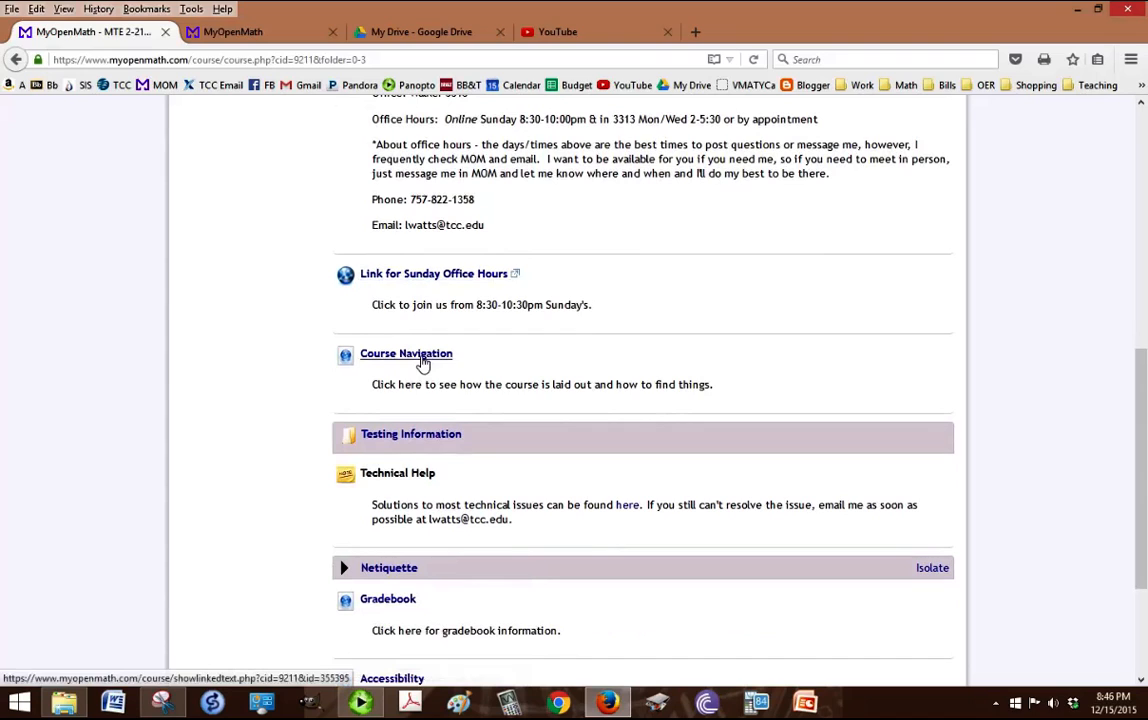
mouse_move(464, 360)
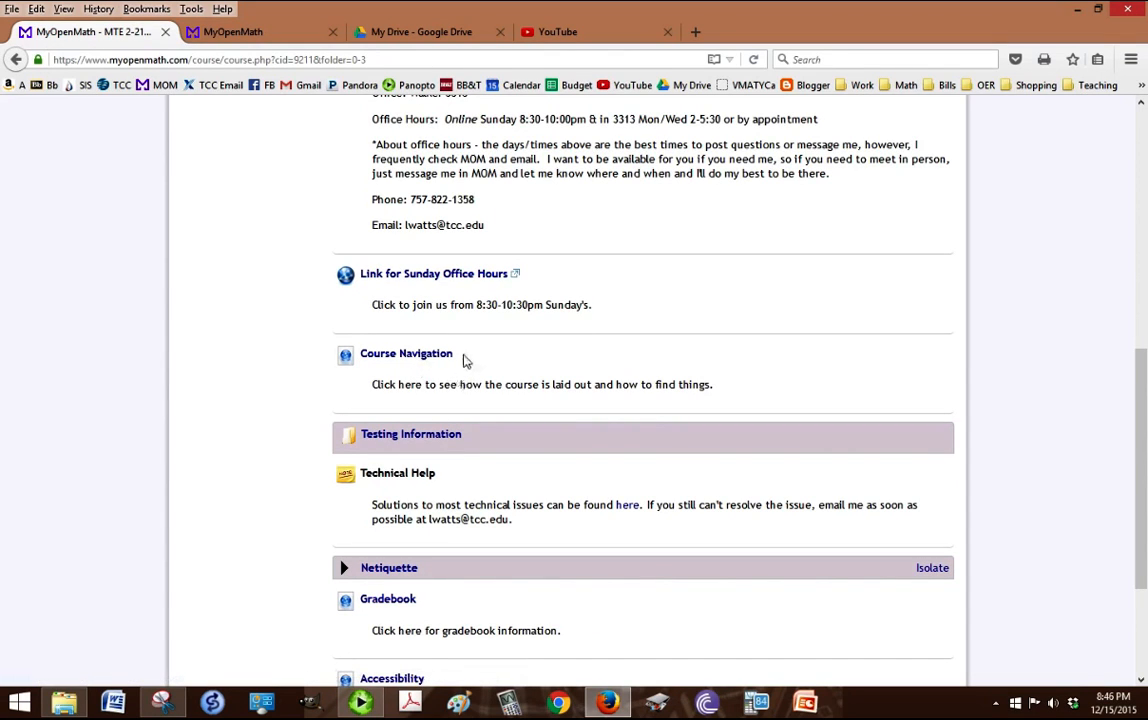
scroll("down", 3)
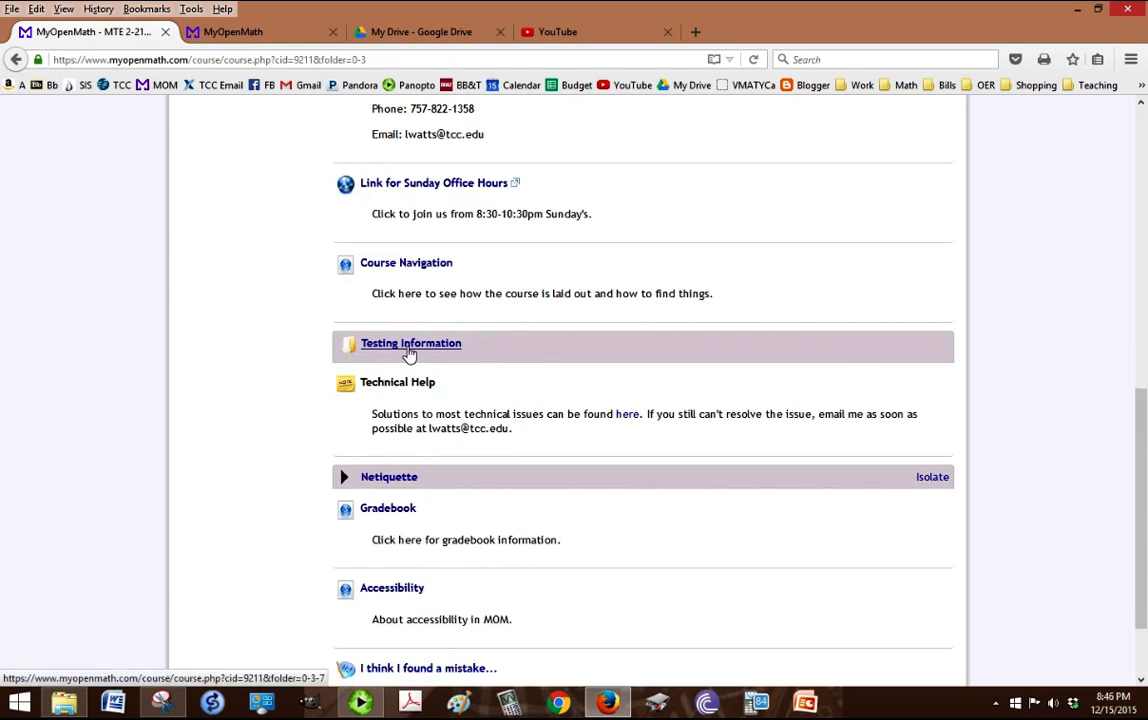
Enter the Testing Information folder, view the TCC Testing Centers page, and go back
left_click(410, 344)
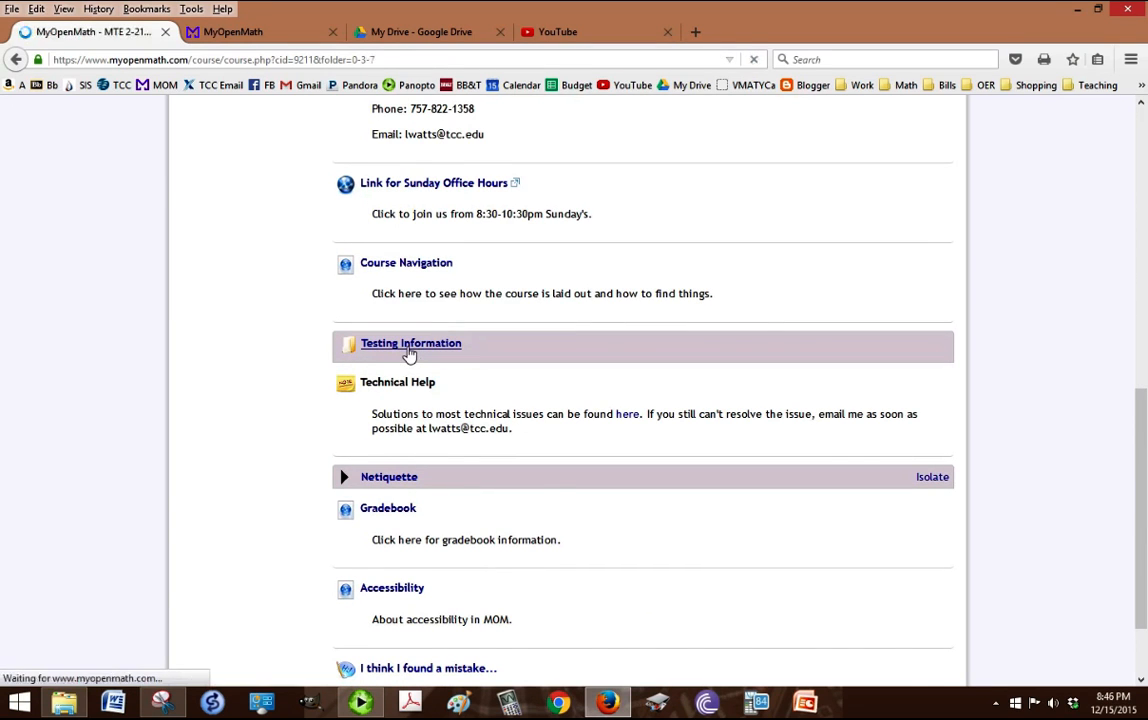
left_click(410, 344)
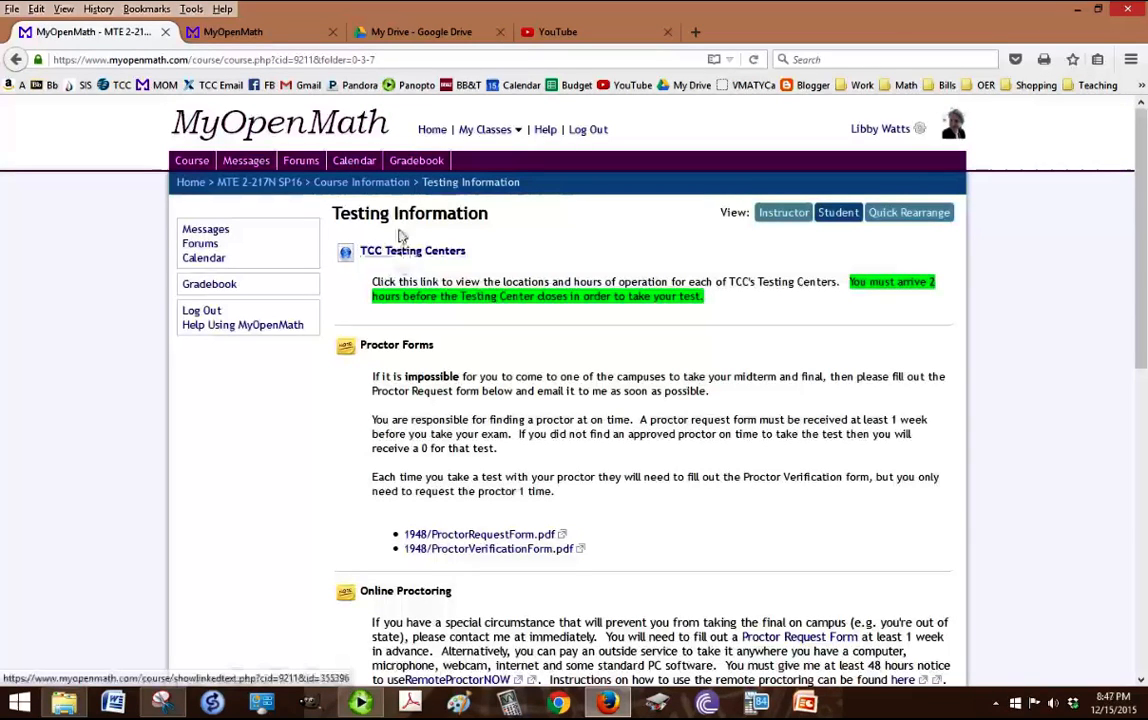
mouse_move(412, 252)
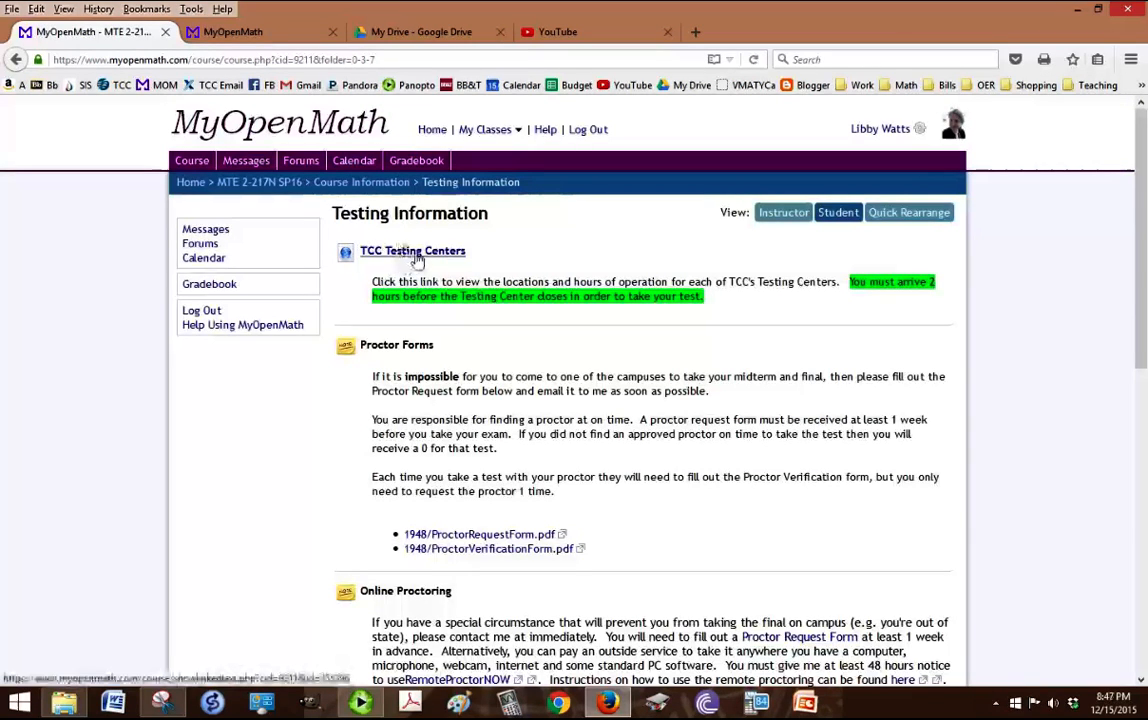
left_click(412, 252)
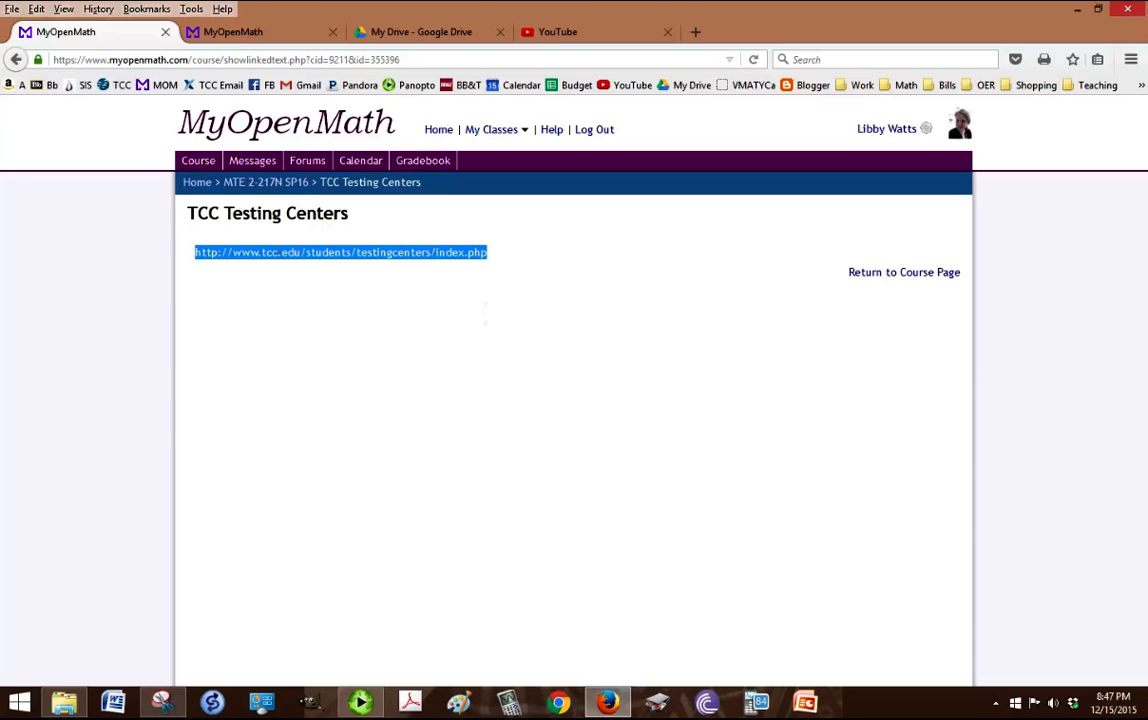
left_click(264, 182)
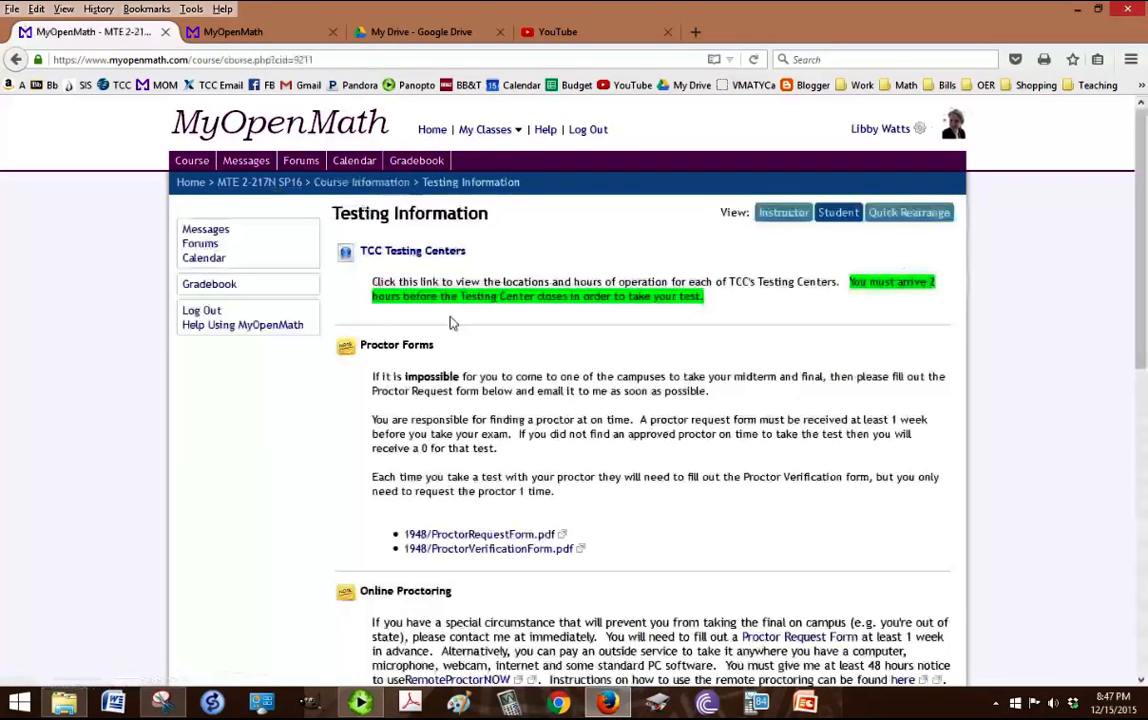
Scroll through the proctor forms, online proctoring and refund-request details
scroll("down", 3)
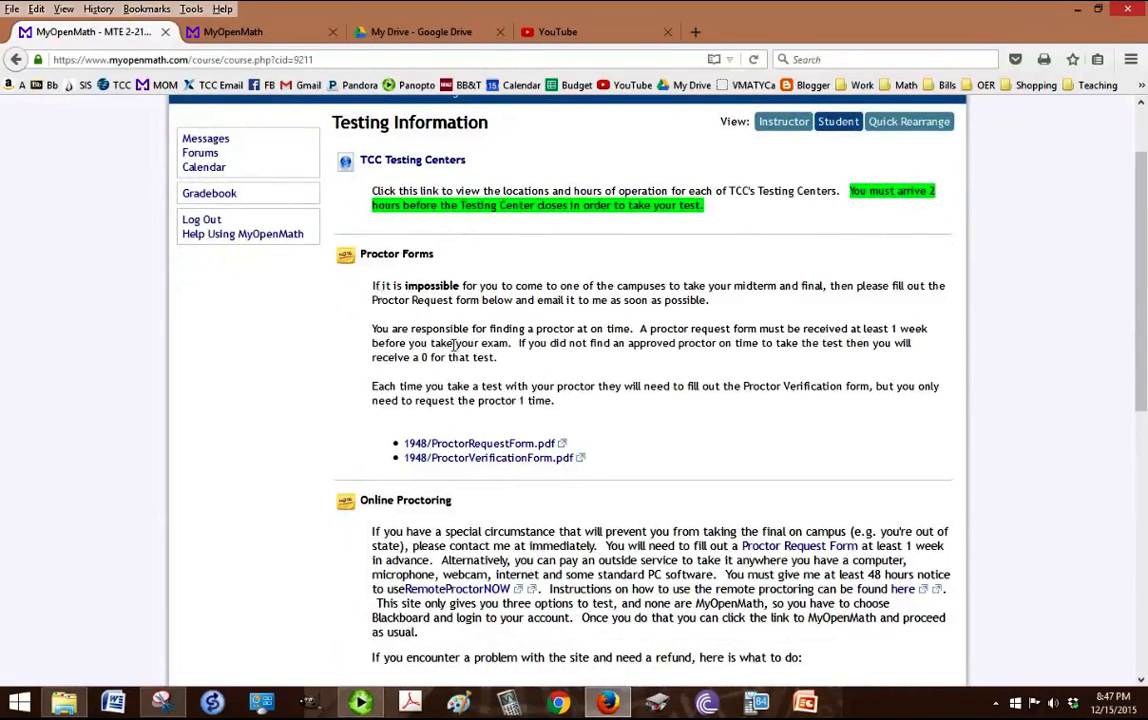
scroll("down", 3)
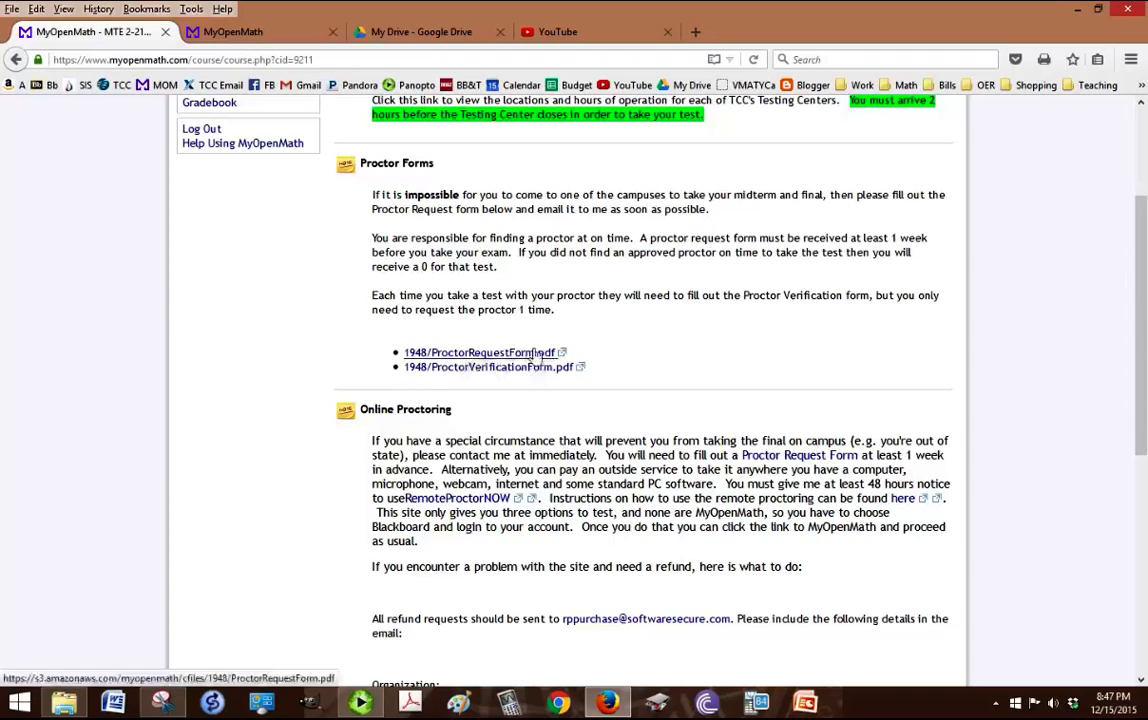
mouse_move(660, 268)
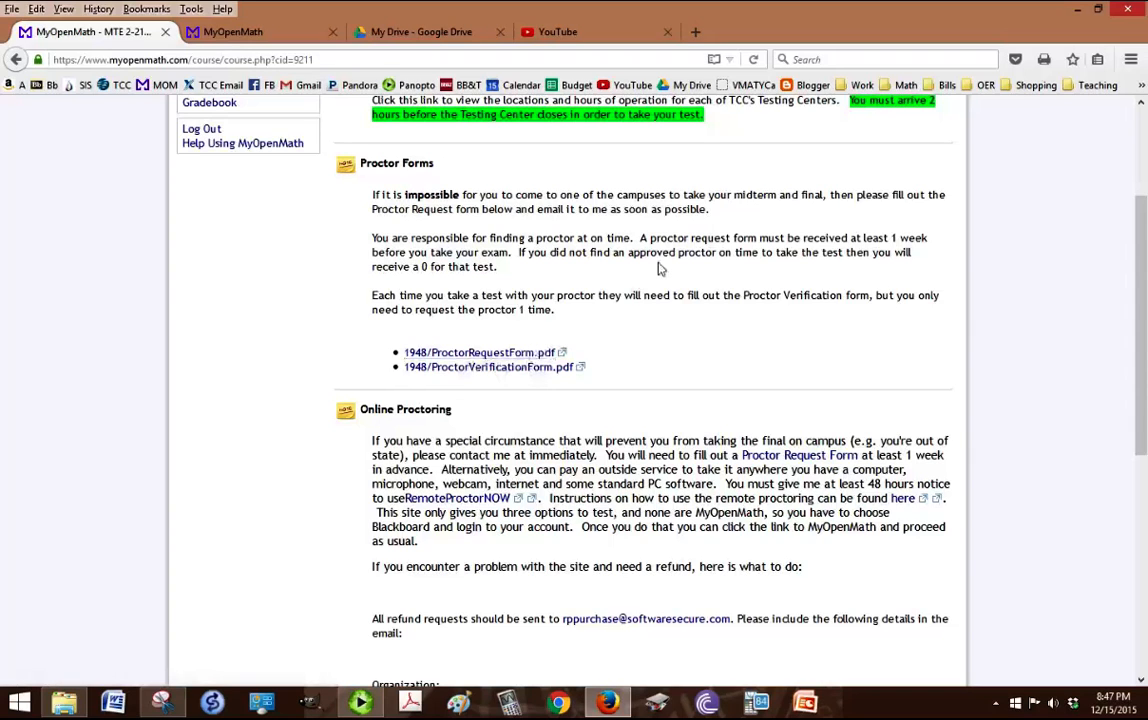
scroll("down", 3)
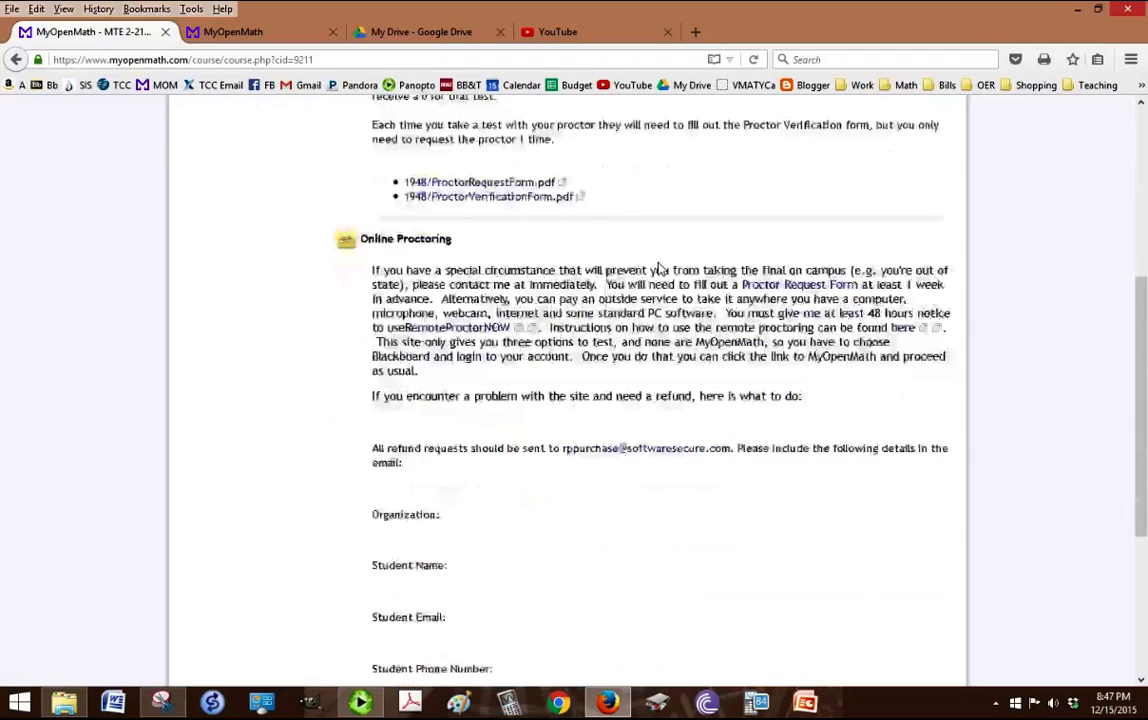
scroll("down", 3)
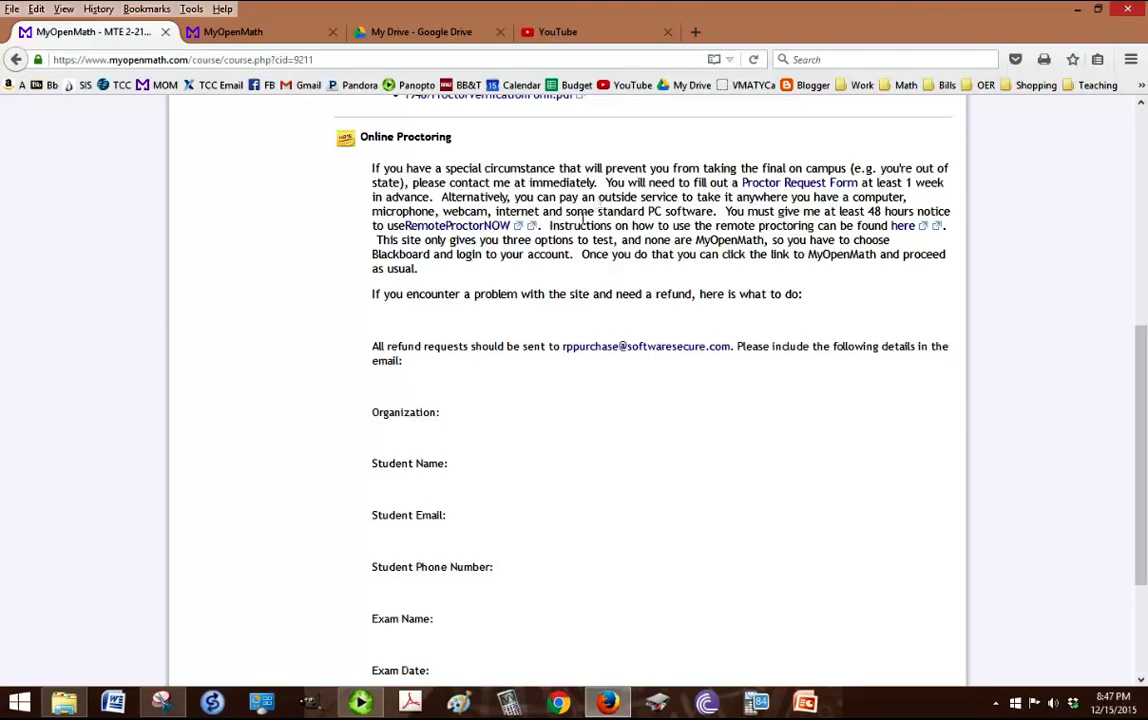
mouse_move(470, 240)
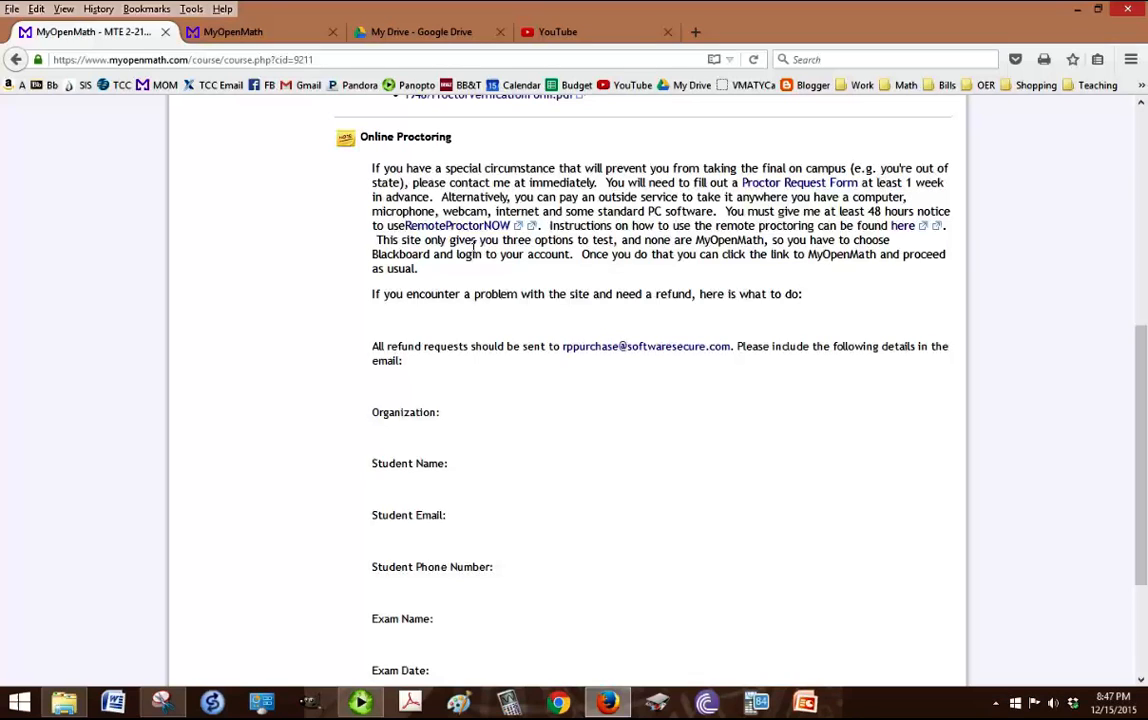
mouse_move(576, 368)
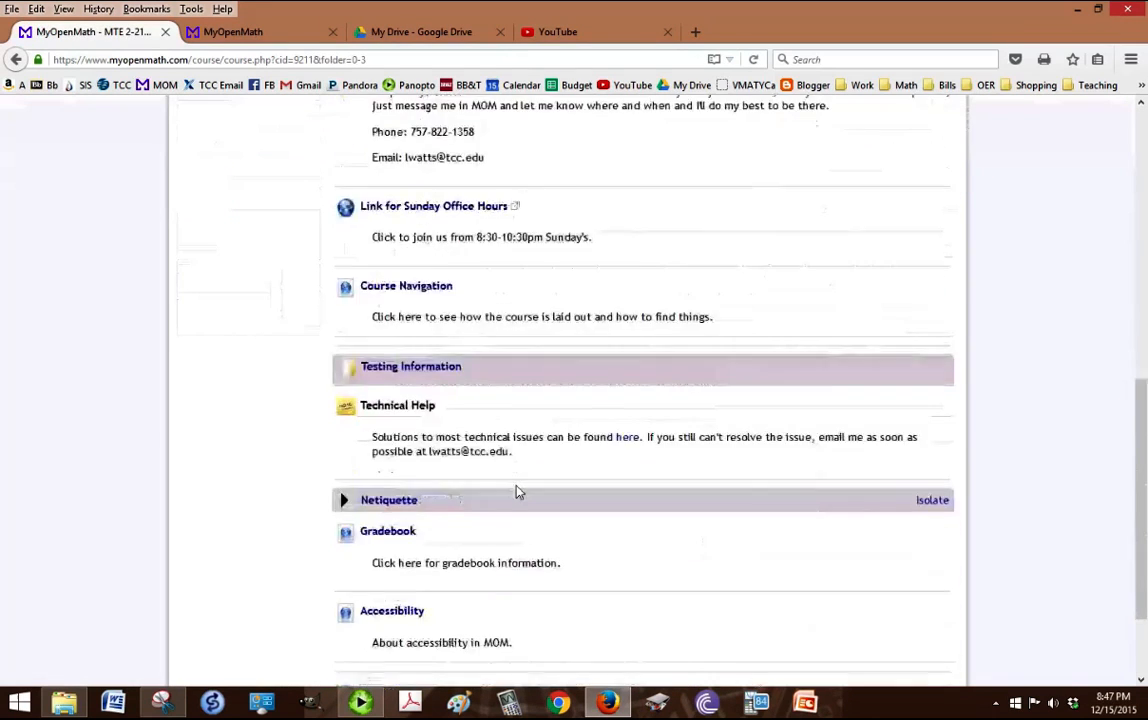
scroll("down", 3)
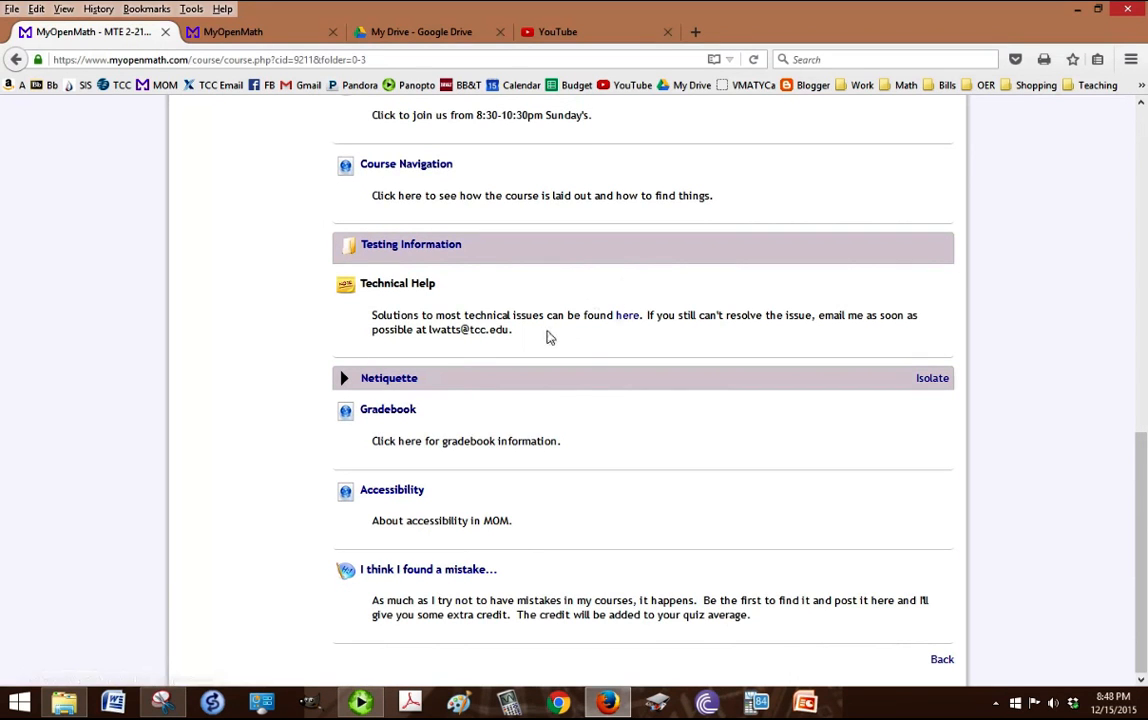
left_click(388, 376)
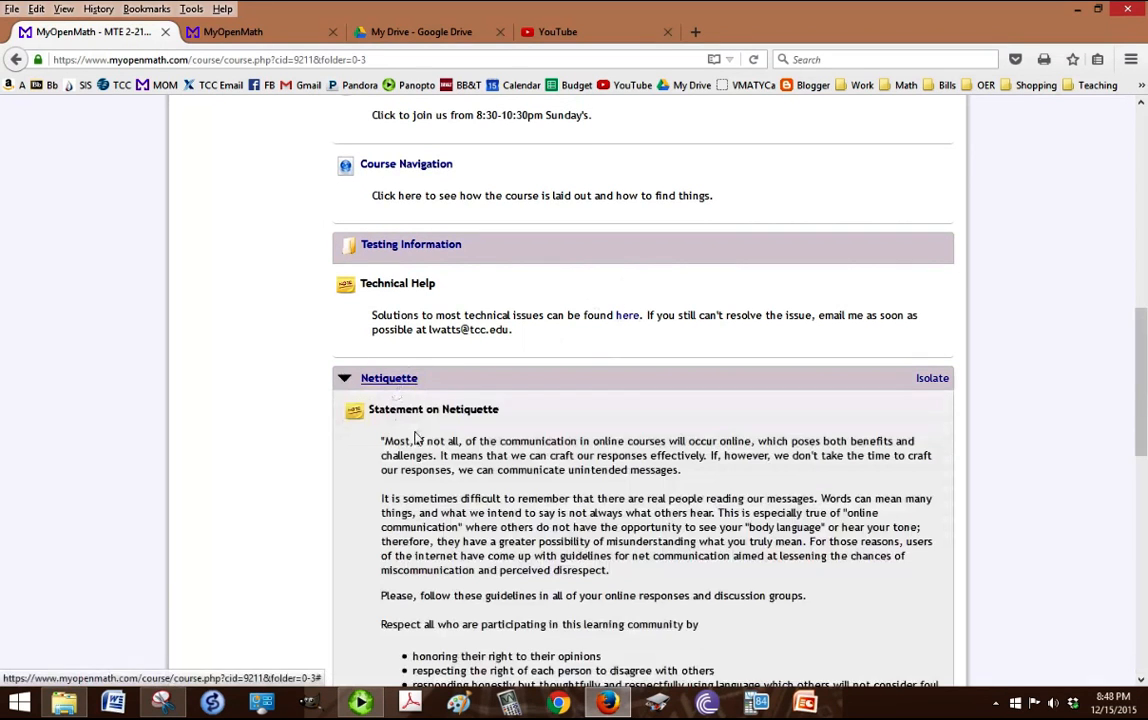
scroll("down", 3)
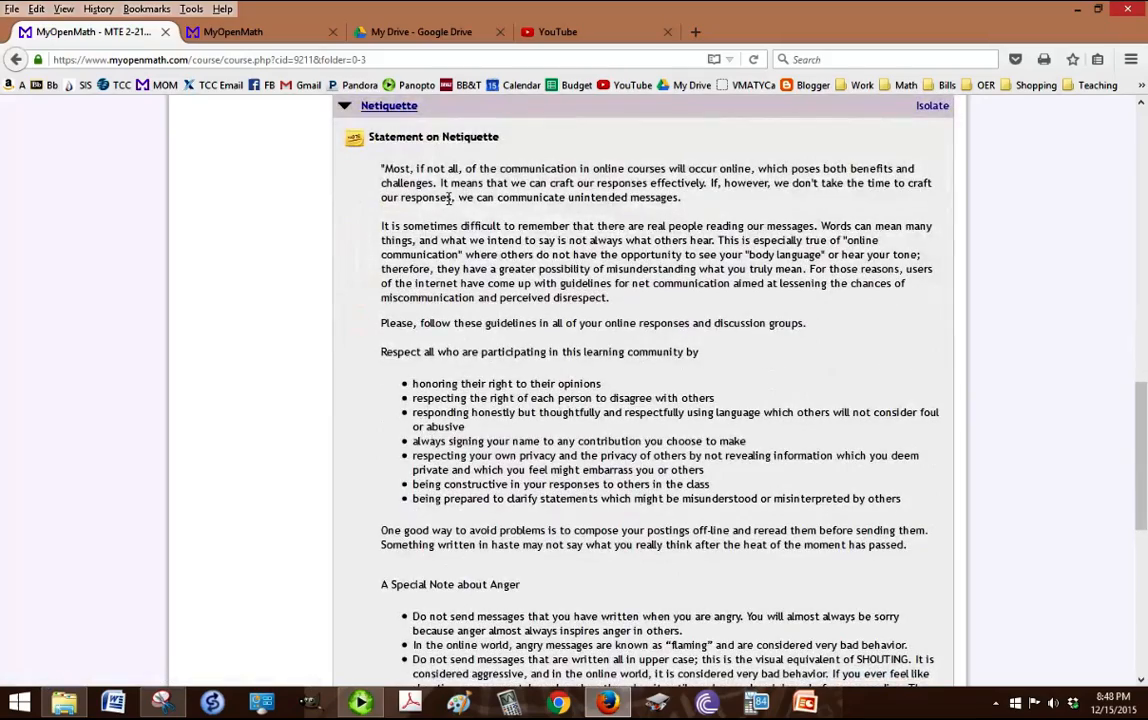
scroll("down", 3)
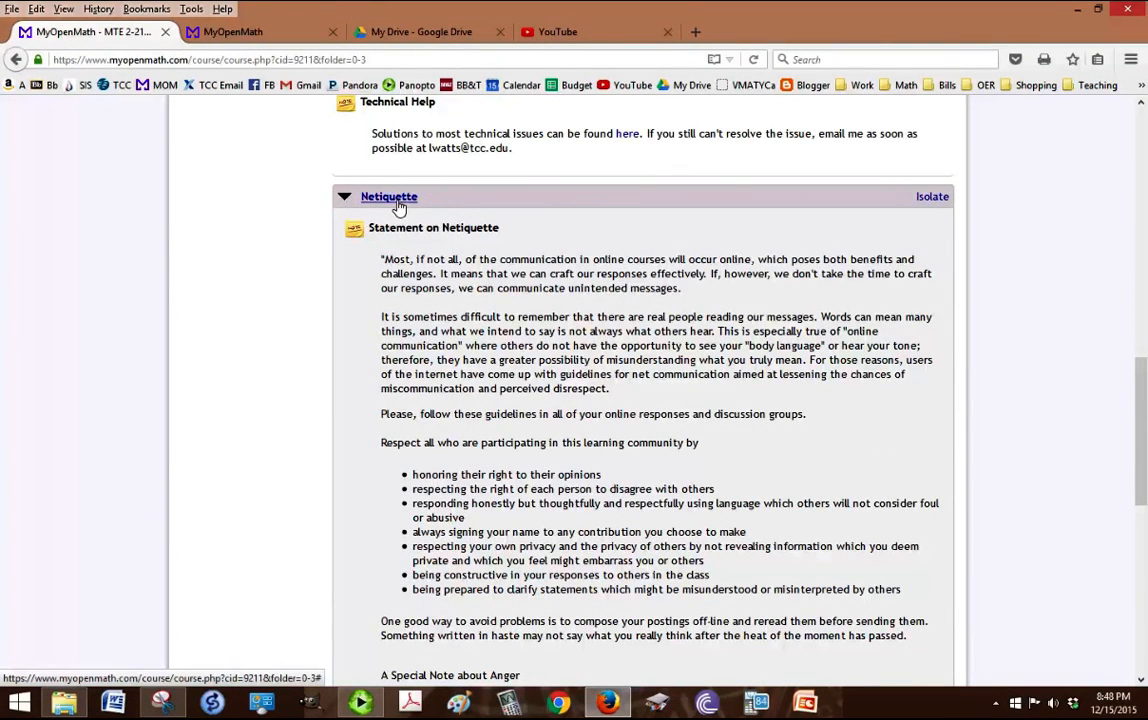
left_click(388, 196)
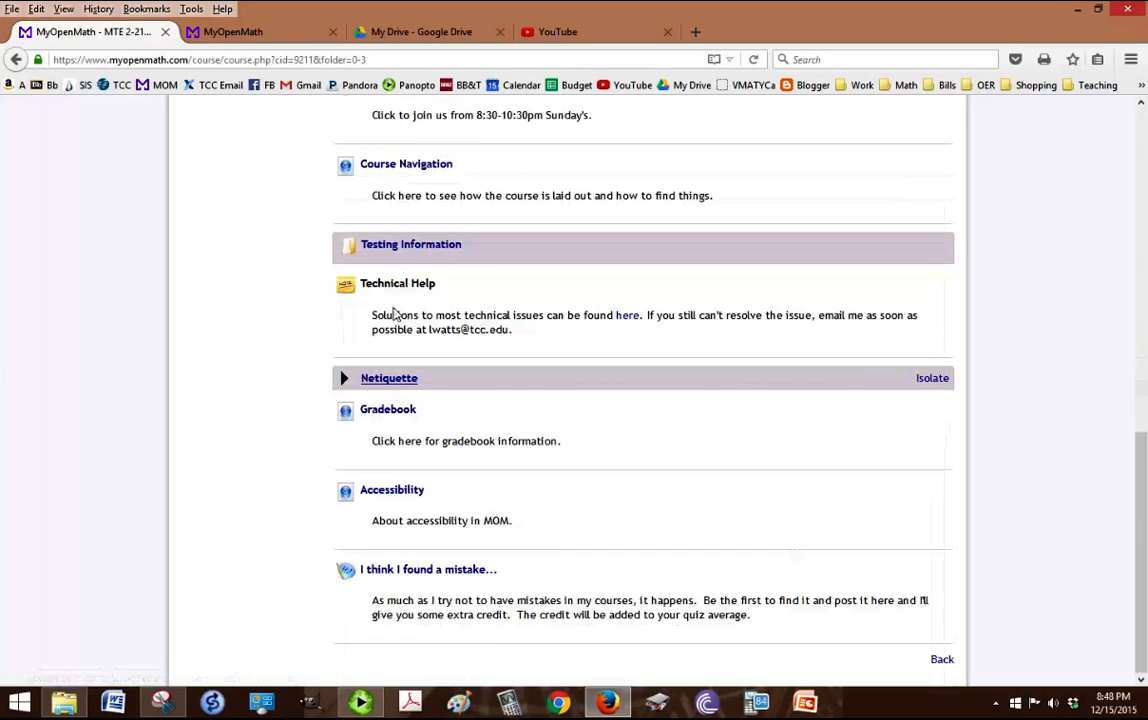
scroll("down", 3)
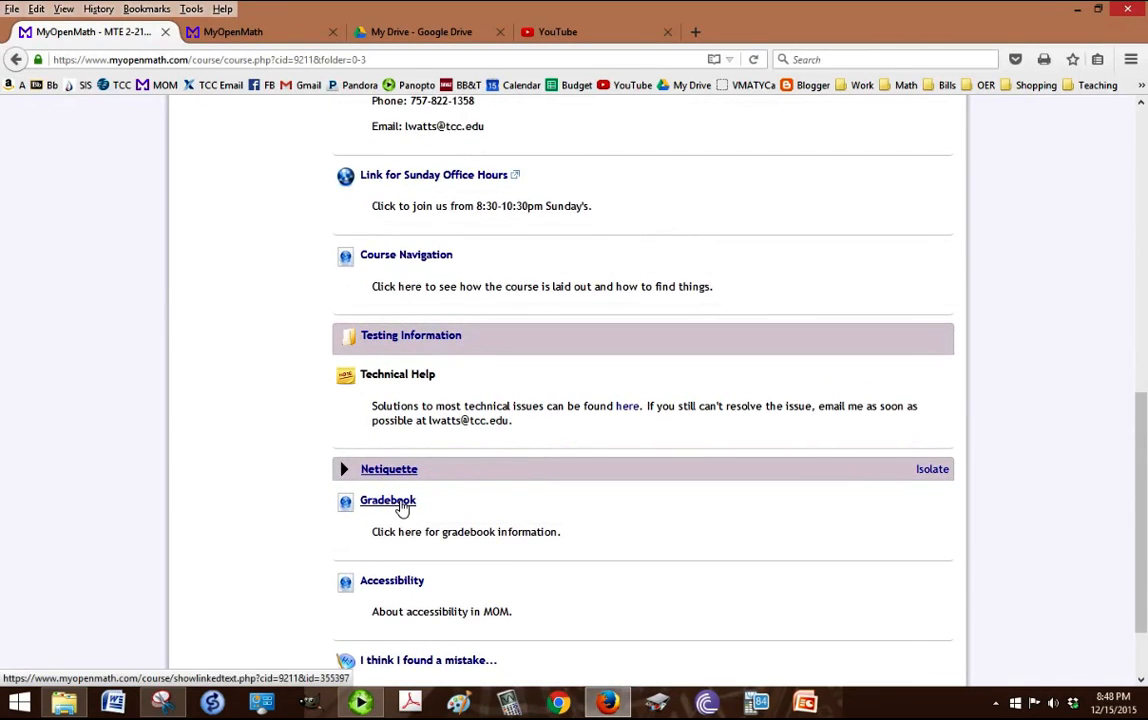
View the gradebook information item in the Course Information folder
left_click(388, 500)
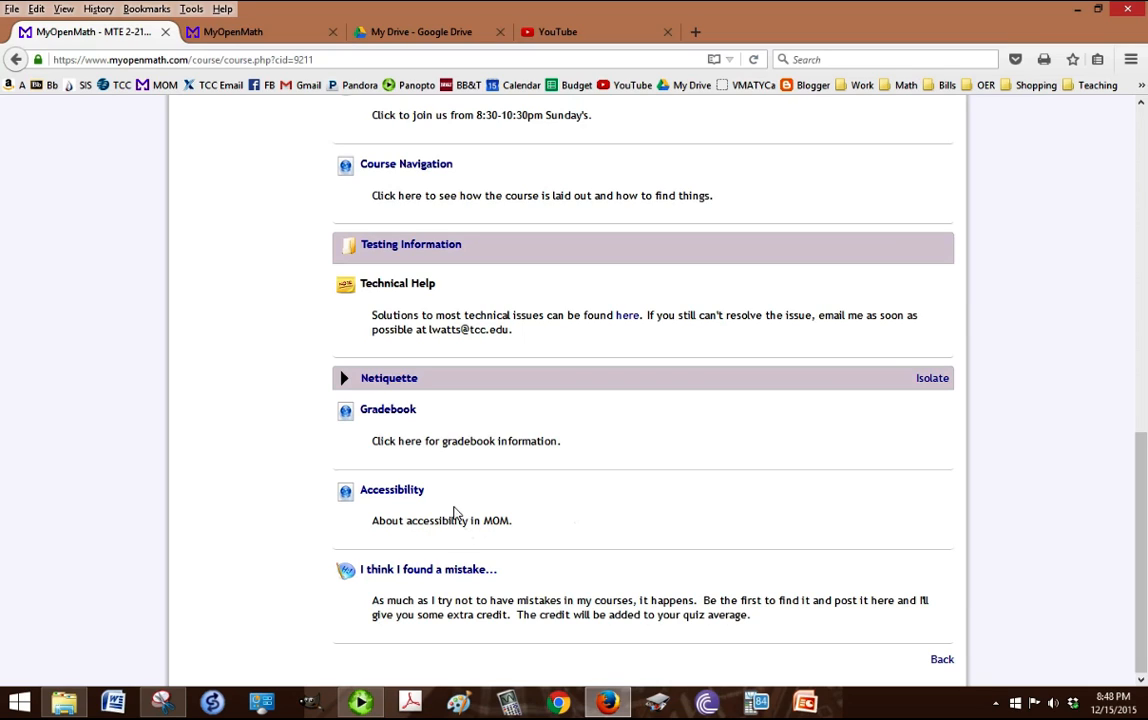
mouse_move(392, 528)
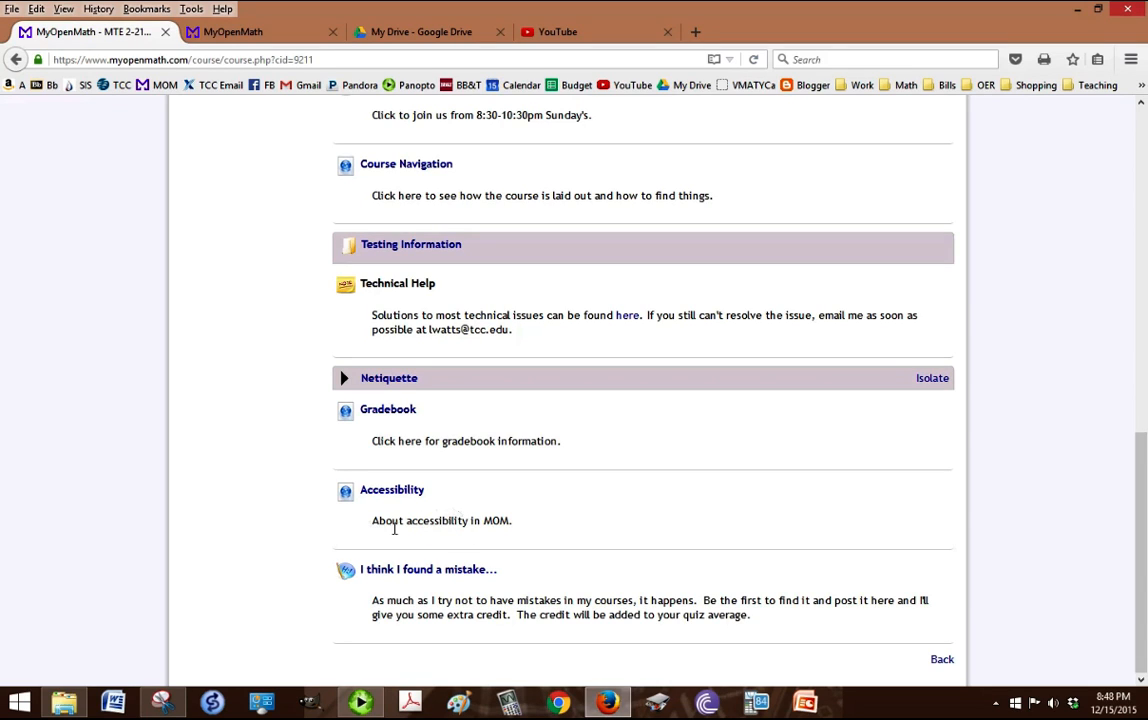
mouse_move(392, 488)
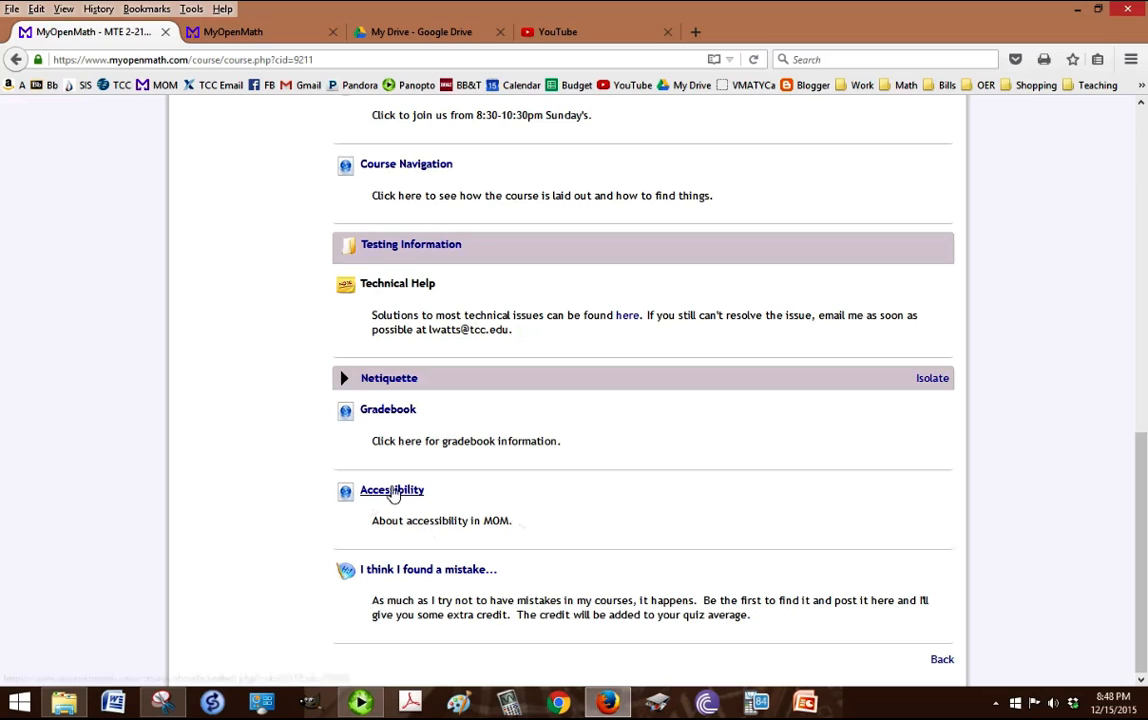
mouse_move(372, 510)
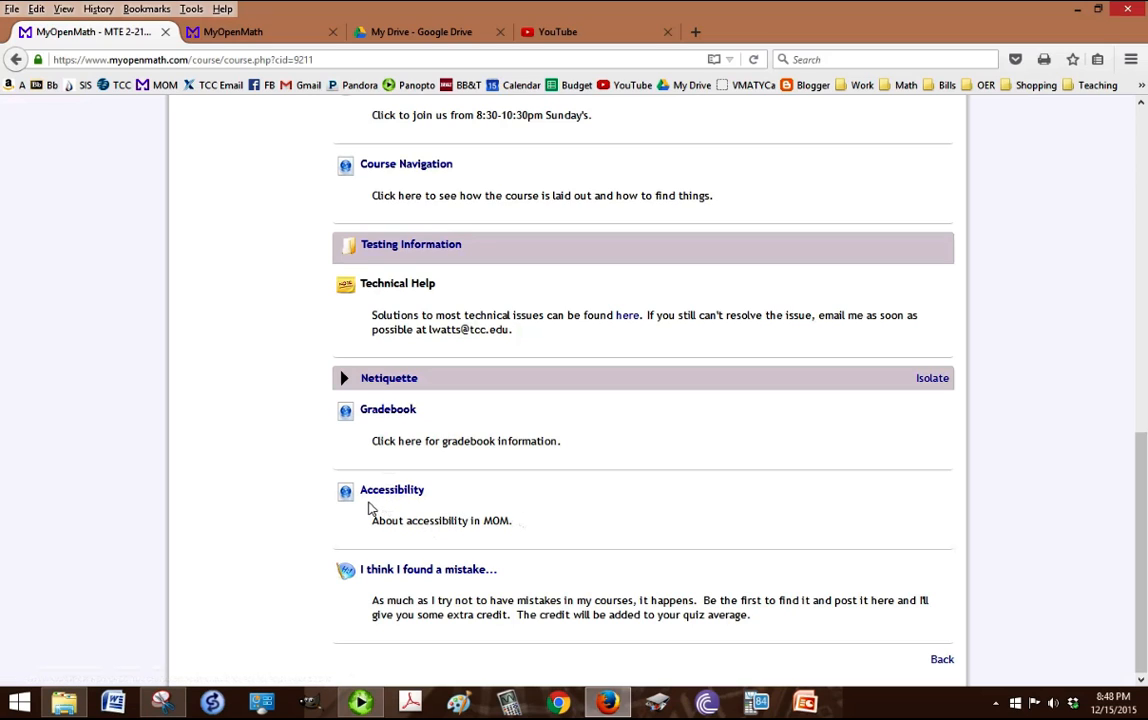
mouse_move(392, 490)
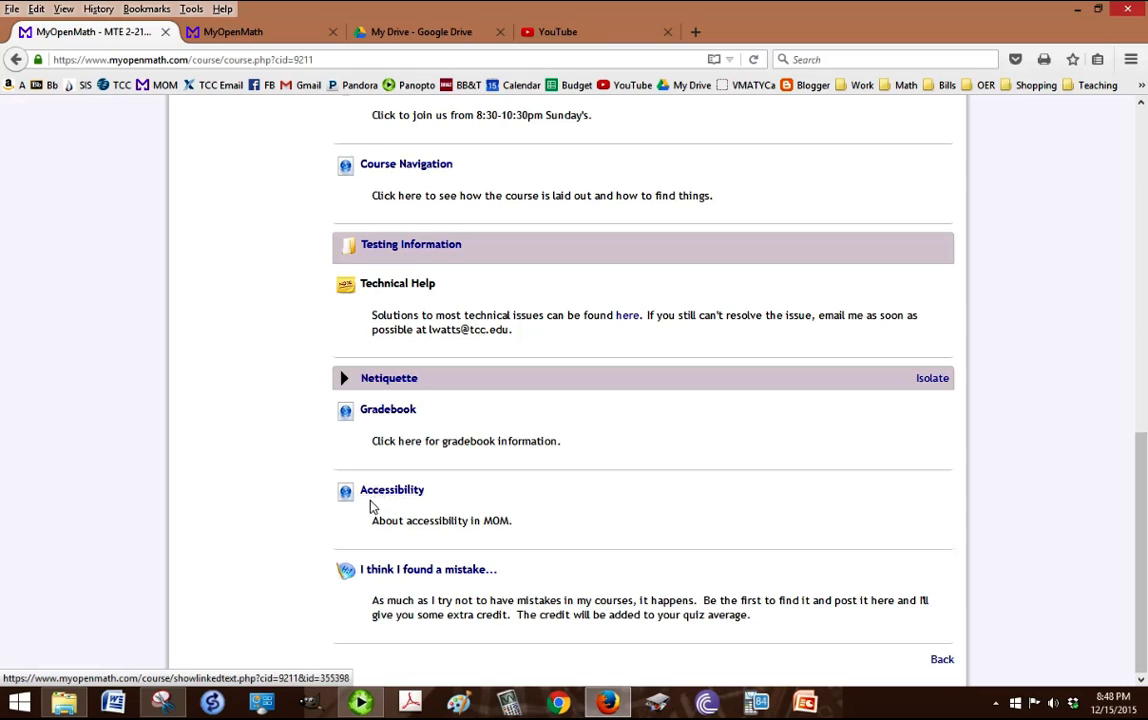
mouse_move(388, 604)
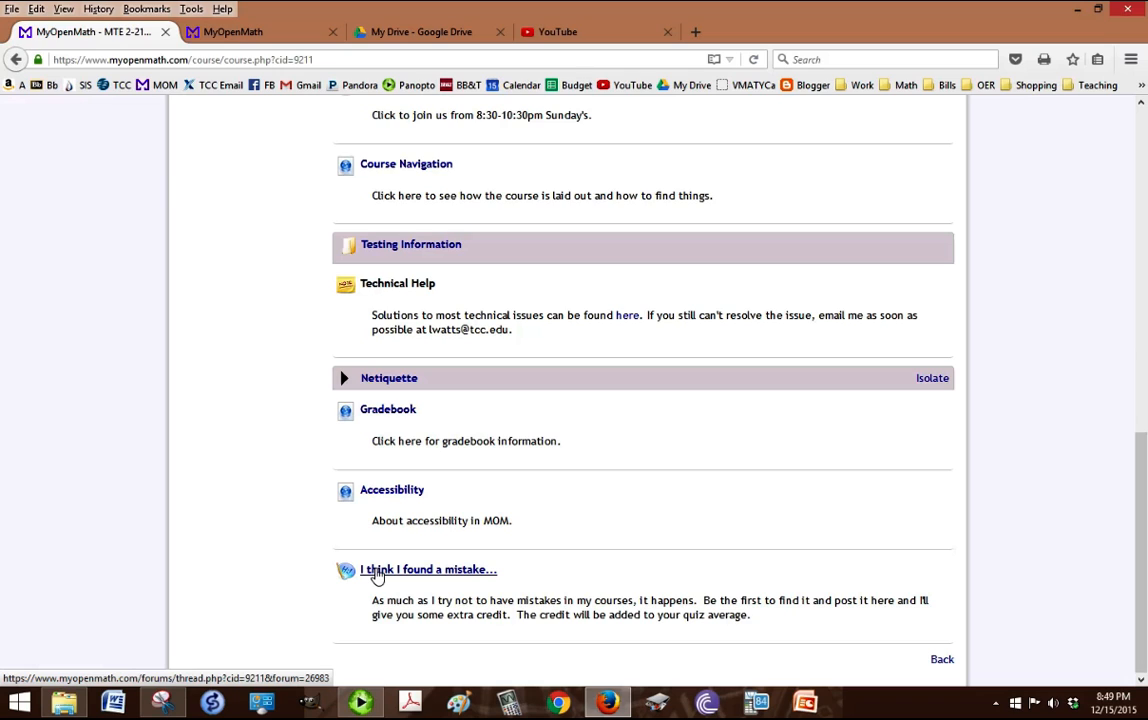
mouse_move(892, 590)
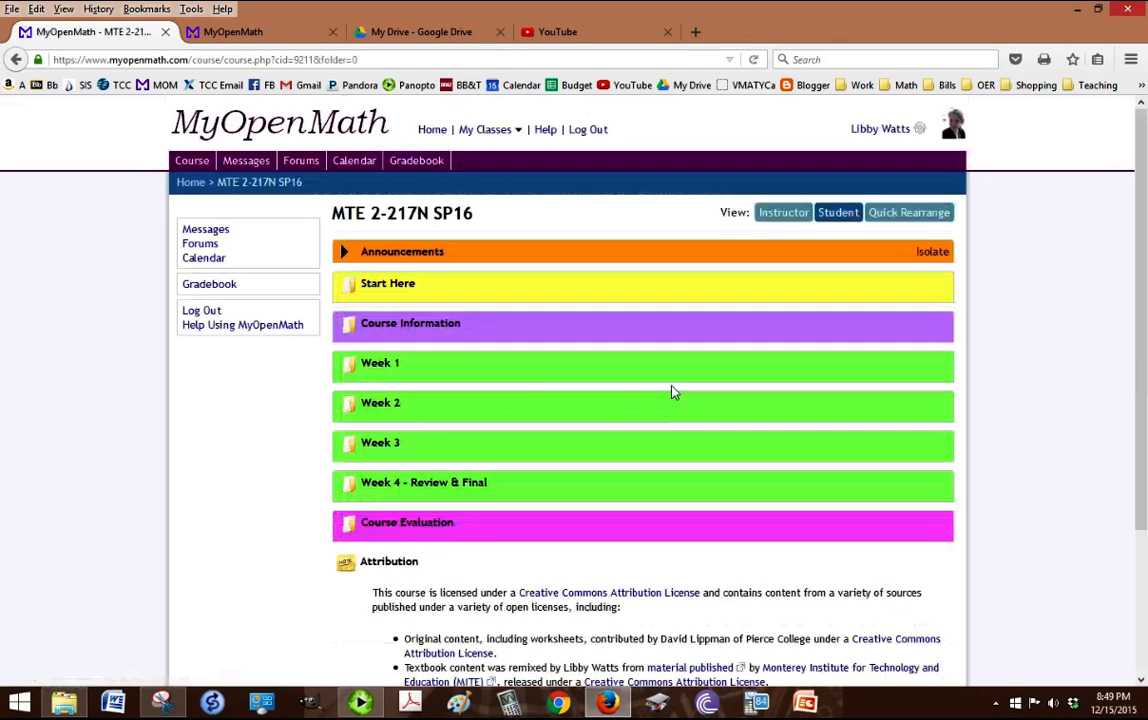
mouse_move(380, 364)
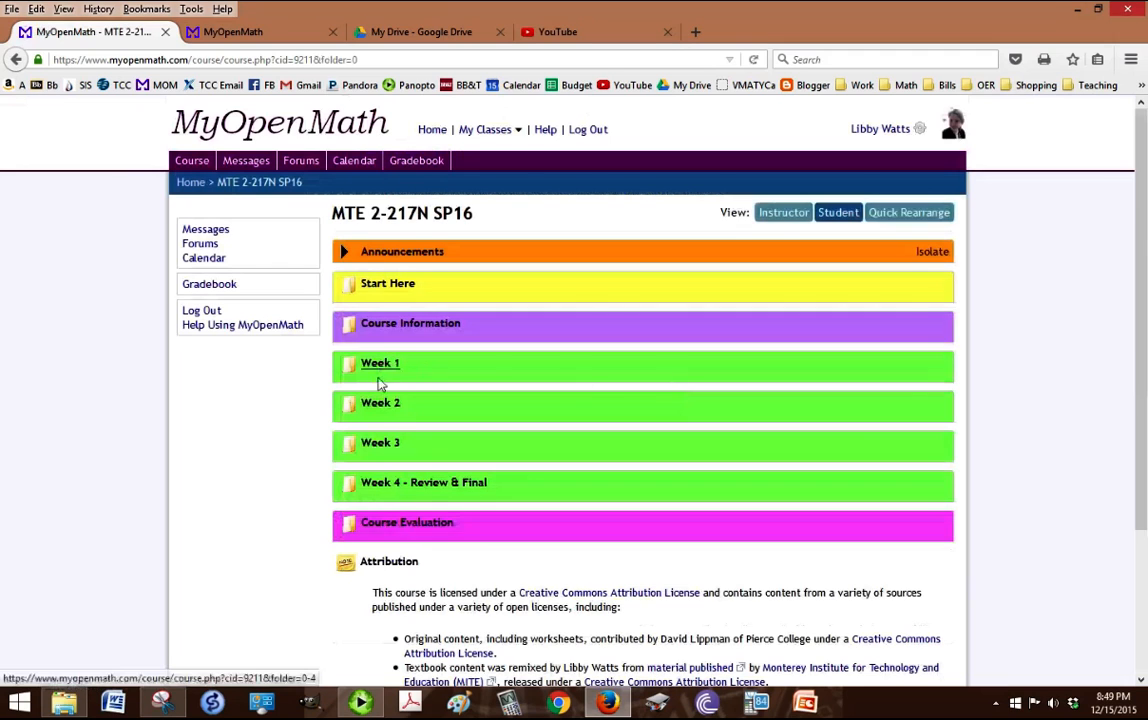
Enter the Week 1 folder and scroll to its objectives and reading assignment
left_click(380, 364)
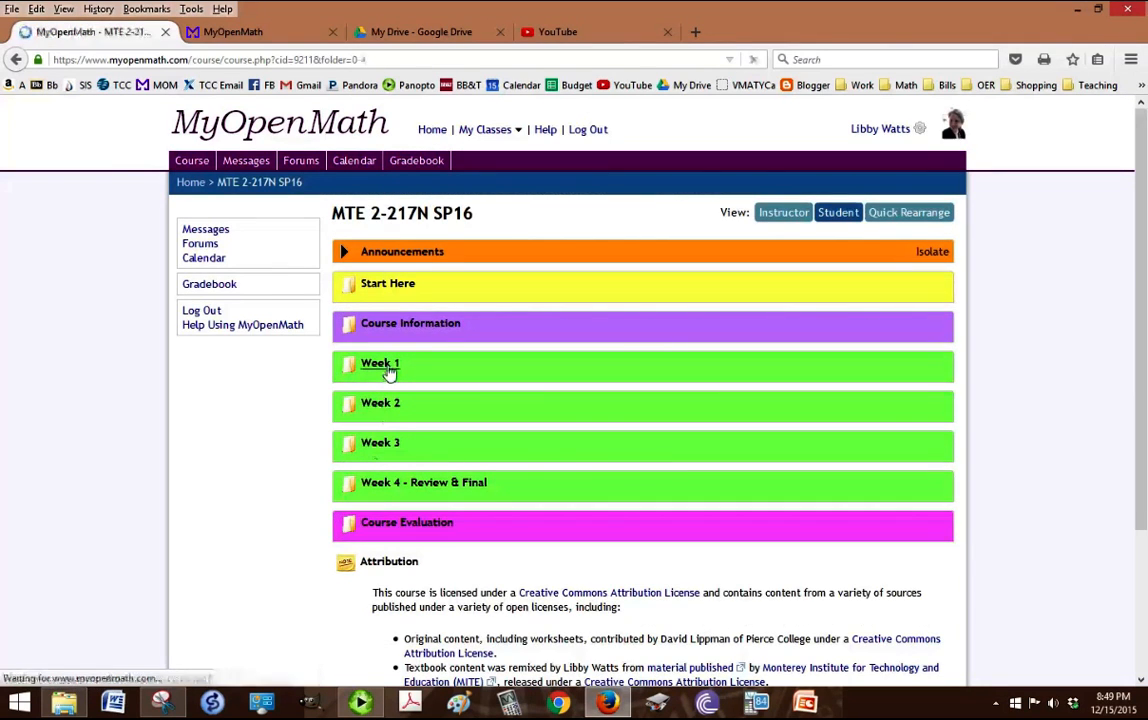
left_click(380, 364)
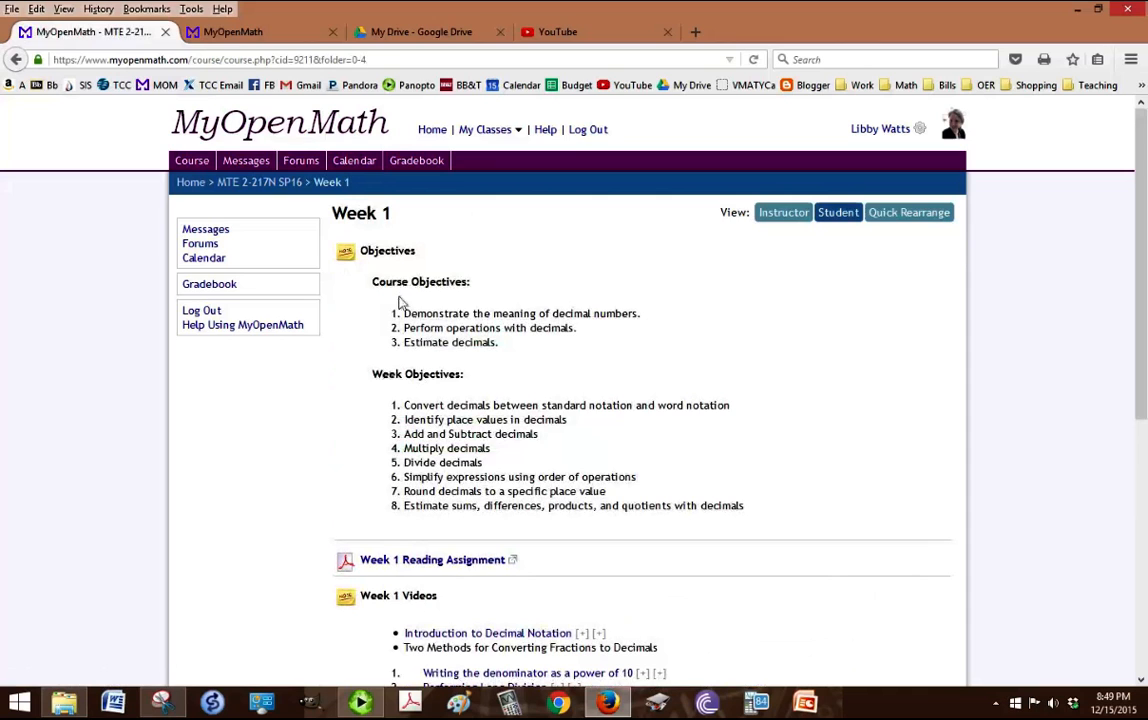
mouse_move(372, 400)
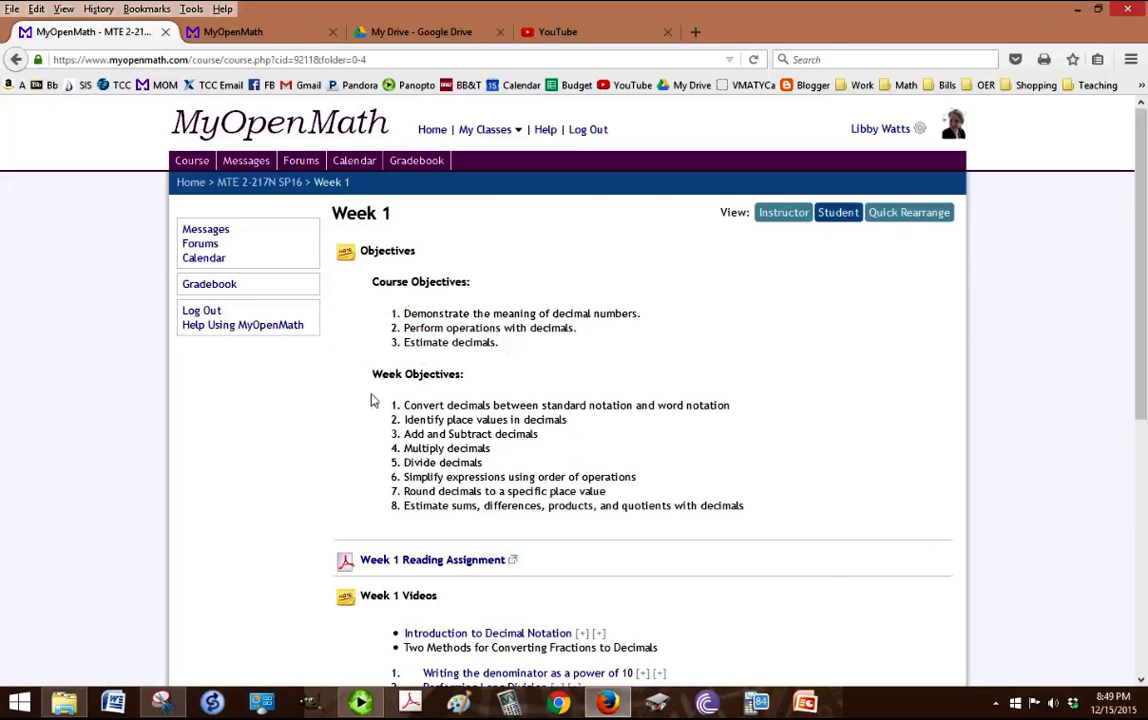
scroll("down", 3)
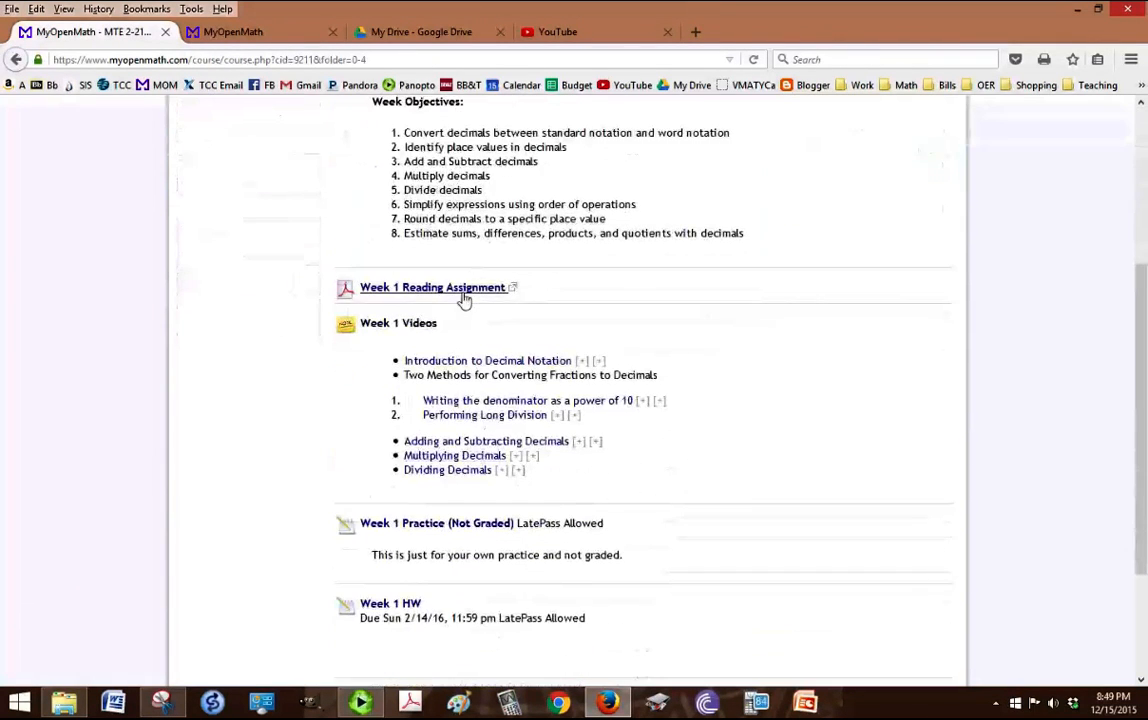
View the Week 1 reading assignment PDF on decimals and fractions, then return to the Week 1 folder
left_click(432, 288)
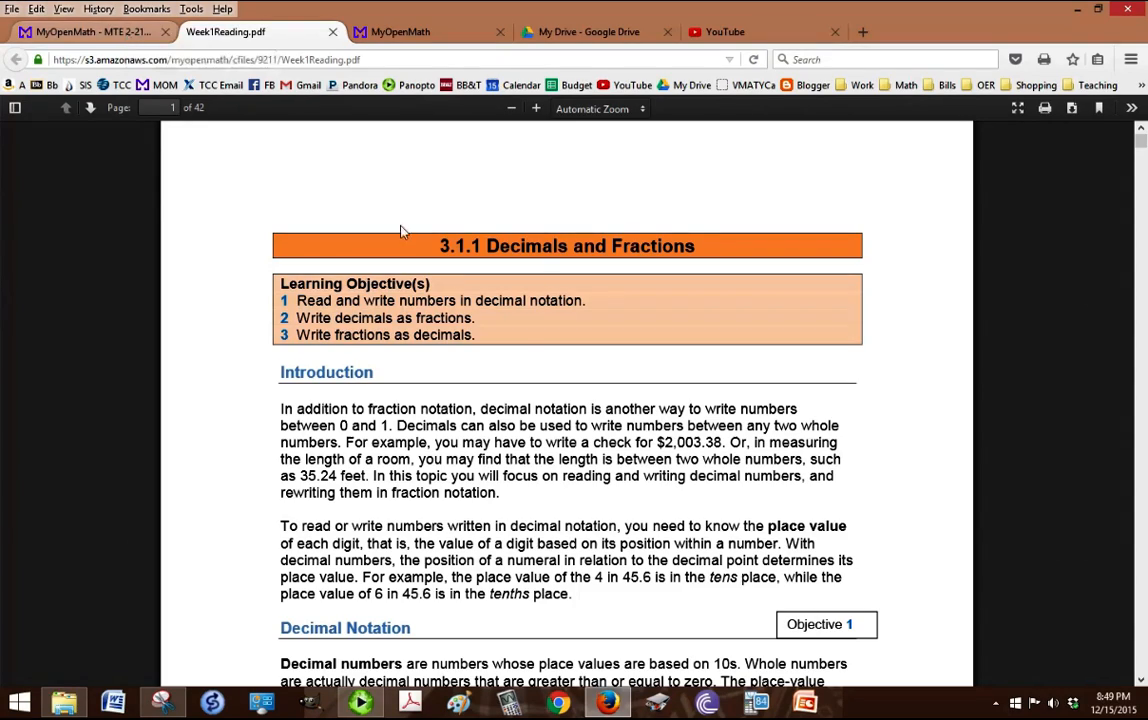
scroll("down", 3)
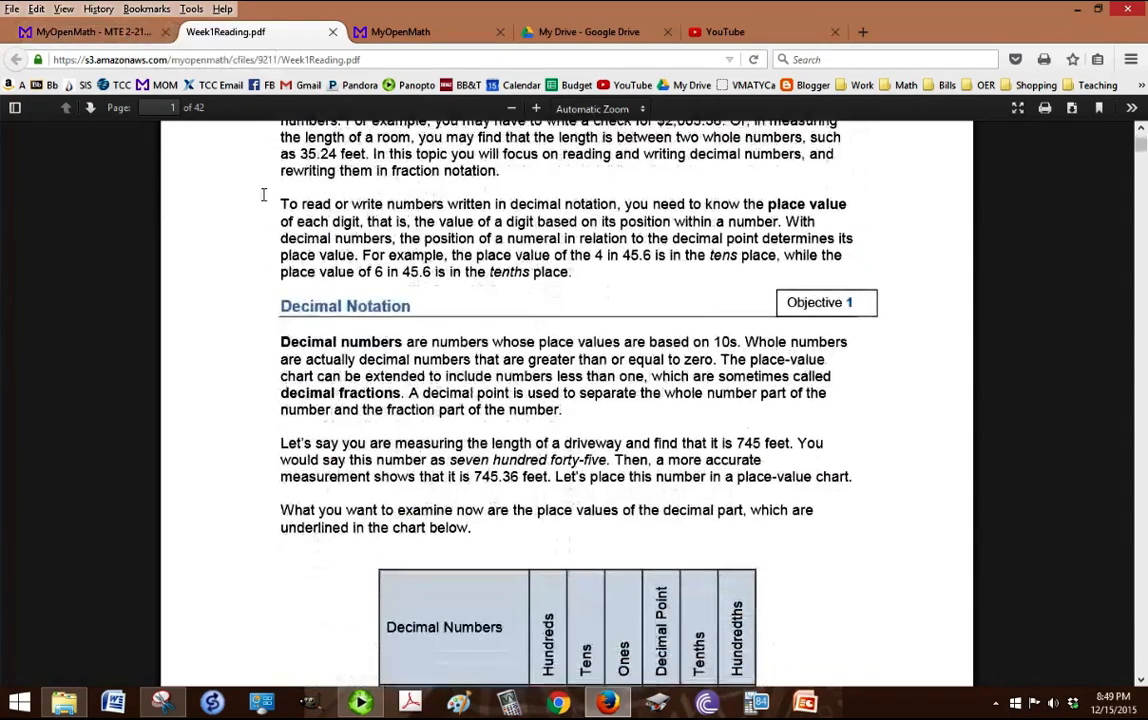
left_click(90, 32)
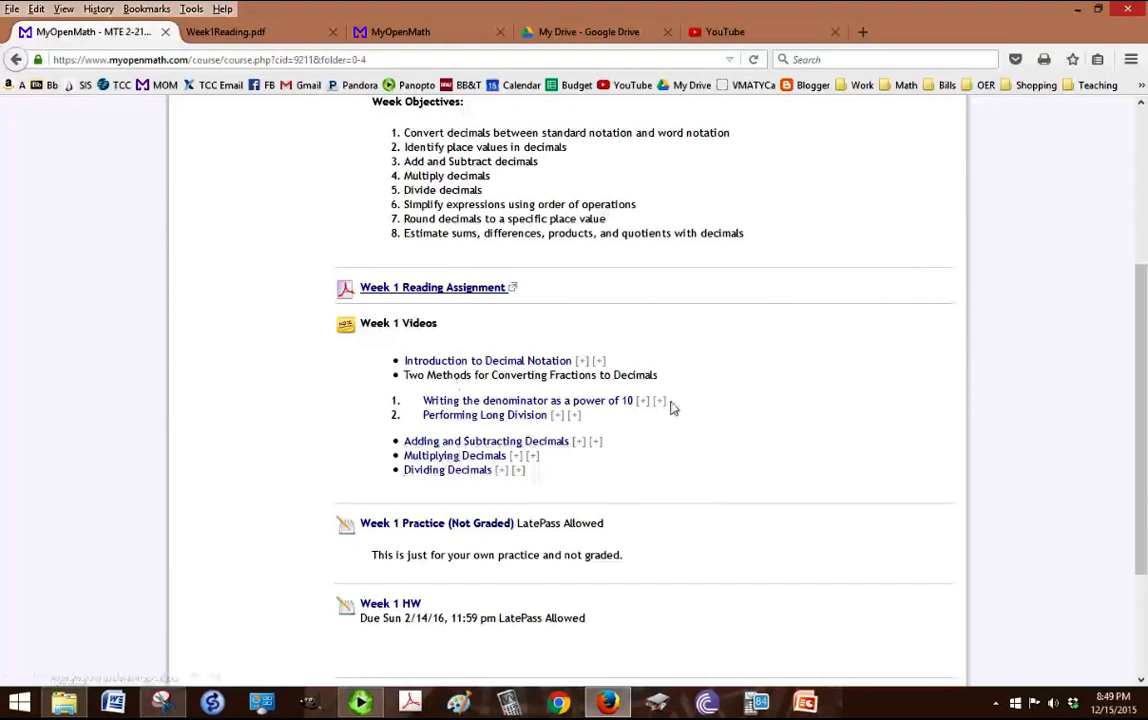
Scroll past the Week 1 practice and questions forum and launch the Week 1 HW assignment
scroll("down", 3)
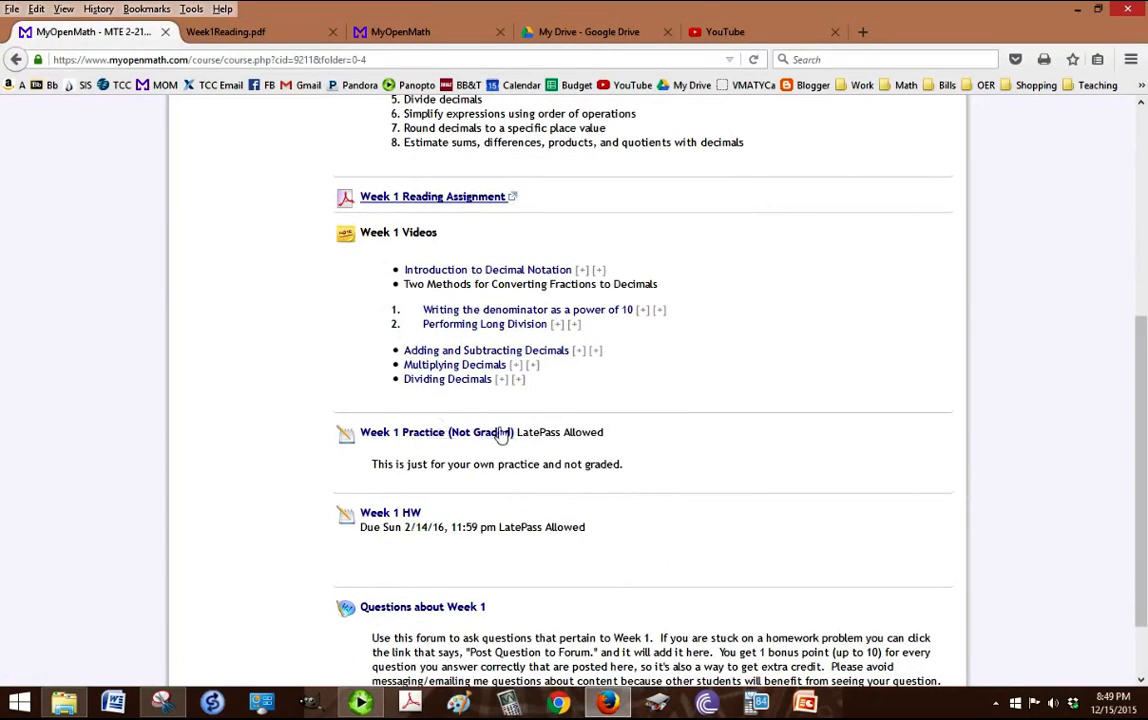
mouse_move(530, 408)
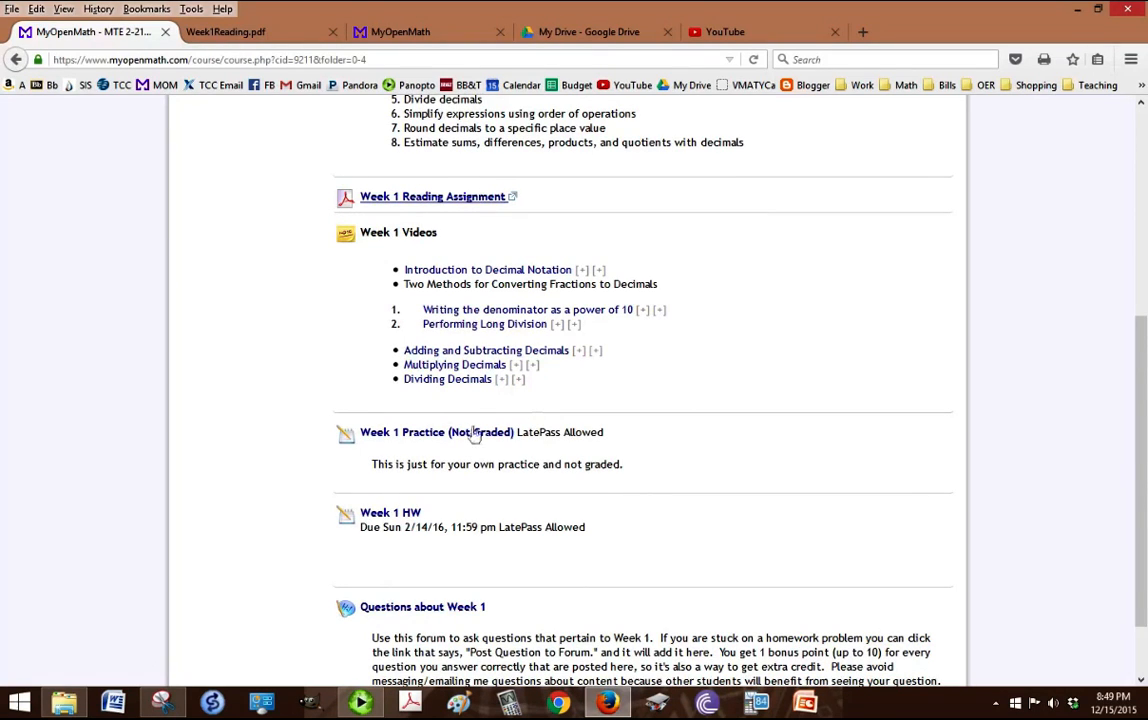
mouse_move(492, 504)
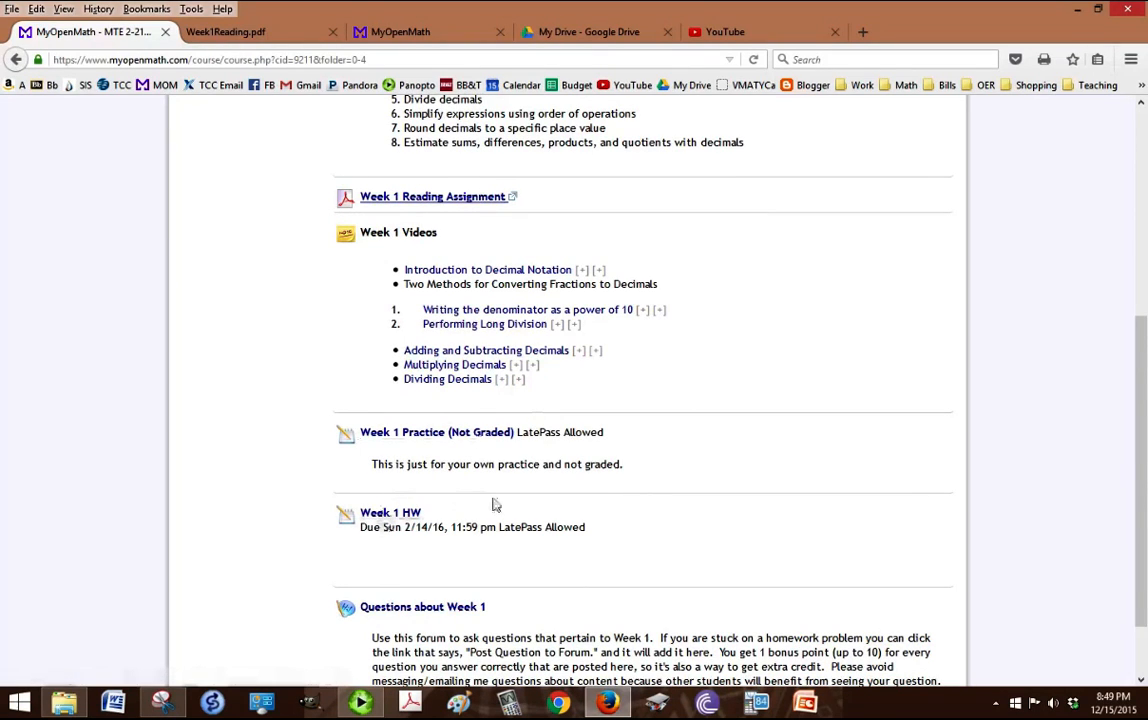
scroll("down", 3)
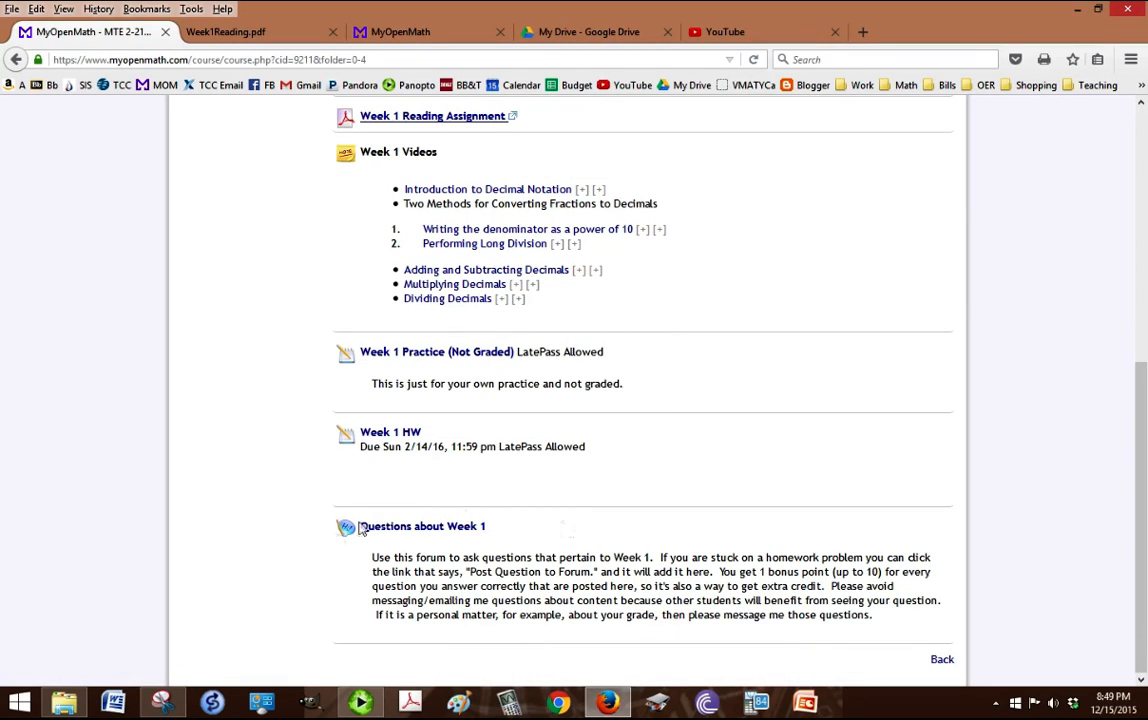
mouse_move(390, 432)
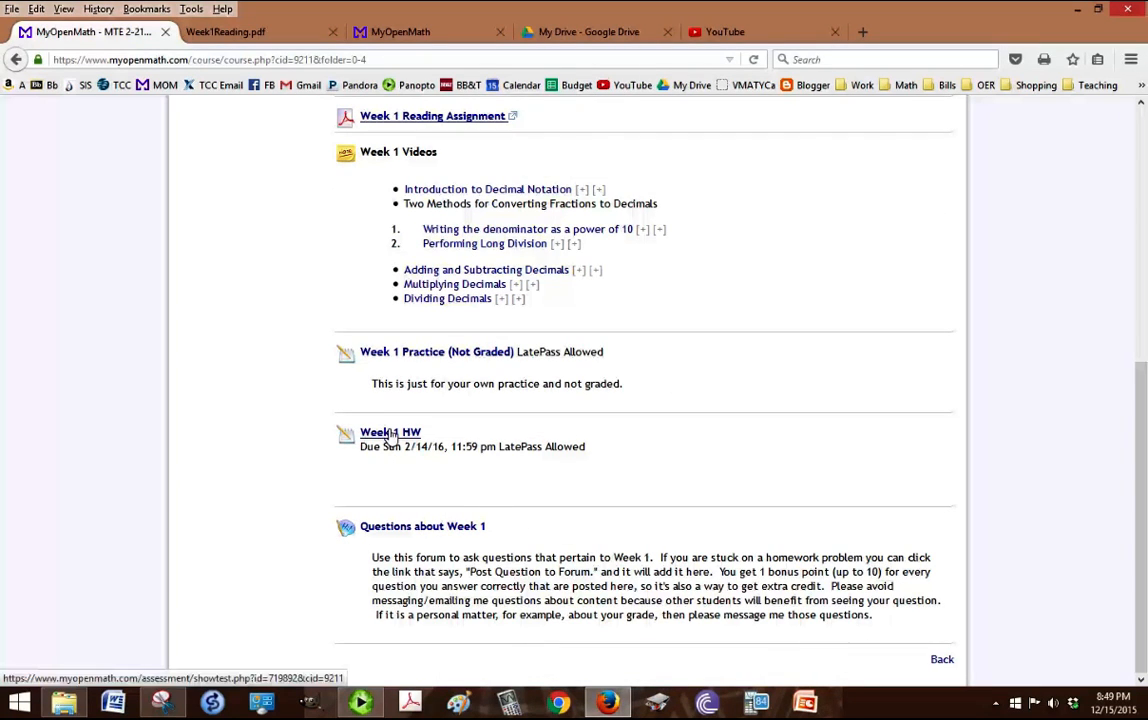
left_click(390, 432)
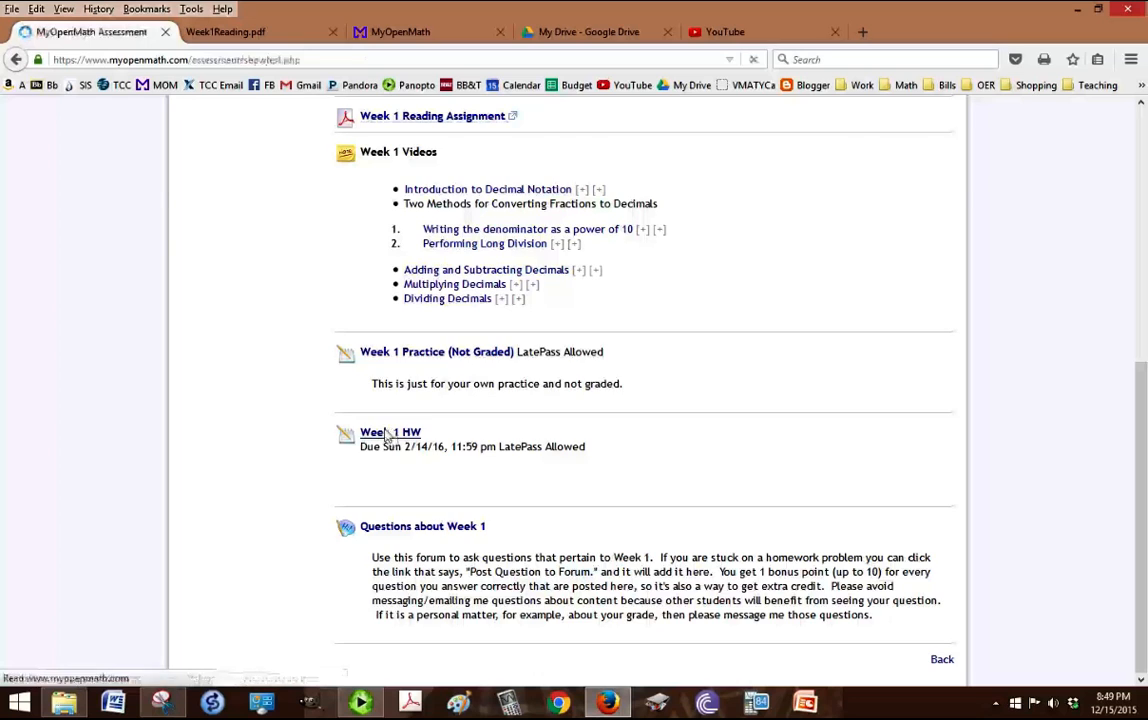
Go to question 6 of Week 1 HW and start a Questions about Week 1 forum thread on it
left_click(390, 432)
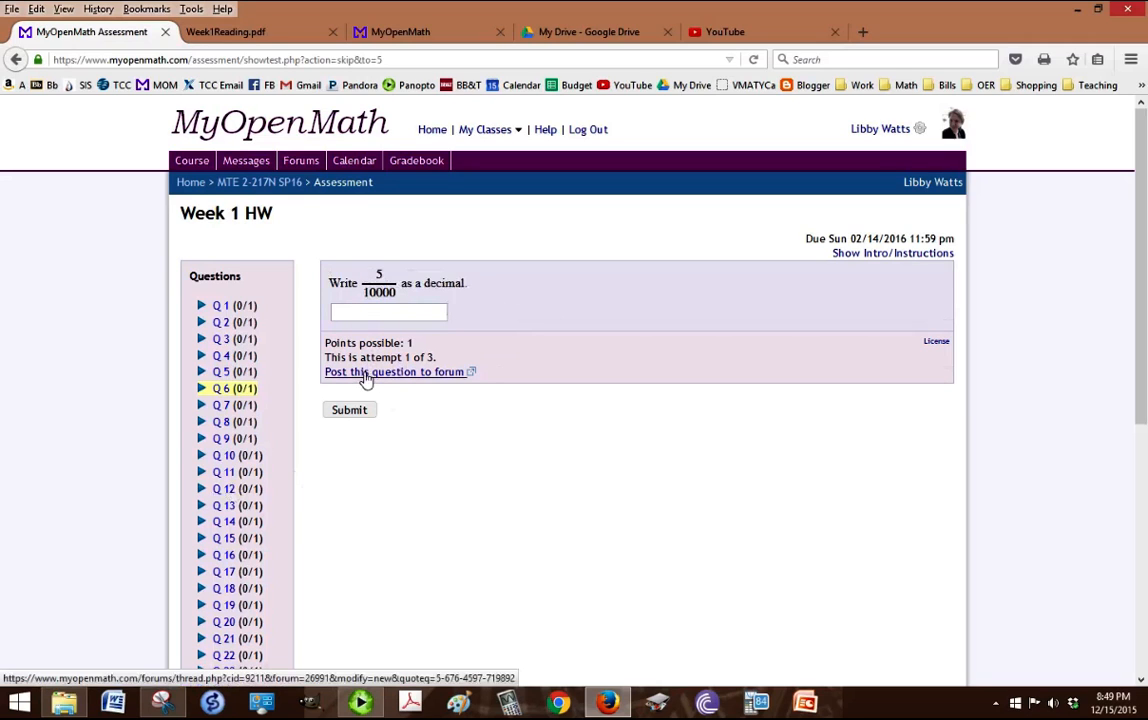
left_click(394, 370)
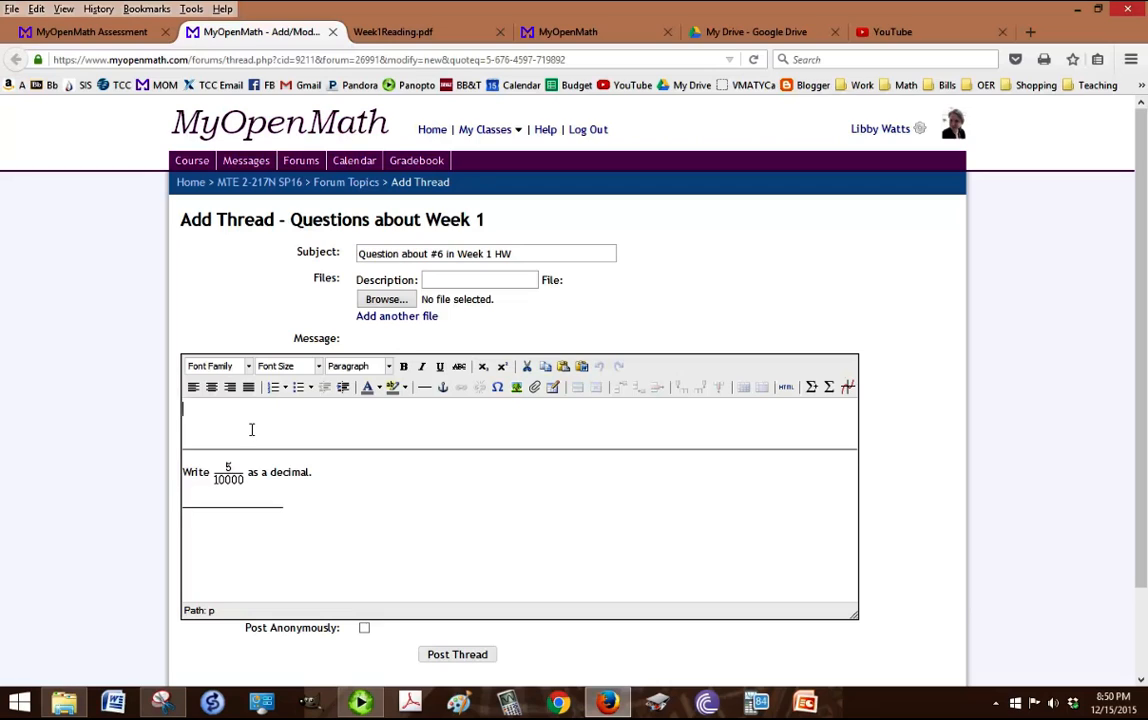
Draft 'I need help with this' as an anonymous post, then return to the course home without posting
type("I need help with this.")
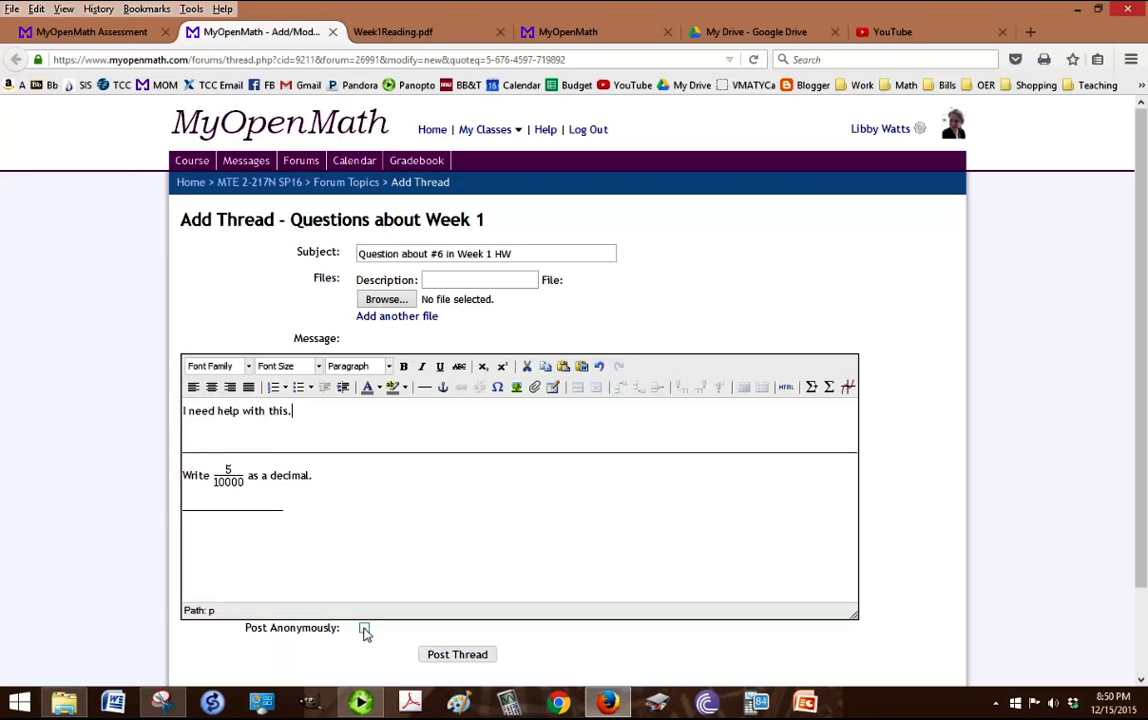
left_click(364, 628)
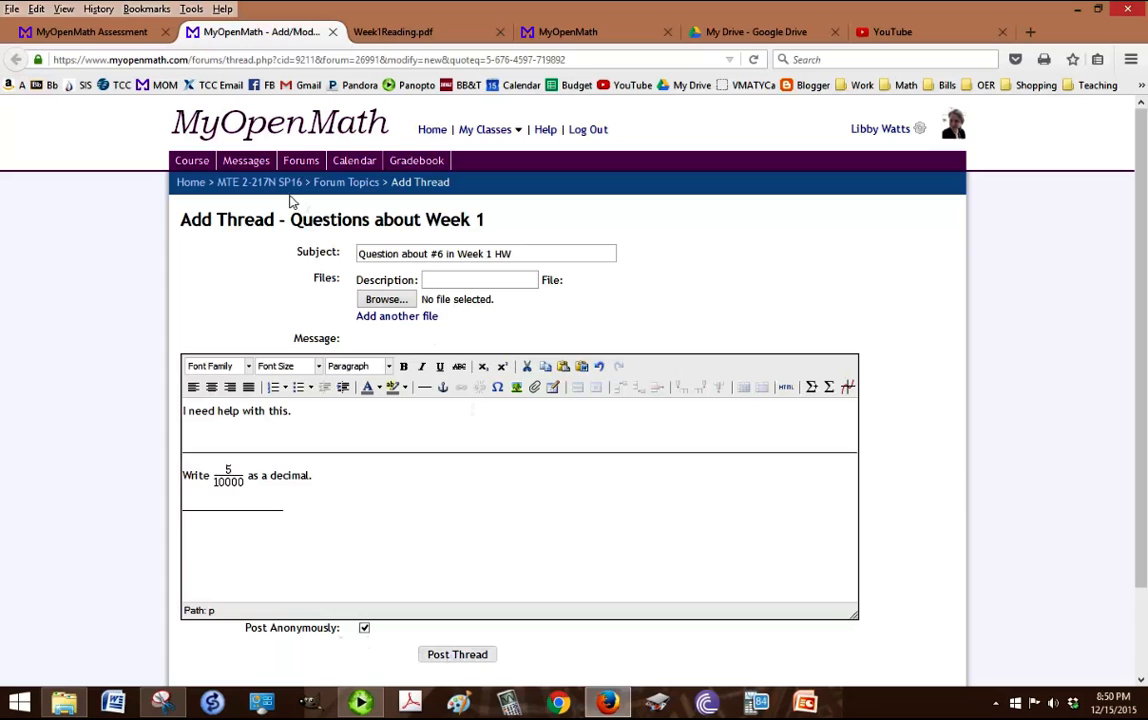
left_click(260, 182)
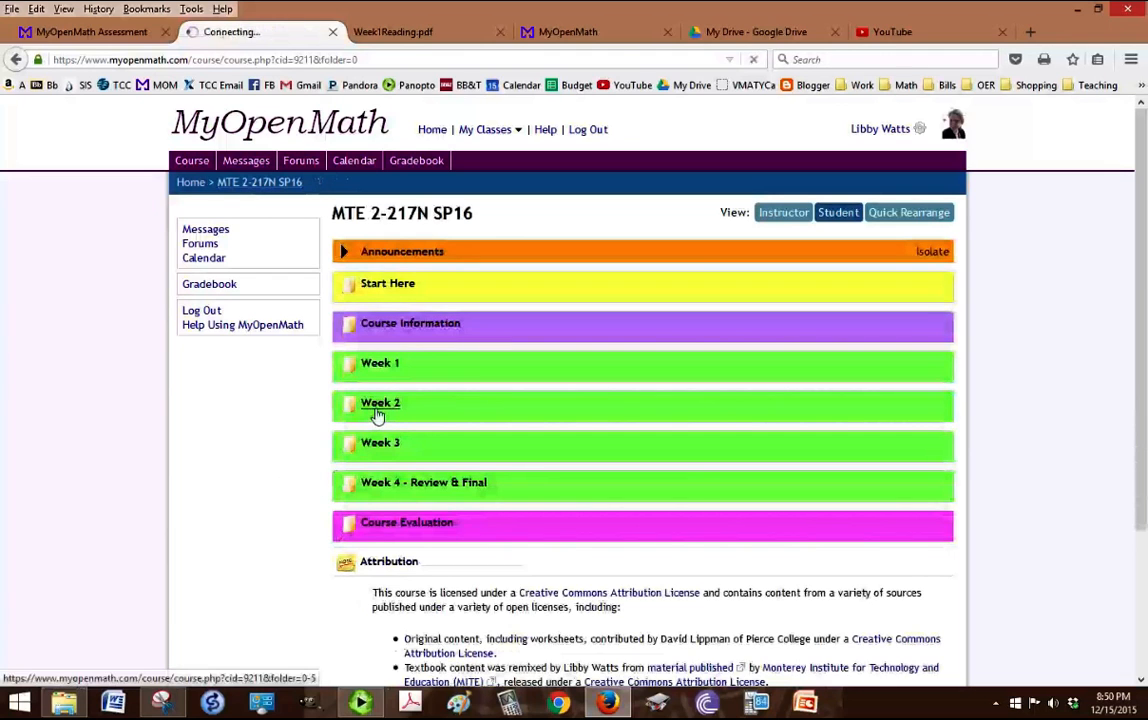
left_click(380, 402)
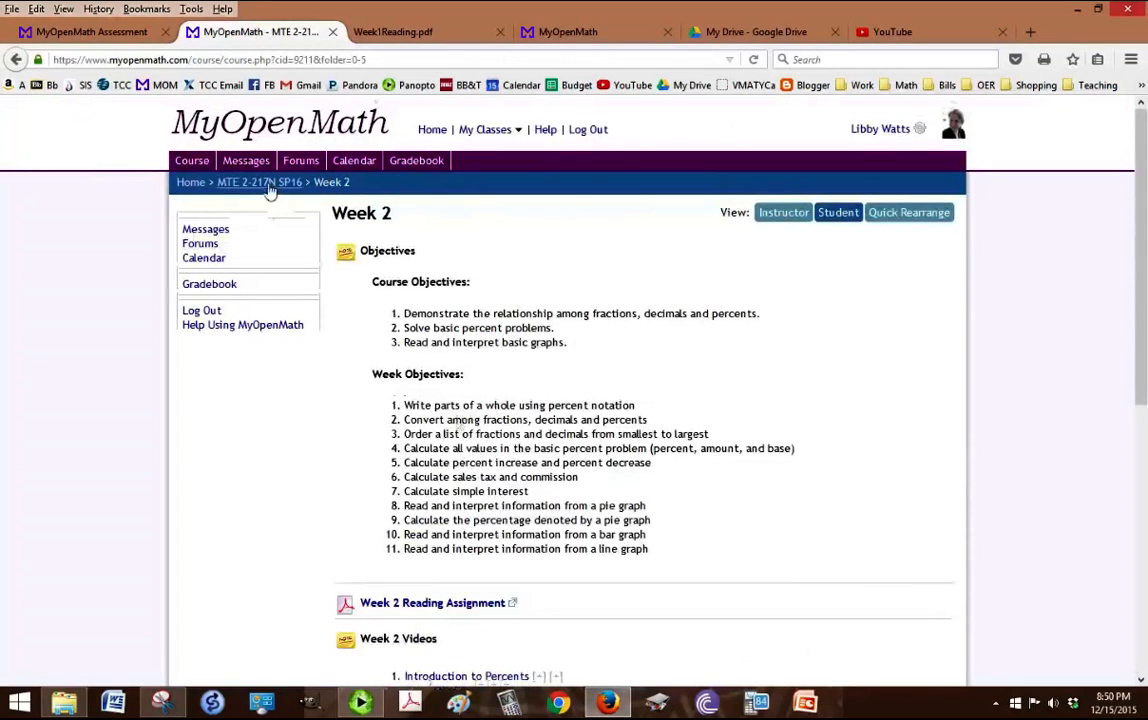
left_click(258, 182)
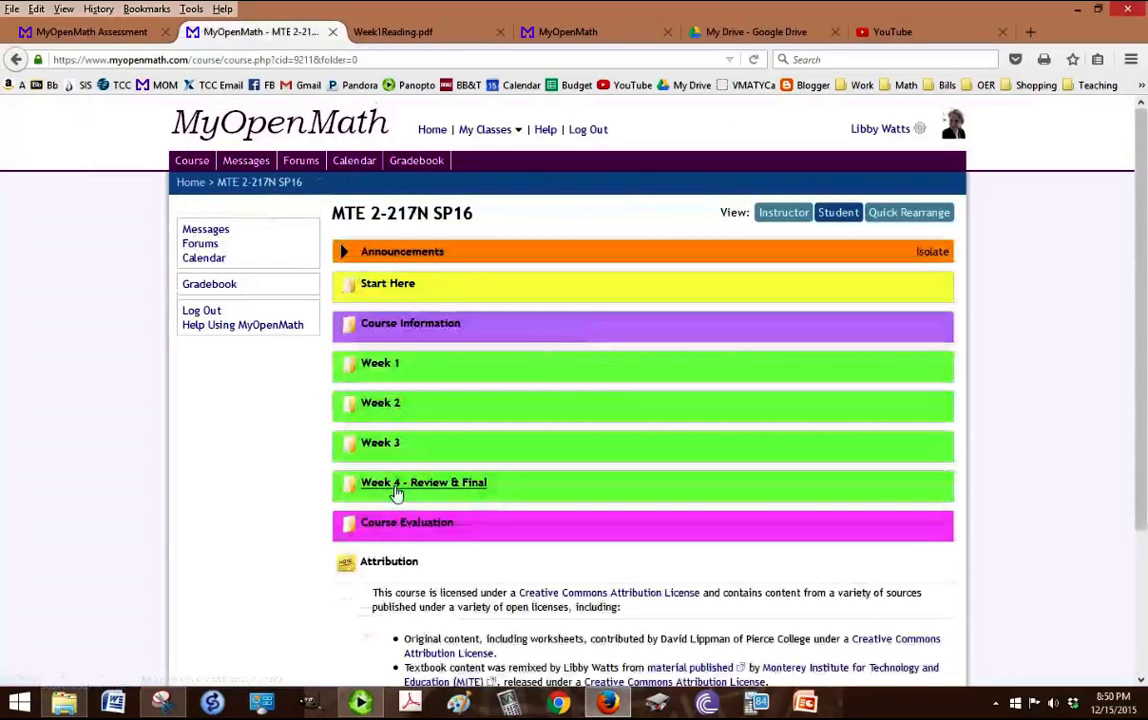
Read the Week 4 folder's proctored final rules, remote proctor steps, practice final and Final Exam items
left_click(424, 482)
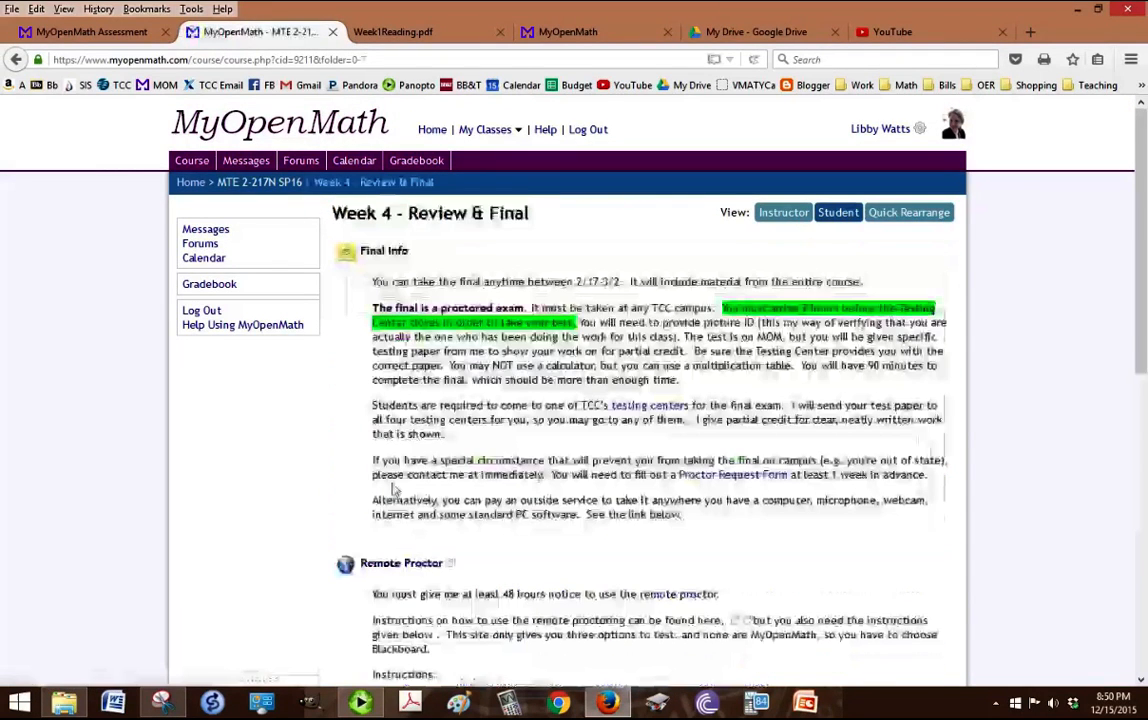
scroll("down", 3)
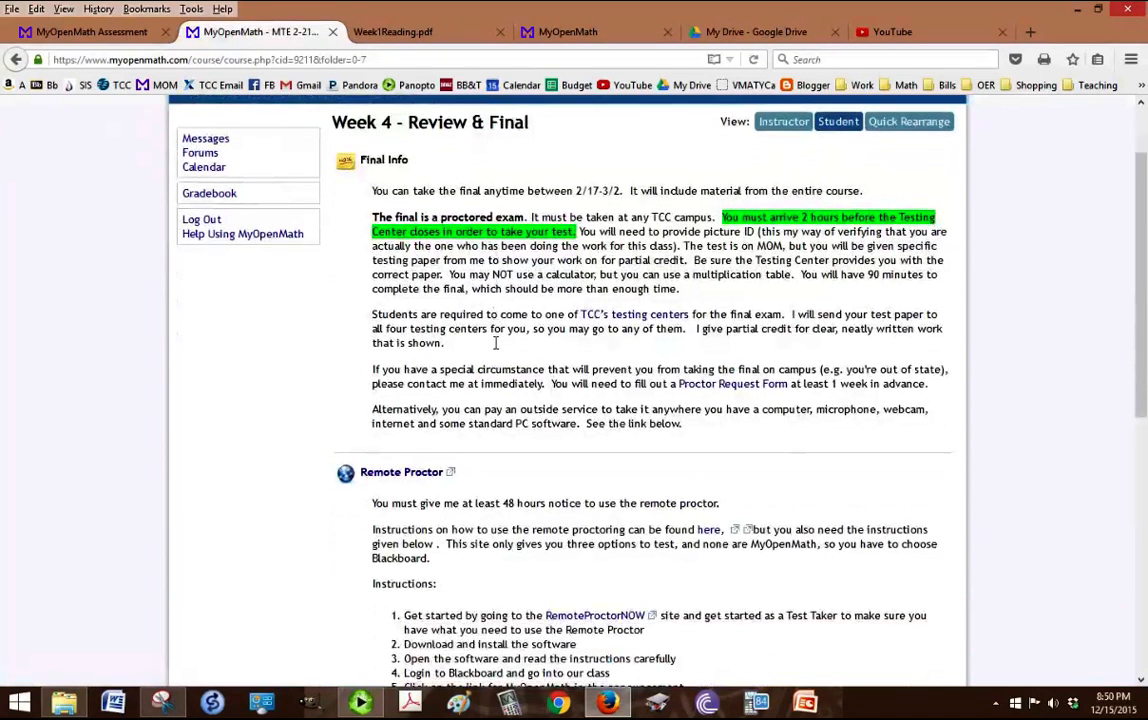
mouse_move(344, 302)
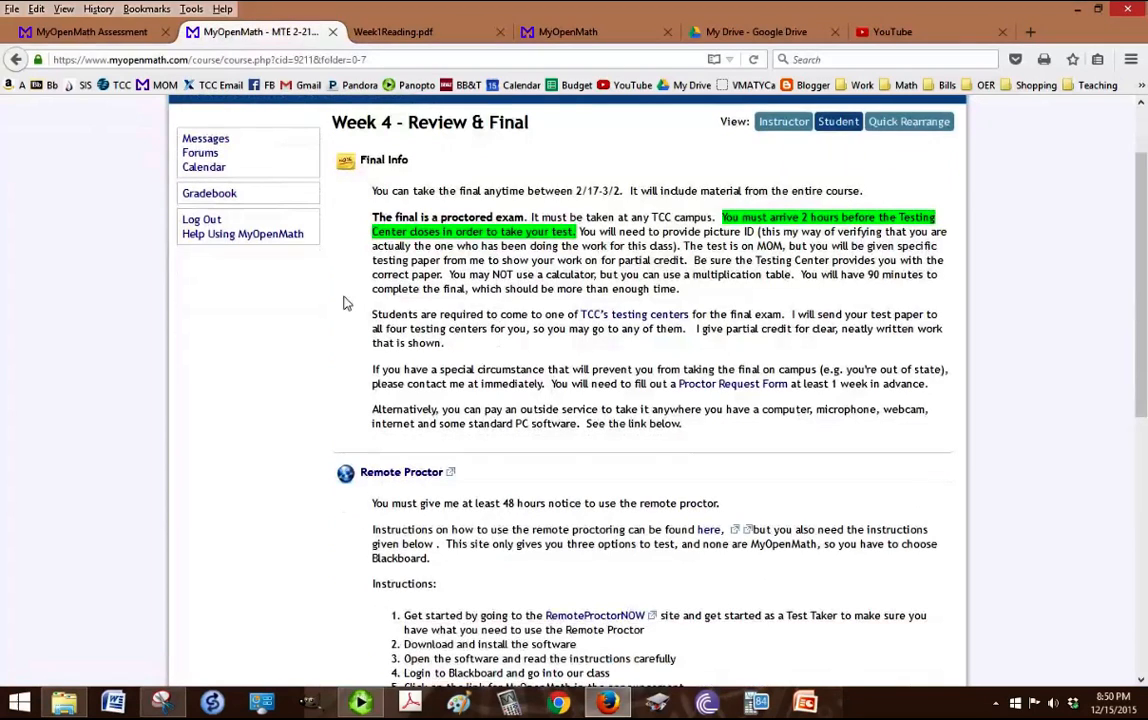
scroll("down", 3)
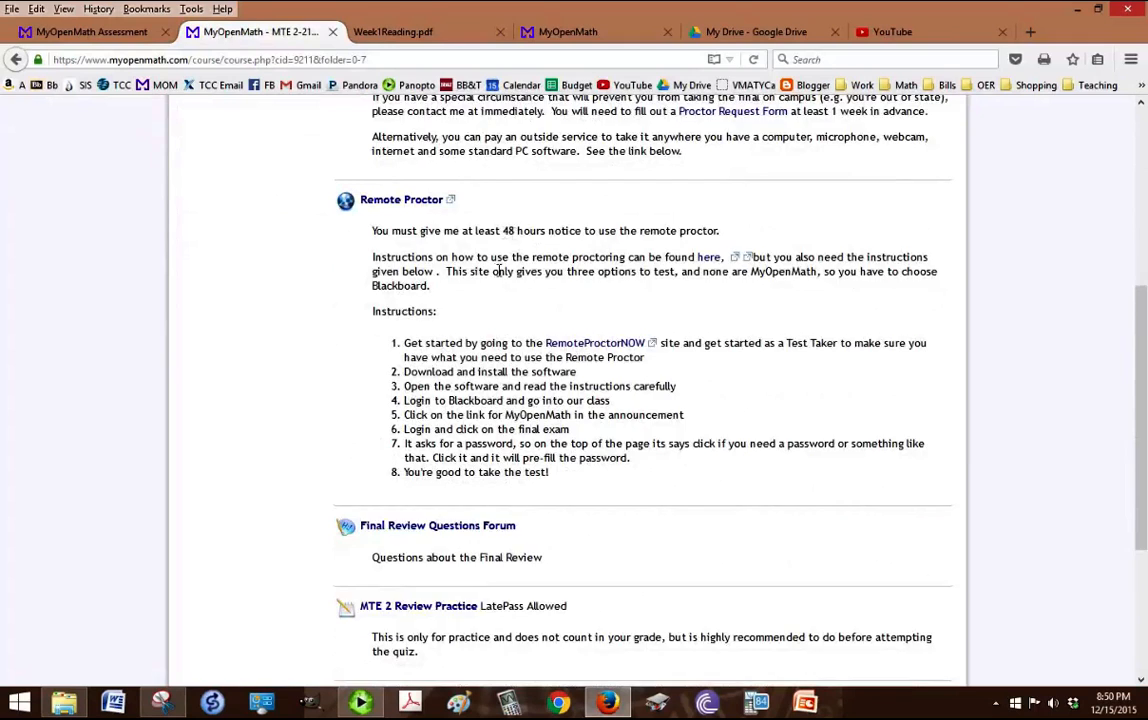
scroll("down", 3)
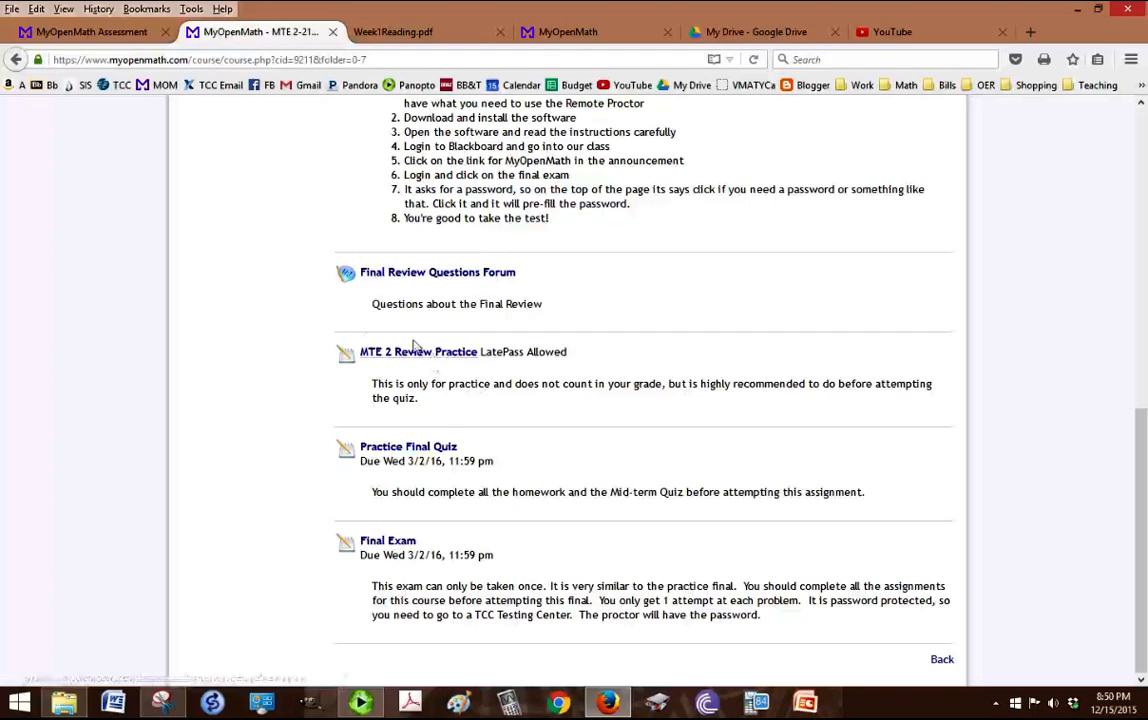
mouse_move(488, 370)
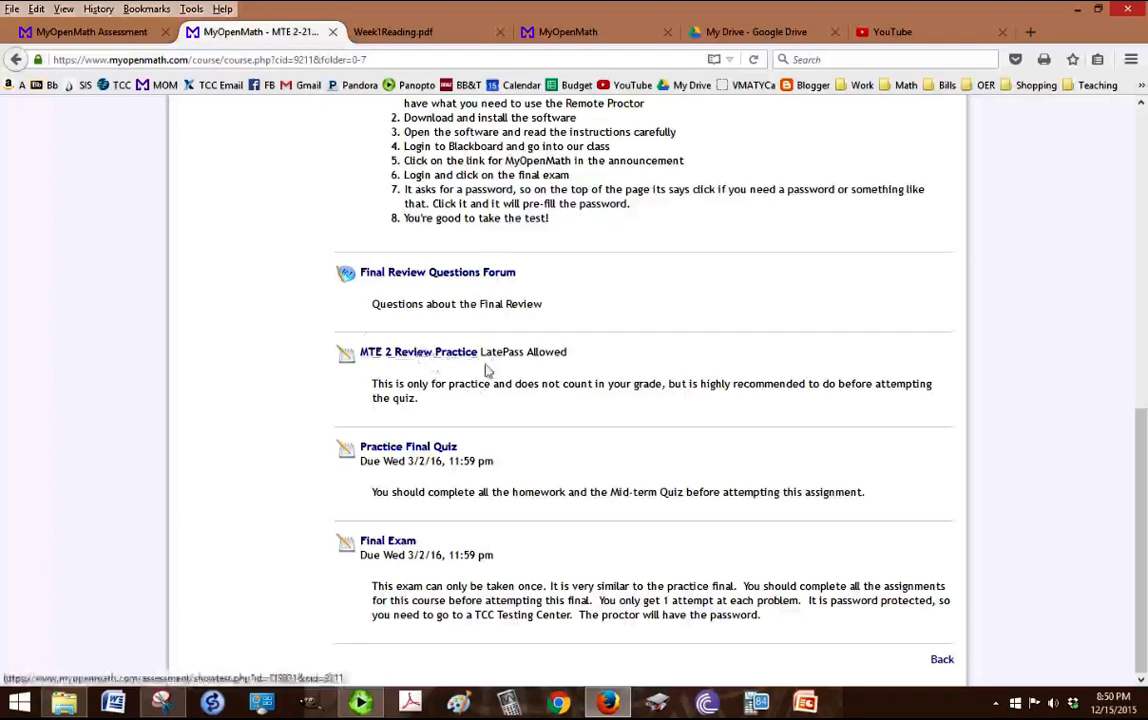
mouse_move(420, 402)
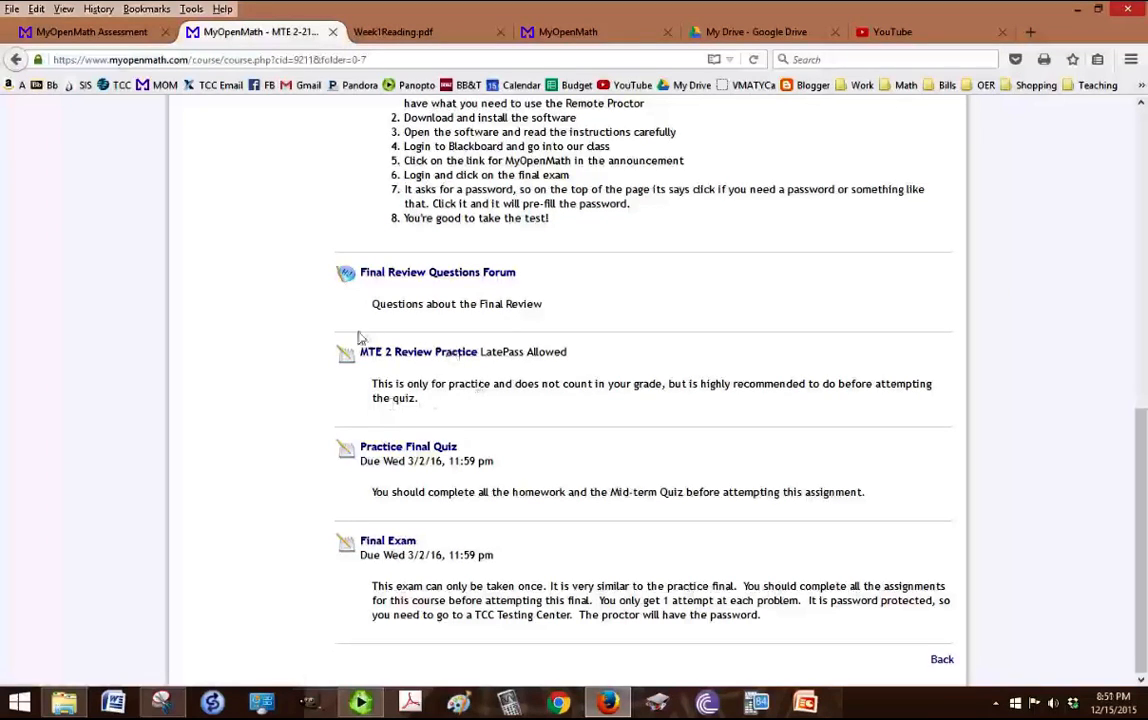
mouse_move(292, 392)
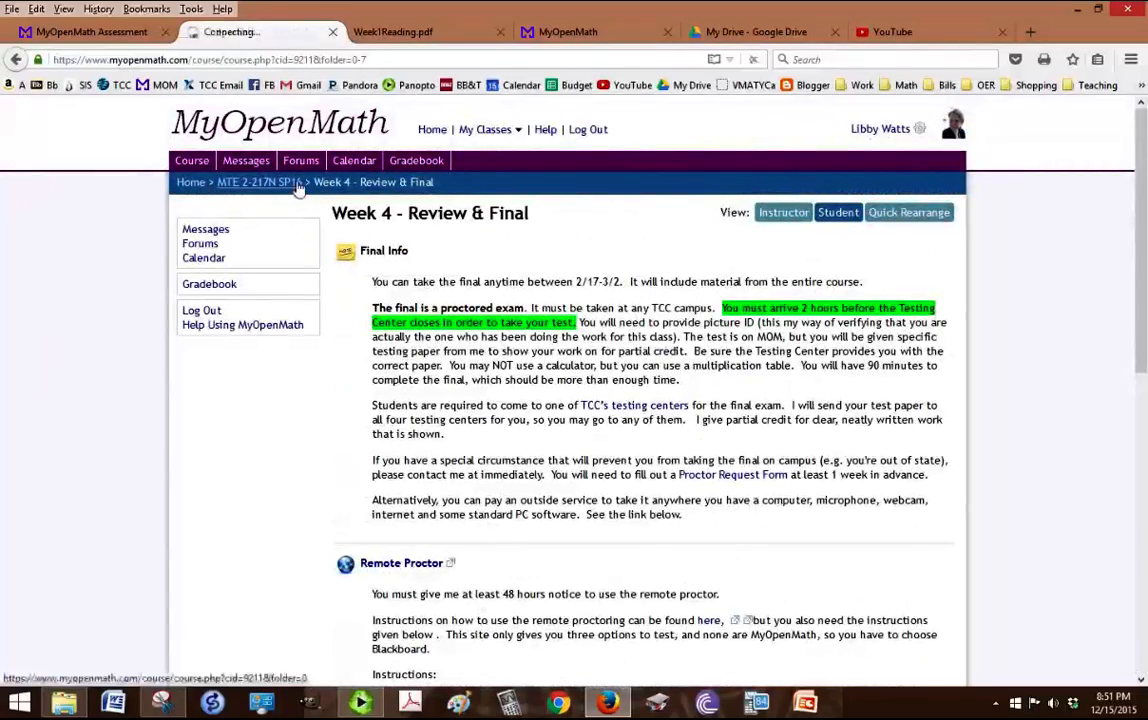
From the course home, view the Course Evaluation folder's survey and proof-of-evaluation bonus item
left_click(258, 182)
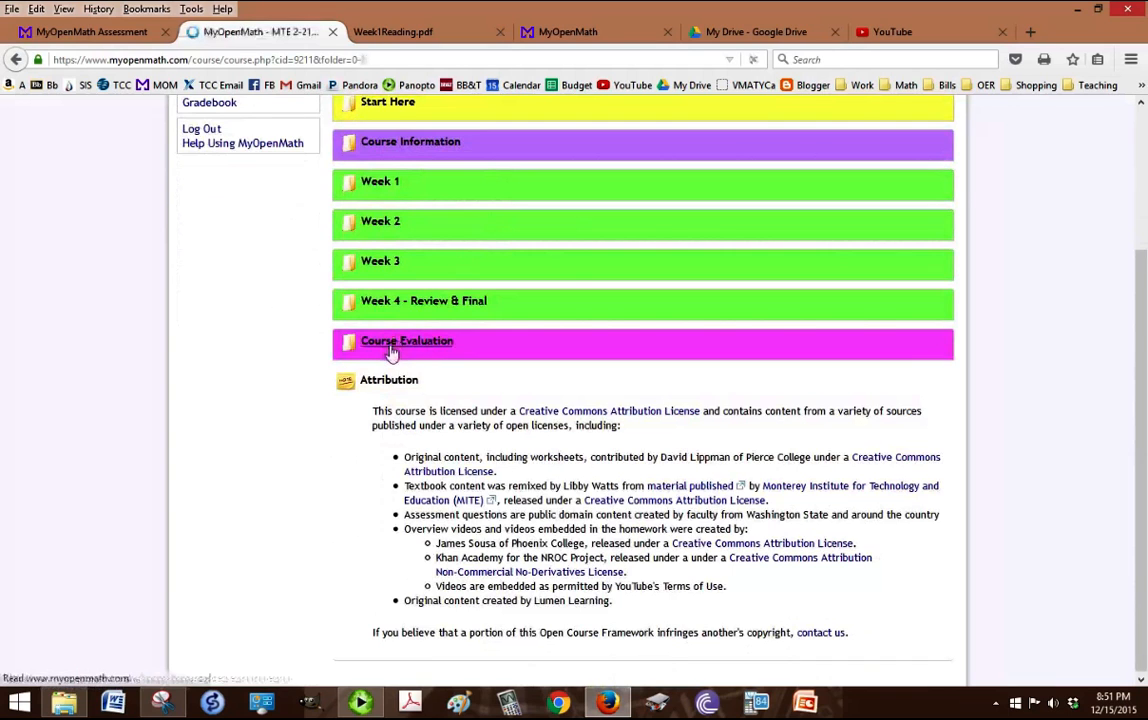
left_click(406, 340)
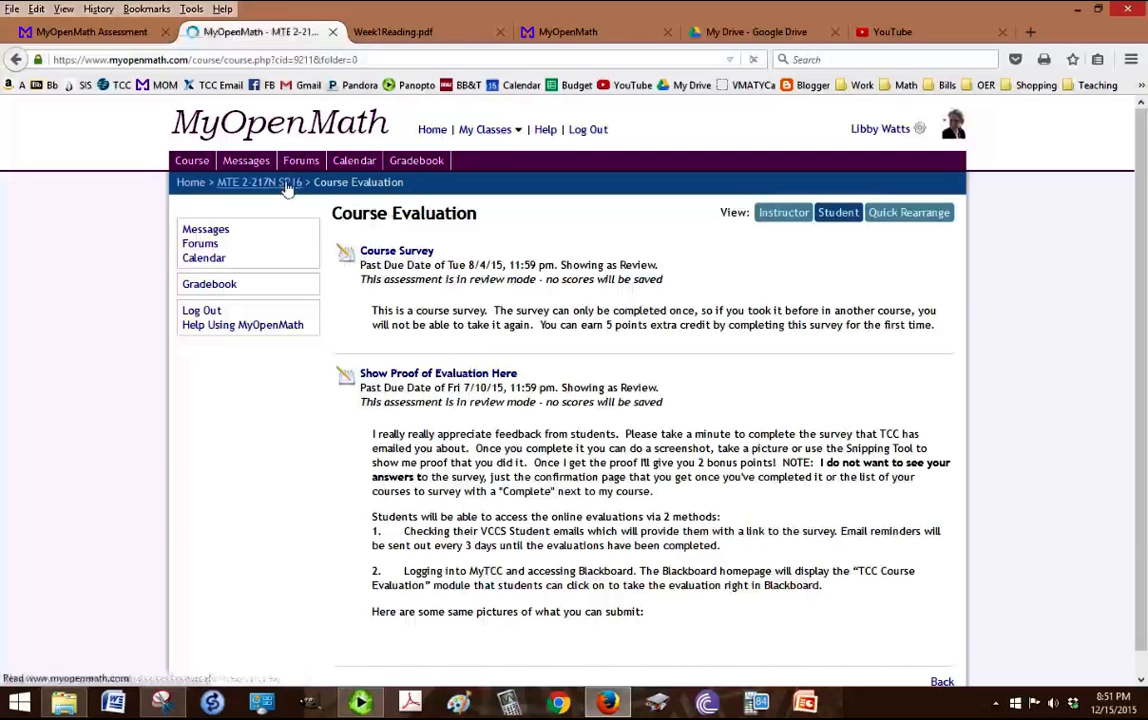
Return to the MTE 2-217N SP16 home listing folders from Announcements through Course Evaluation
left_click(258, 180)
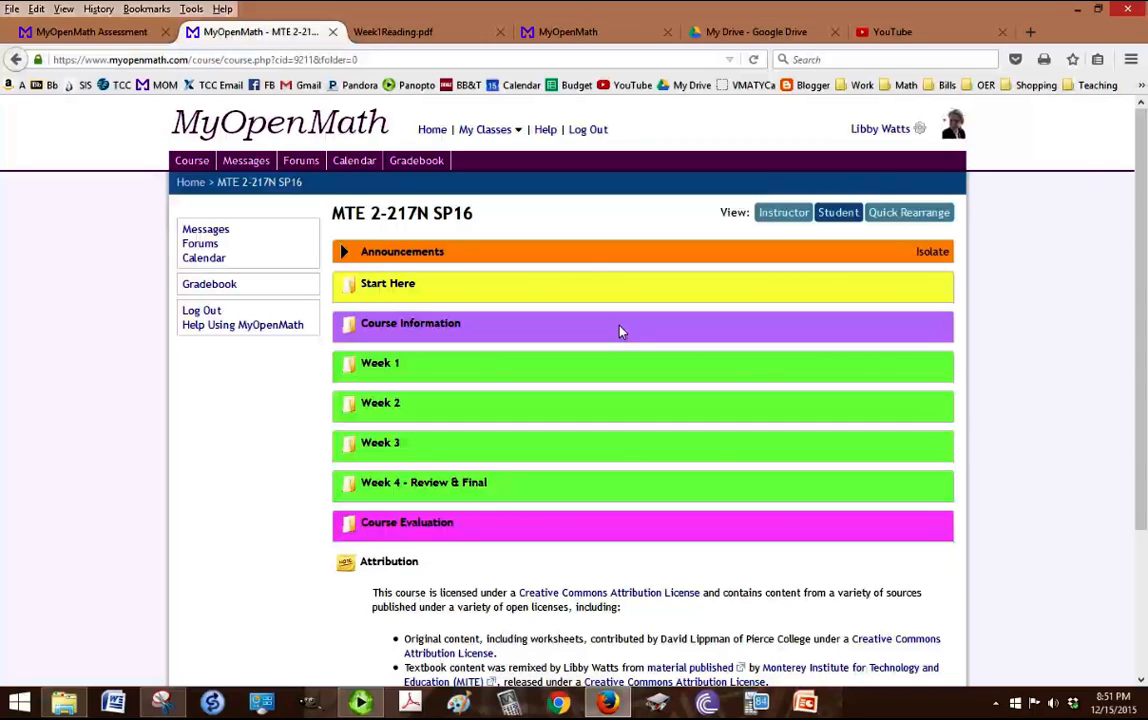
mouse_move(584, 268)
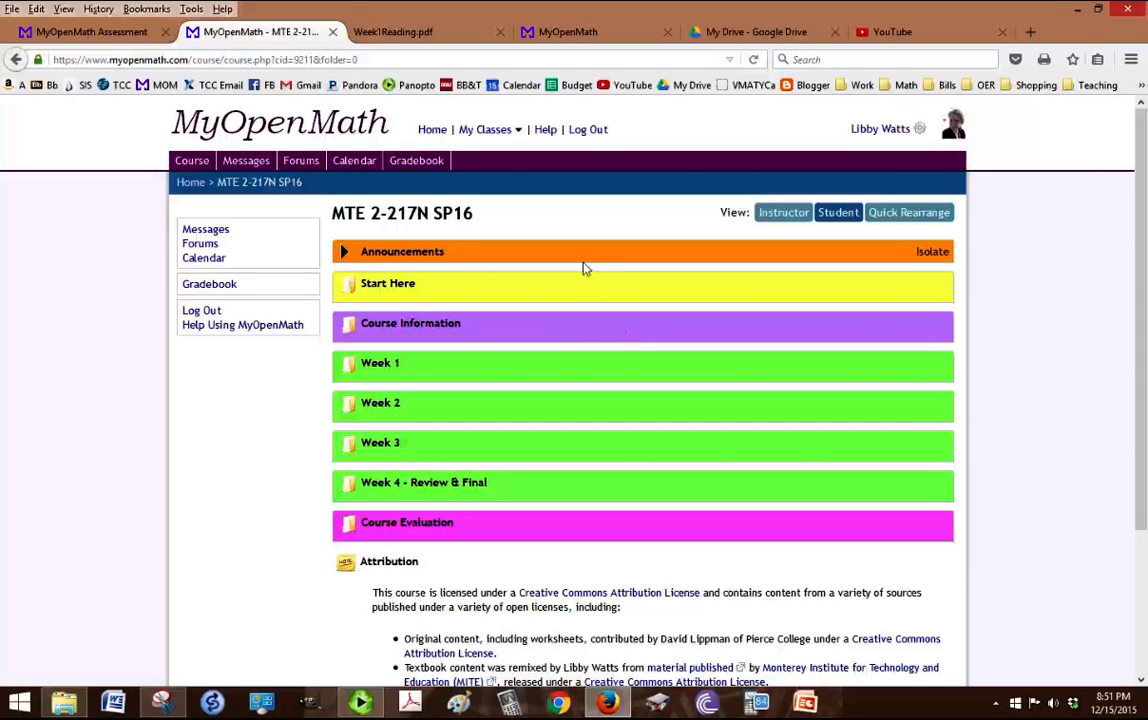
mouse_move(644, 478)
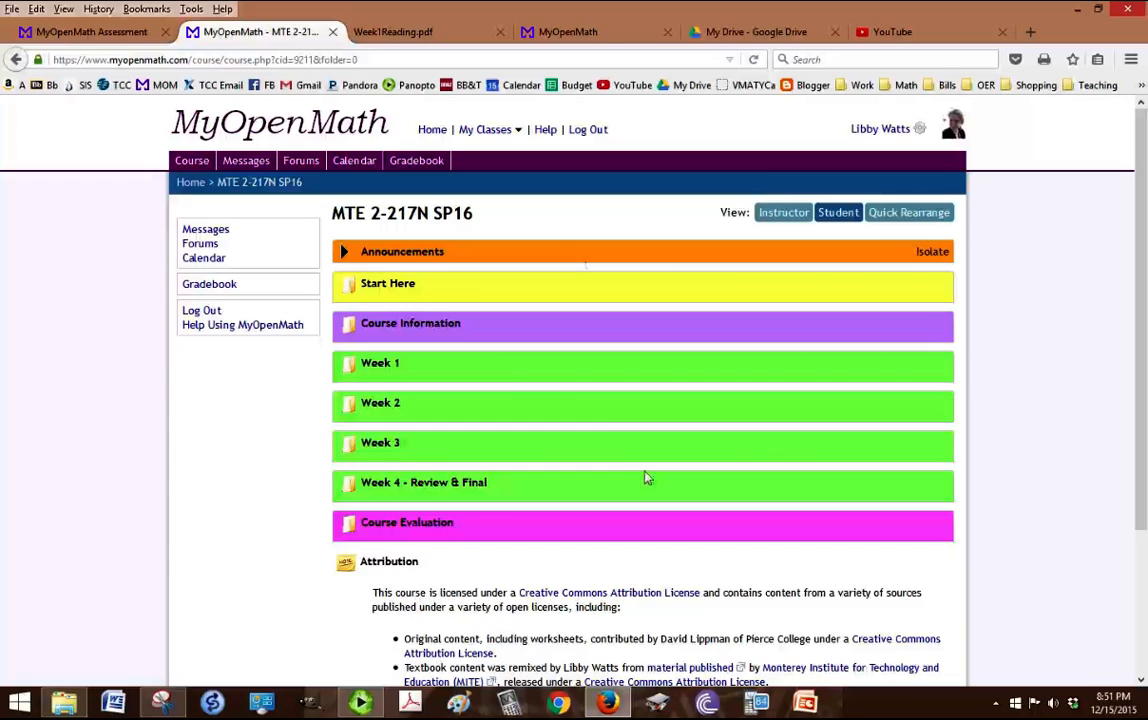